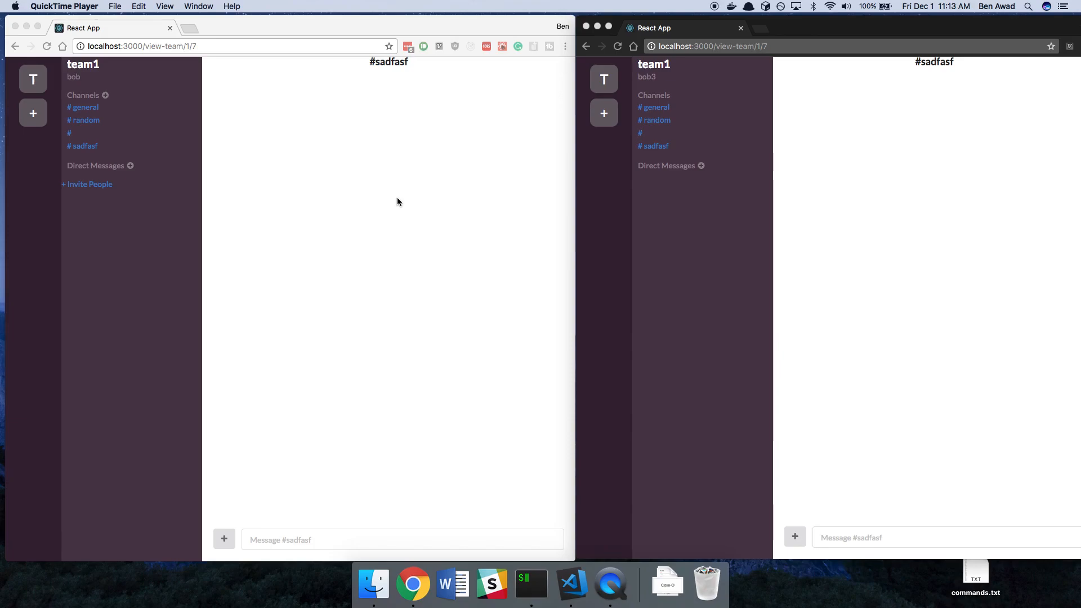
pyautogui.moveTo(113, 91)
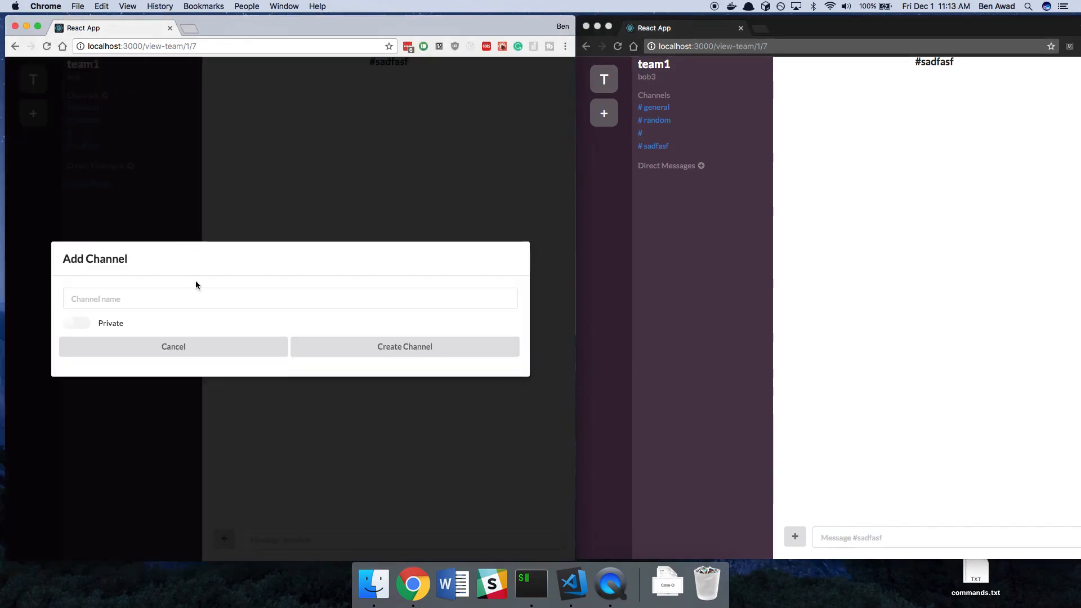
# - Create a private channel 'my private channel' inviting bob1 and bob2
pyautogui.click(76, 323)
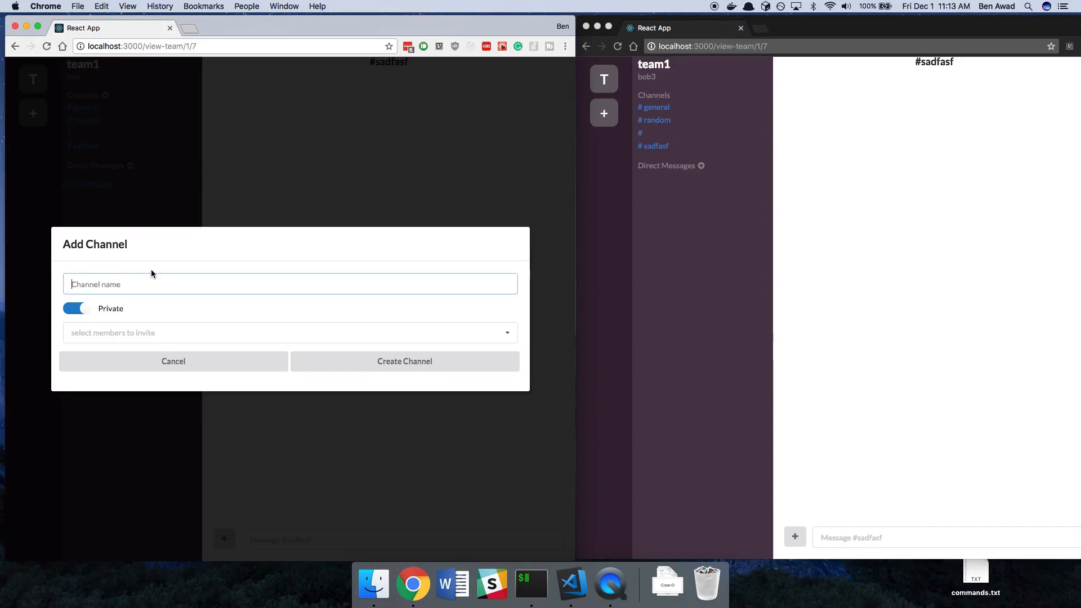
pyautogui.write('m')
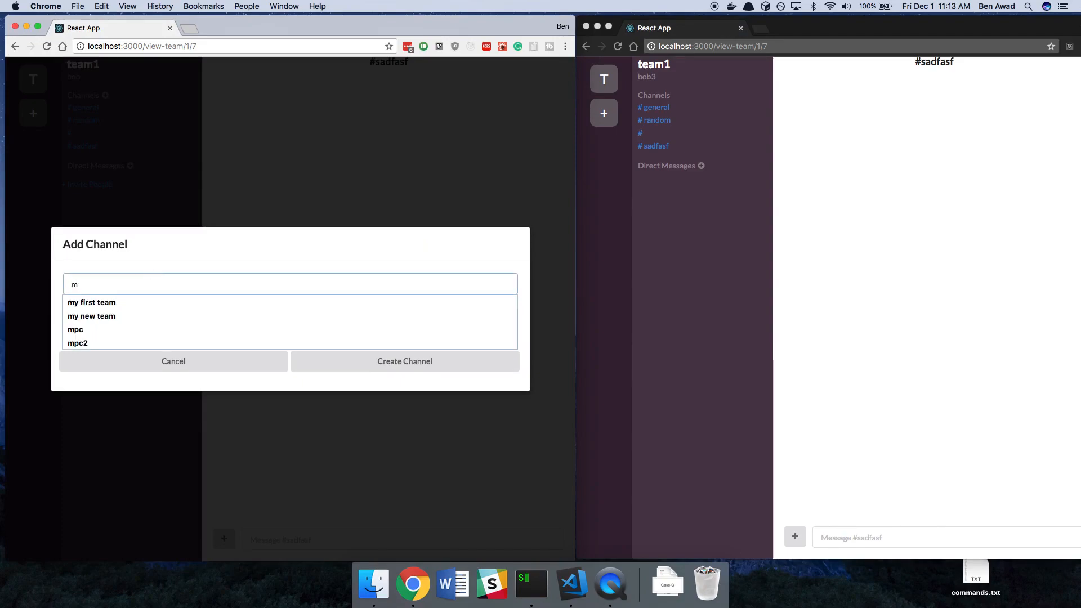
pyautogui.write('y private')
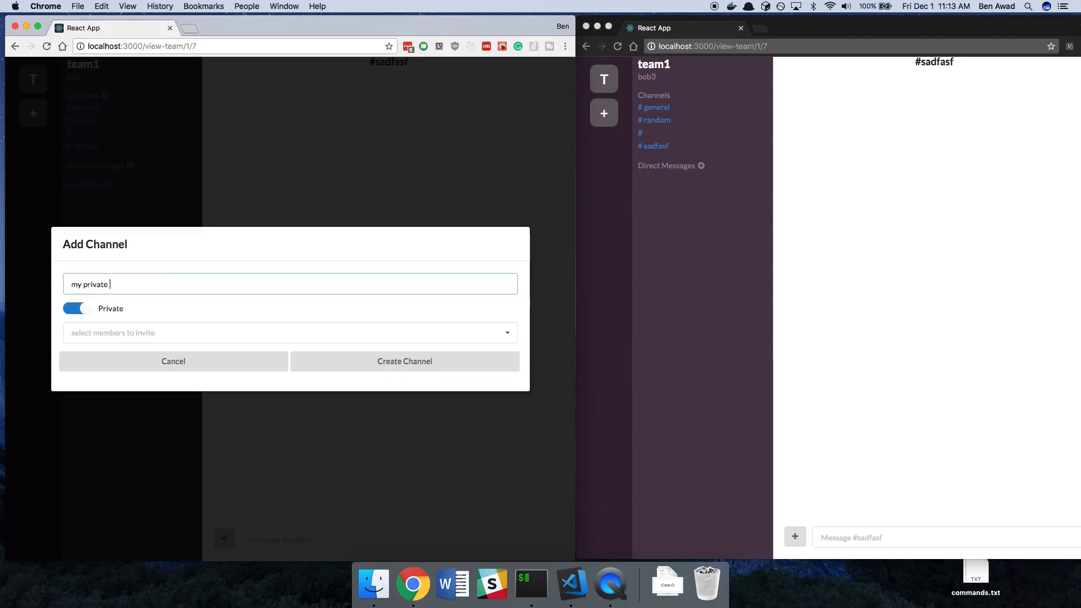
pyautogui.click(289, 332)
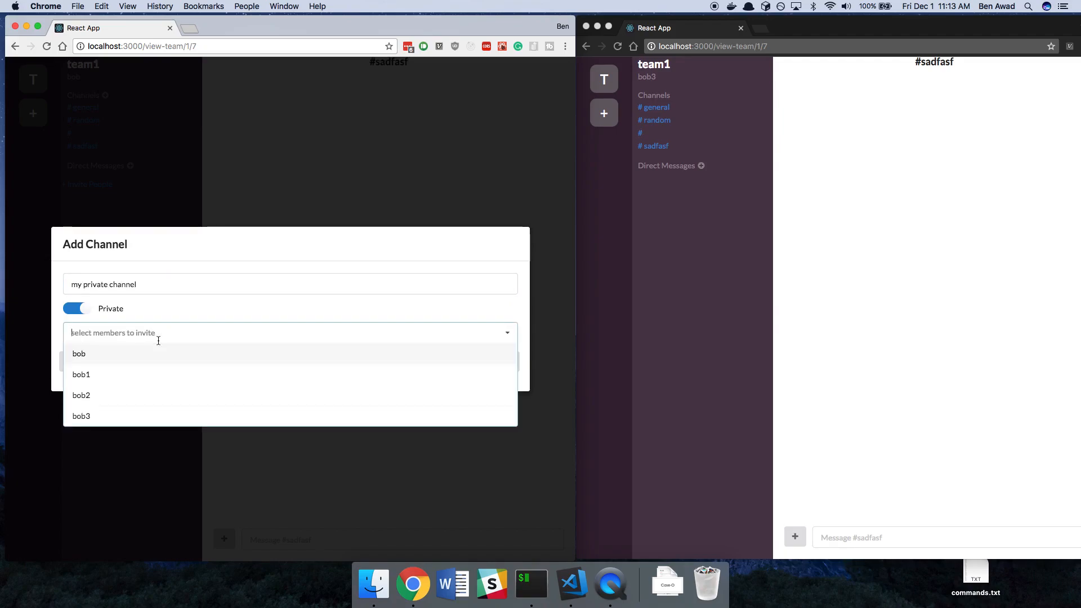
pyautogui.click(81, 374)
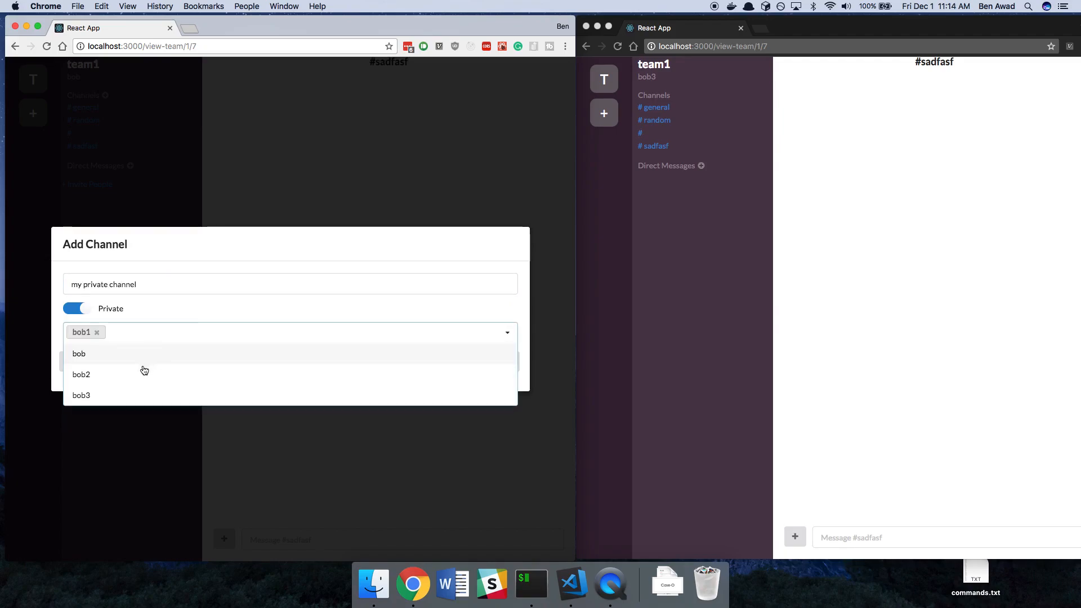
pyautogui.click(81, 374)
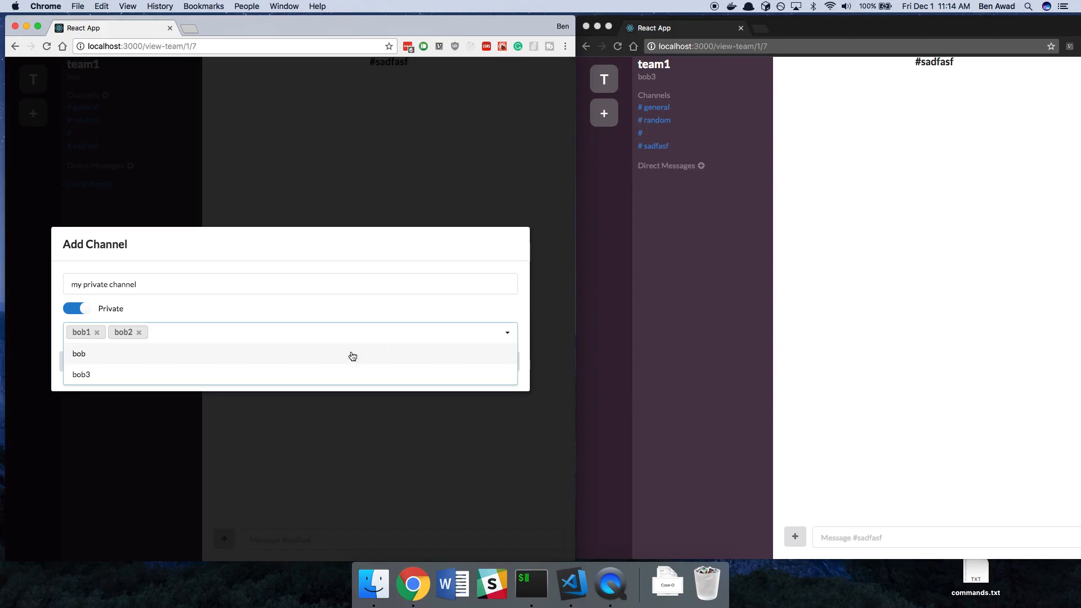
pyautogui.click(285, 332)
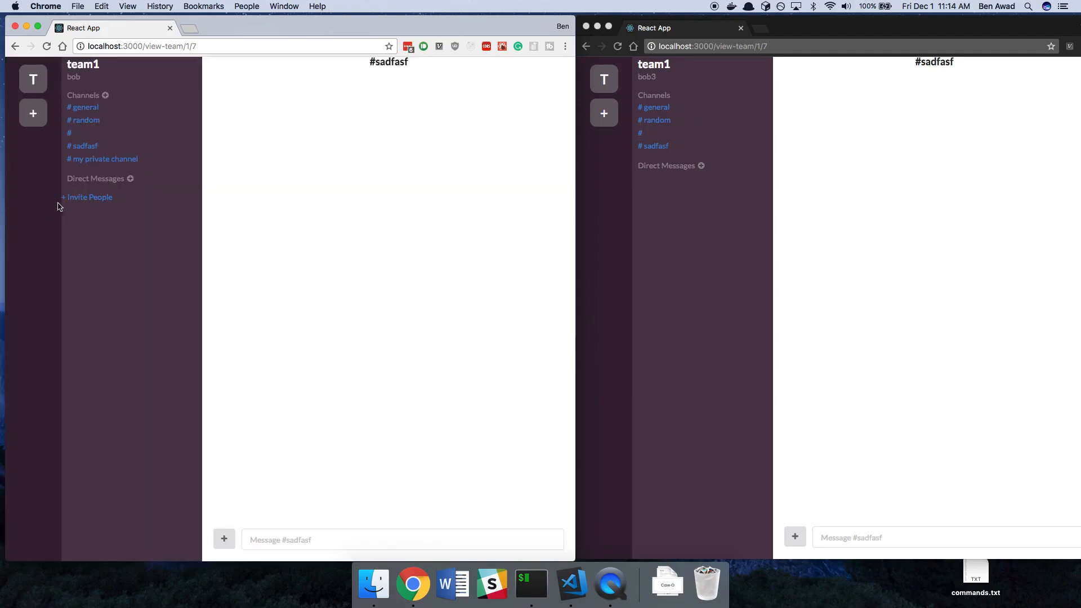
pyautogui.moveTo(101, 159)
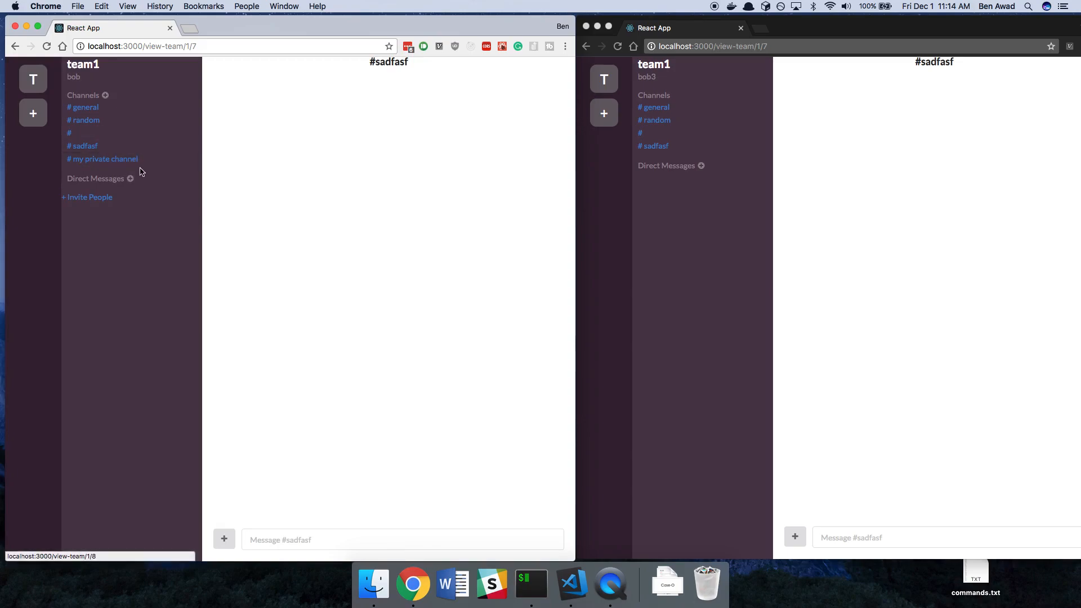
# - Post 'hey guys!' in my private channel, then check bob3's browser window
pyautogui.click(102, 159)
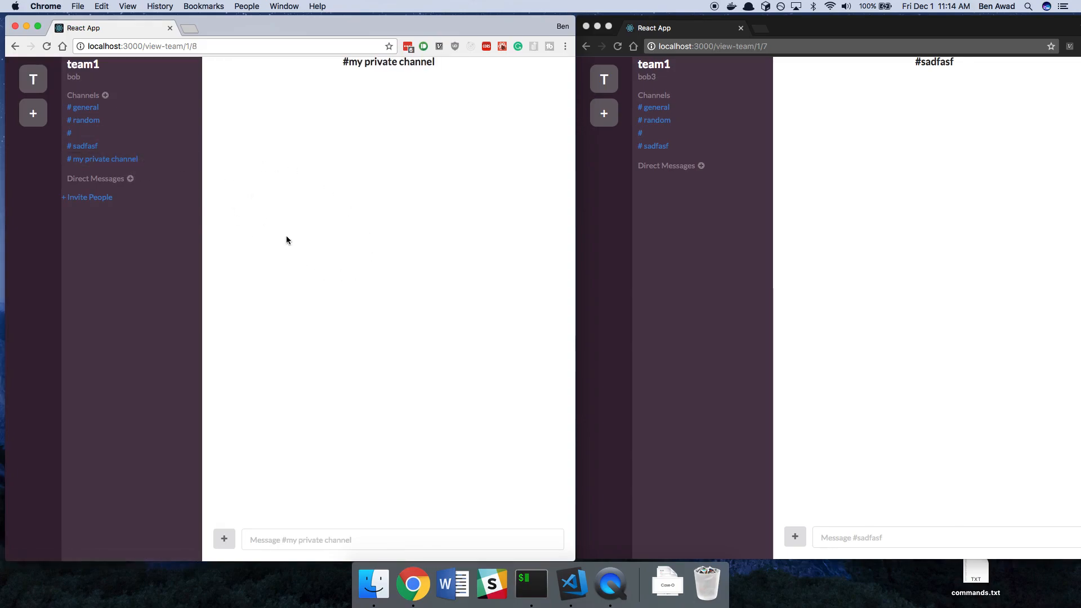
pyautogui.write('hey giys')
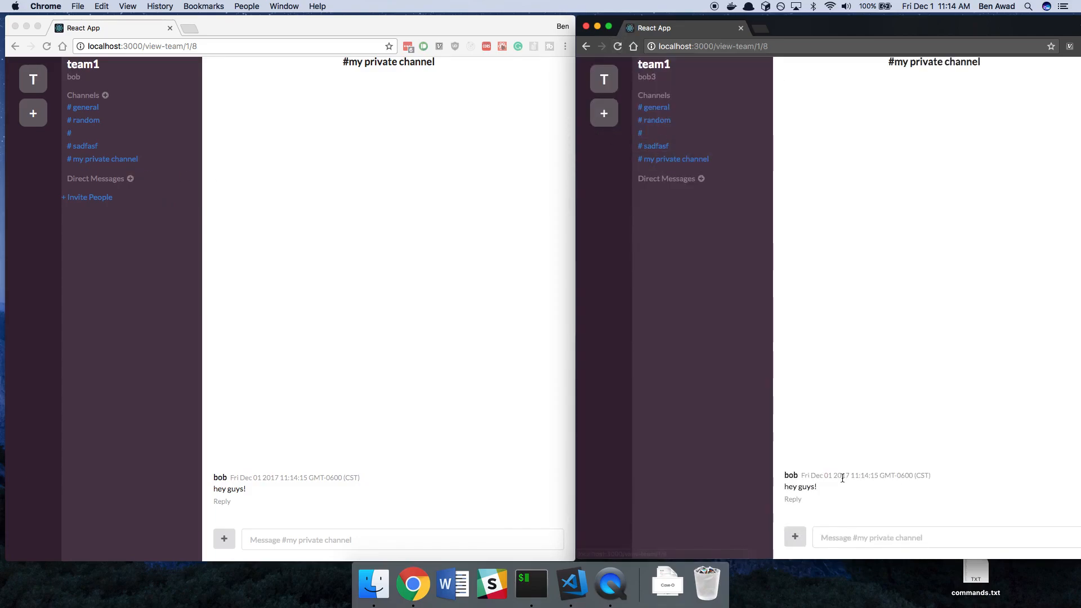
pyautogui.moveTo(742, 415)
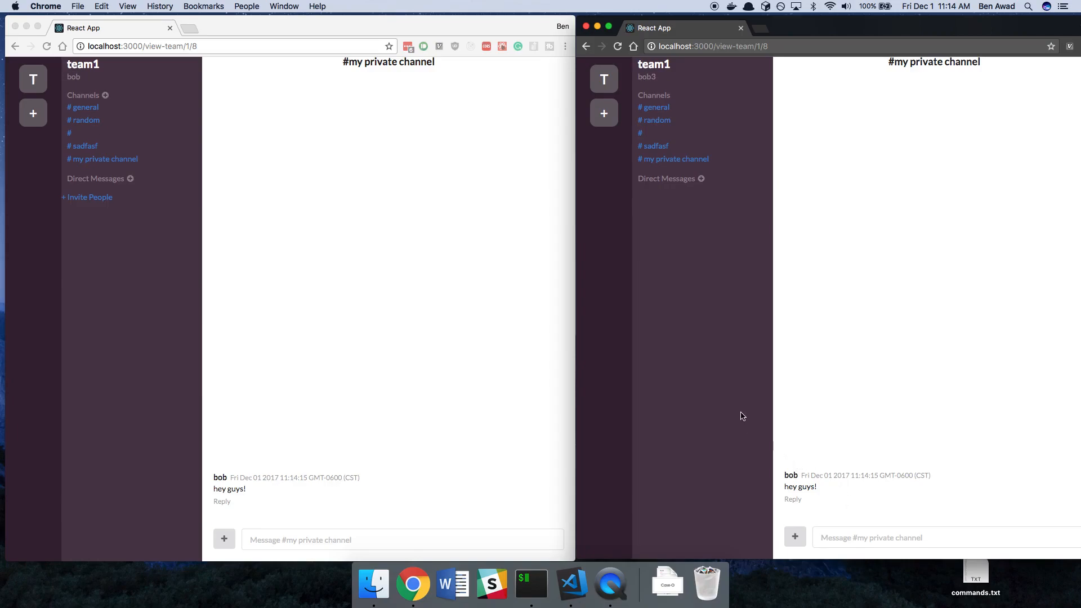
pyautogui.moveTo(741, 221)
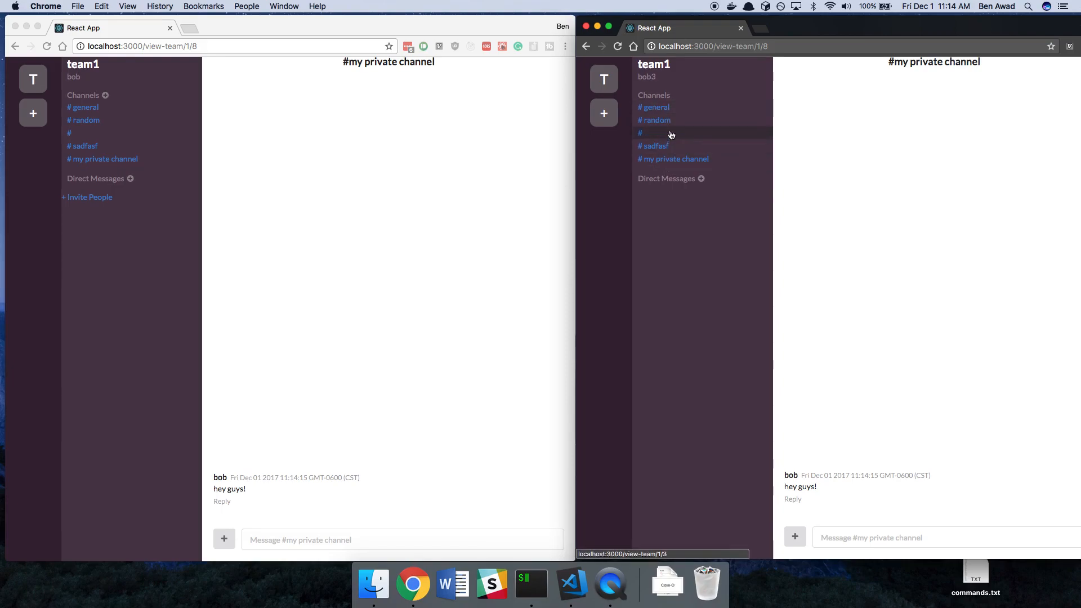
pyautogui.click(672, 159)
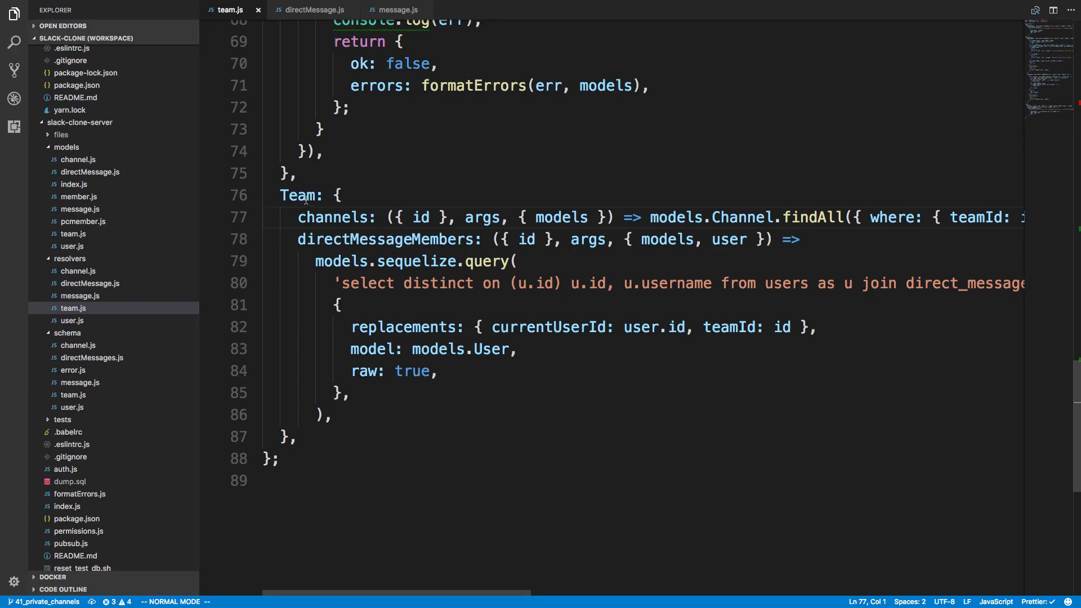
# - Add public: true to the Channel.findAll where clause in team.js's channels resolver
pyautogui.doubleClick(298, 196)
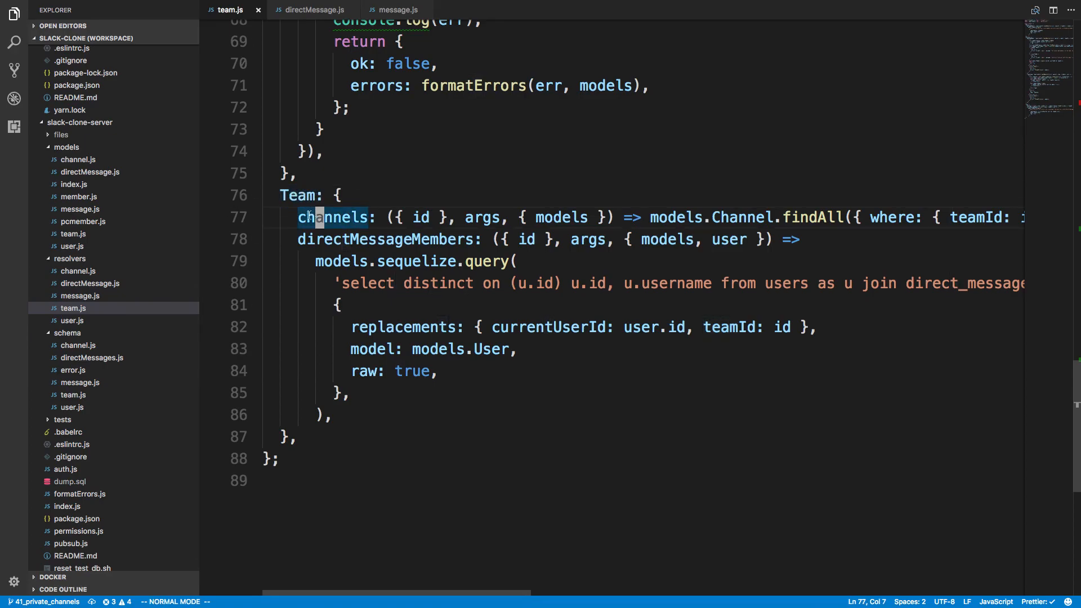
pyautogui.click(891, 217)
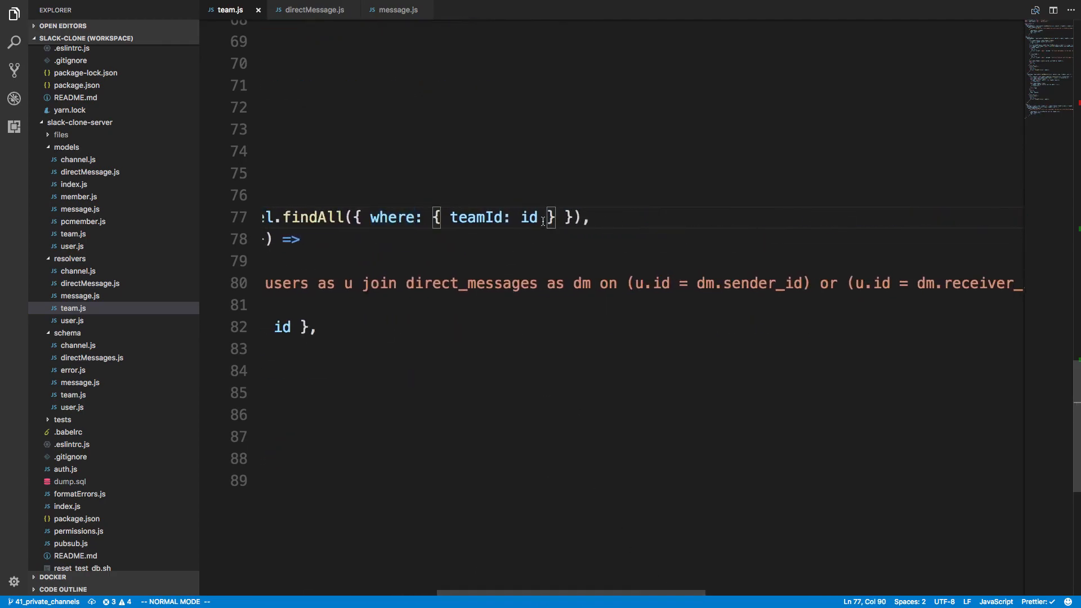
pyautogui.write(',')
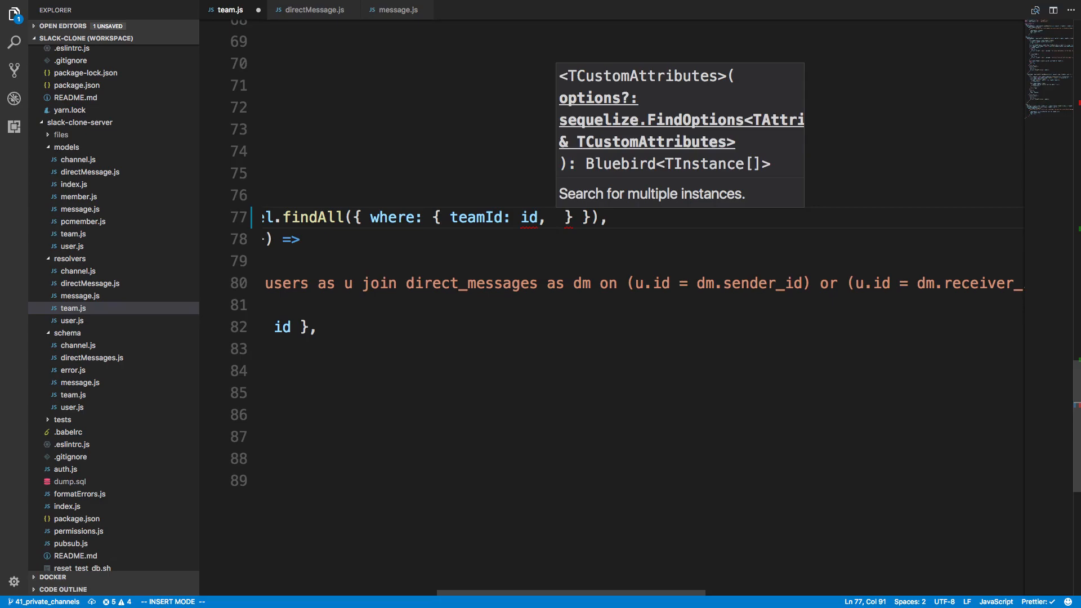
pyautogui.write('pub')
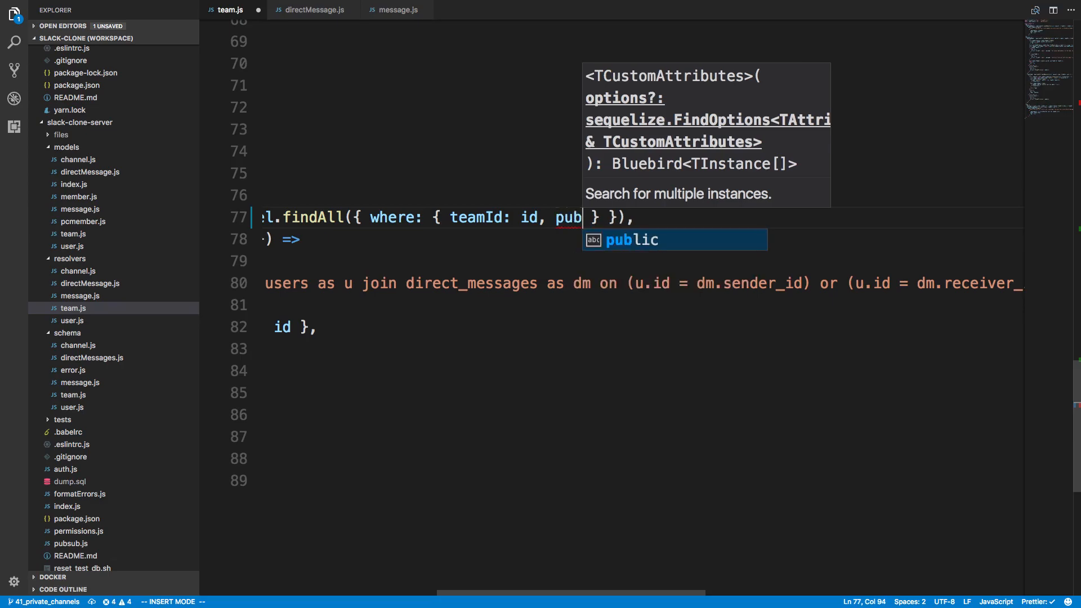
pyautogui.write('public: true')
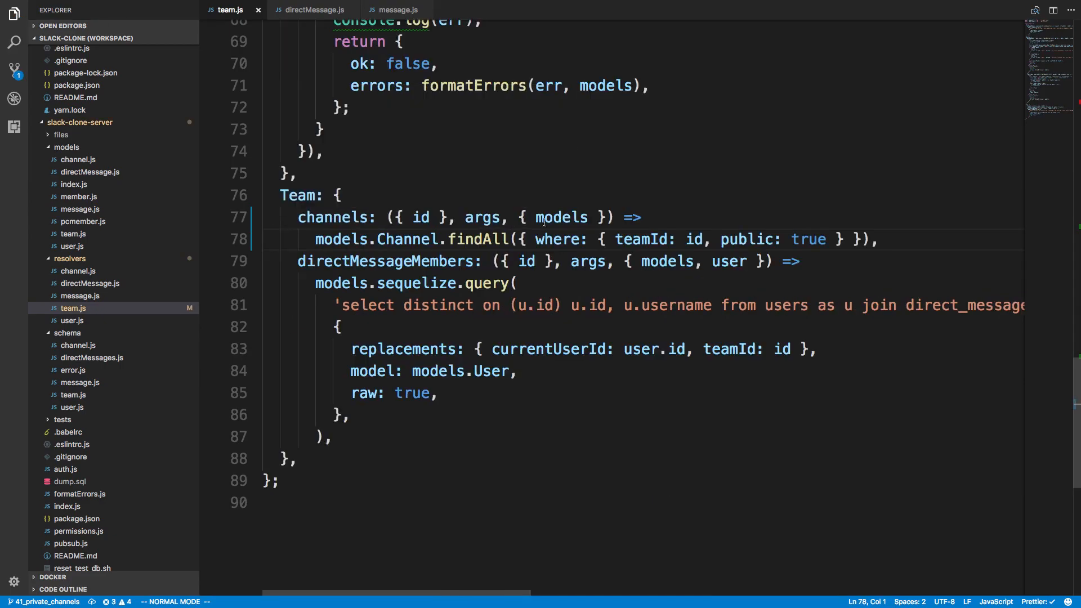
pyautogui.doubleClick(747, 239)
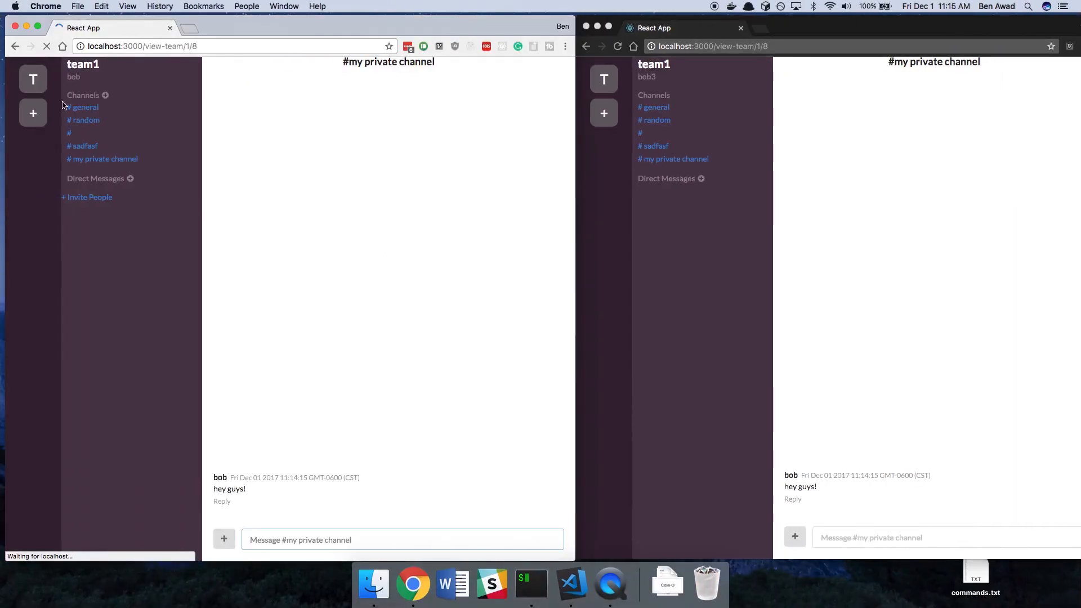
# - Reload the Slack clone's view-team page in Chrome
pyautogui.click(83, 107)
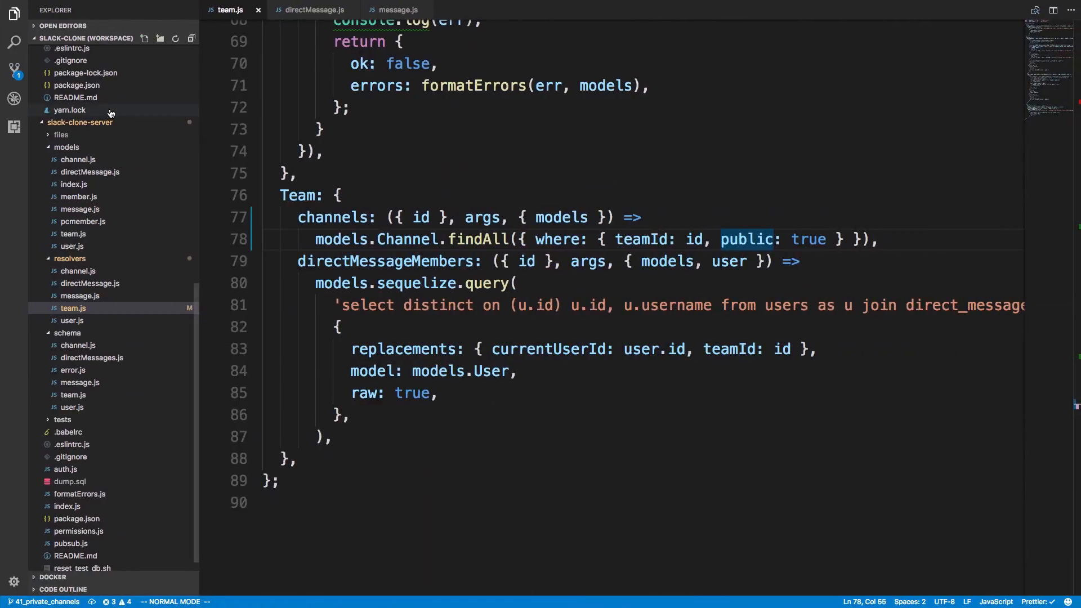
pyautogui.moveTo(746, 239)
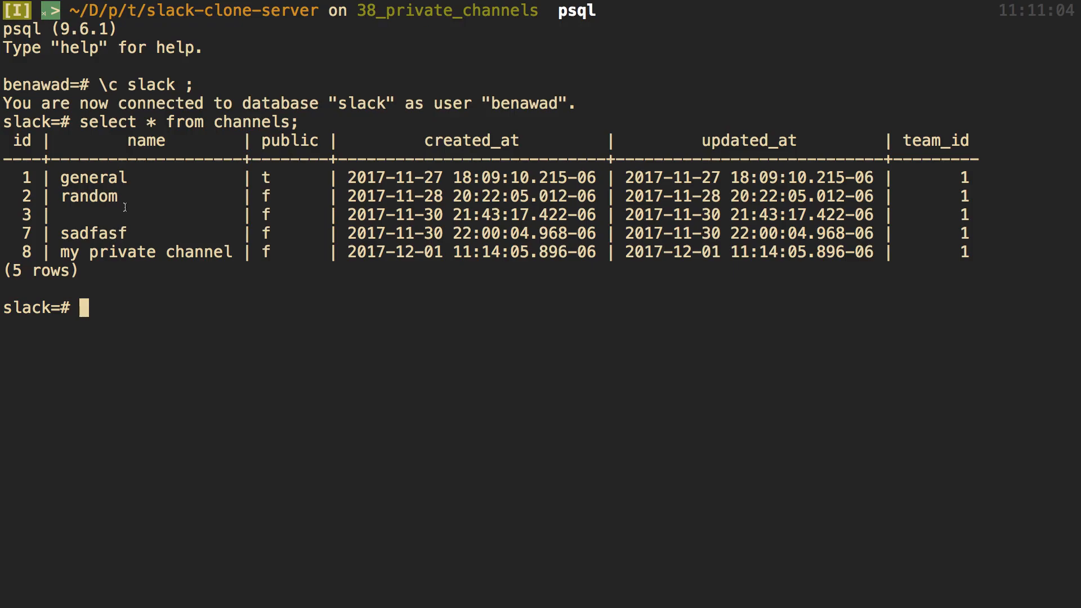
pyautogui.moveTo(248, 210)
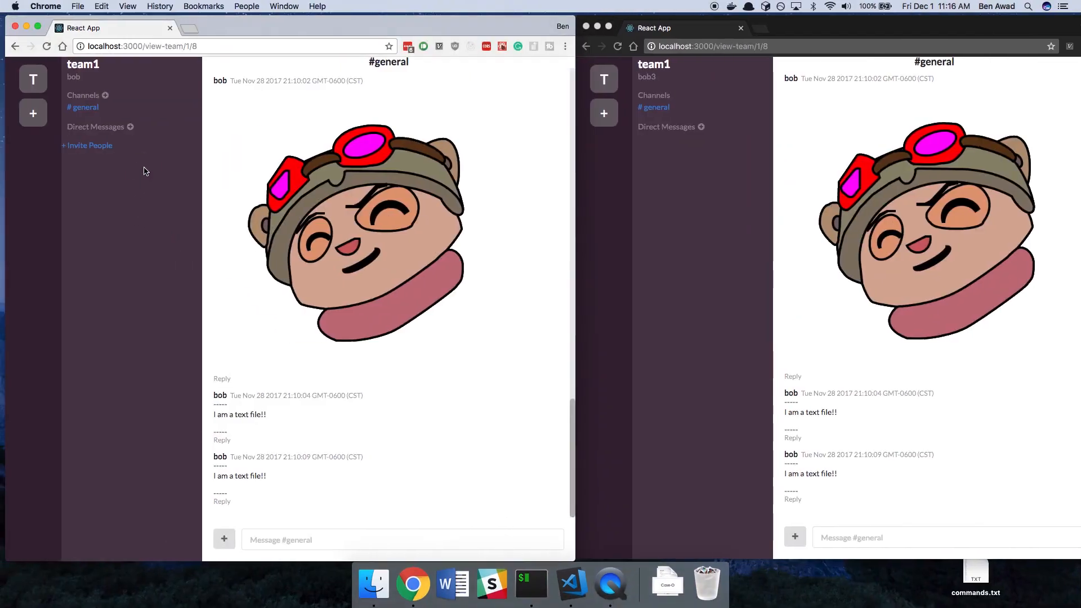
# - Reload the browser windows and confirm only #general is listed
pyautogui.click(569, 584)
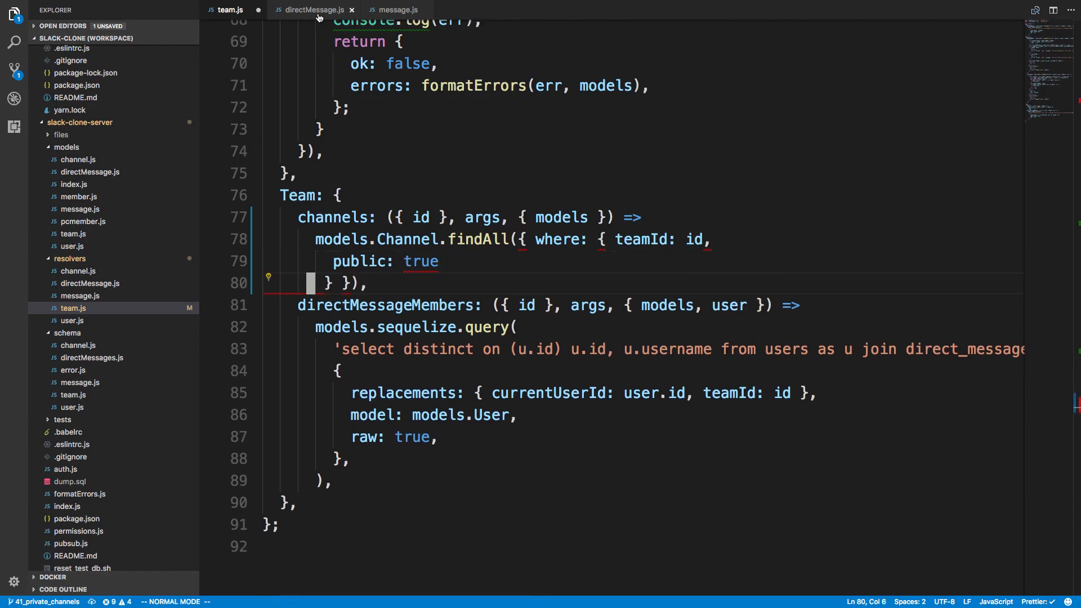
# - View the directMessages resolver in directMessage.js, then return to the previous window
pyautogui.click(312, 10)
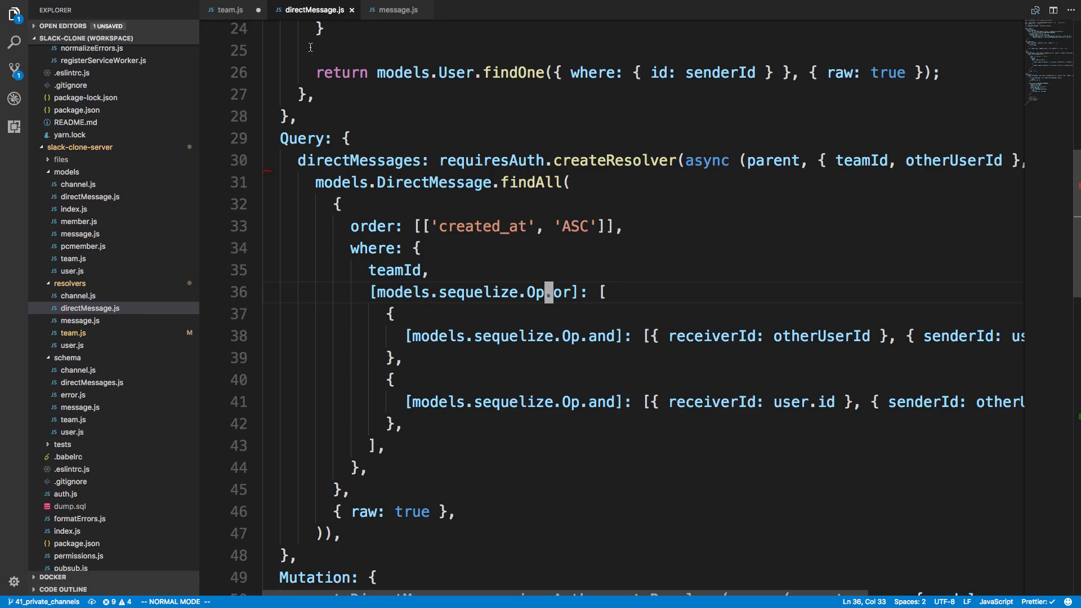
pyautogui.click(231, 9)
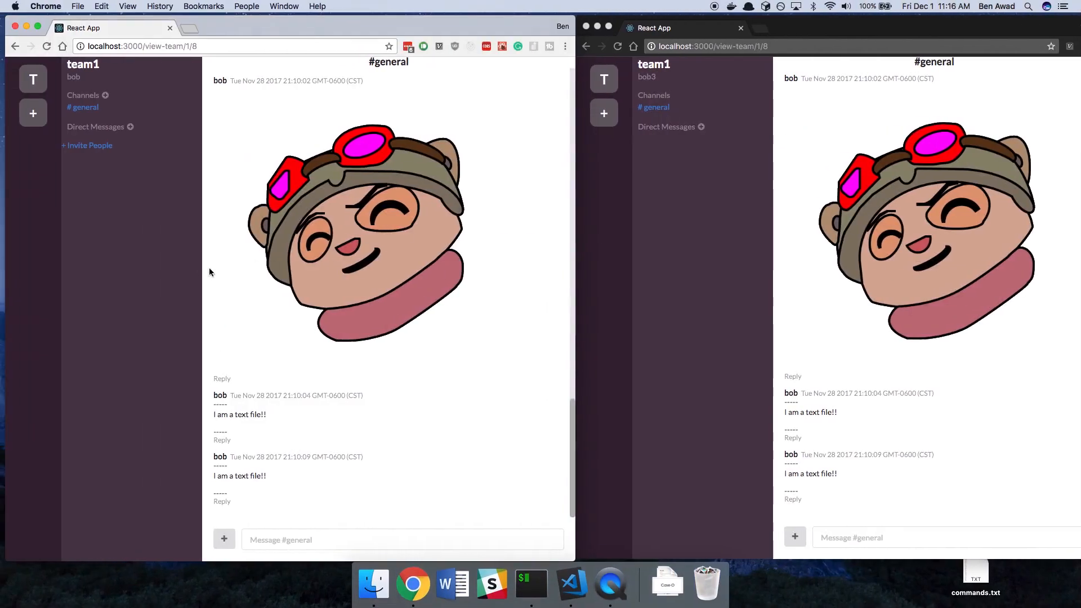
pyautogui.moveTo(314, 152)
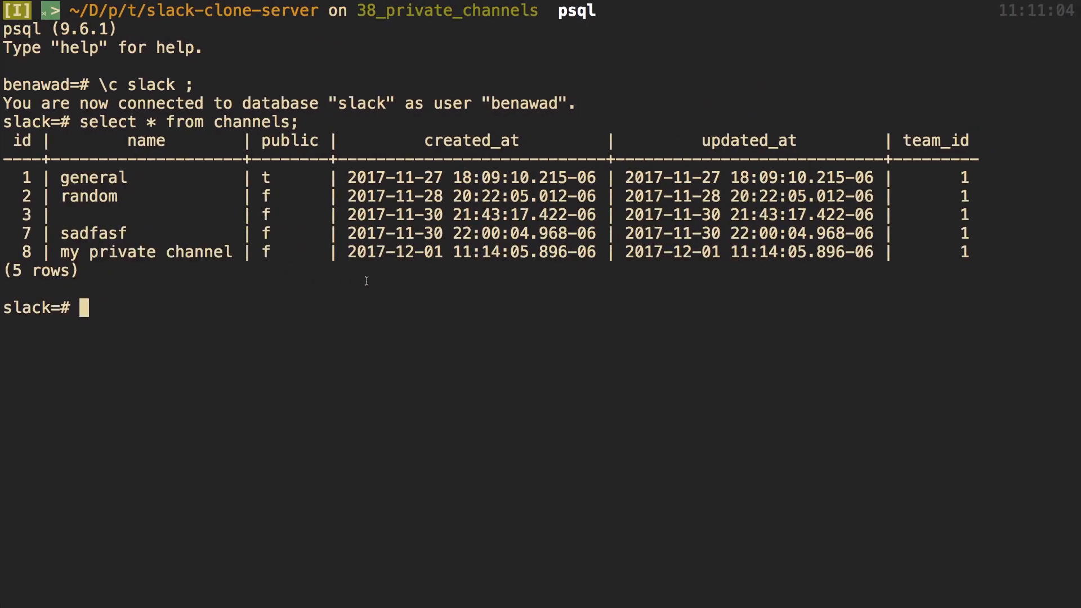
# - Query the users table (bob, bob1, bob2, bob3) in psql, then quit with \q
pyautogui.write('select * from users;')
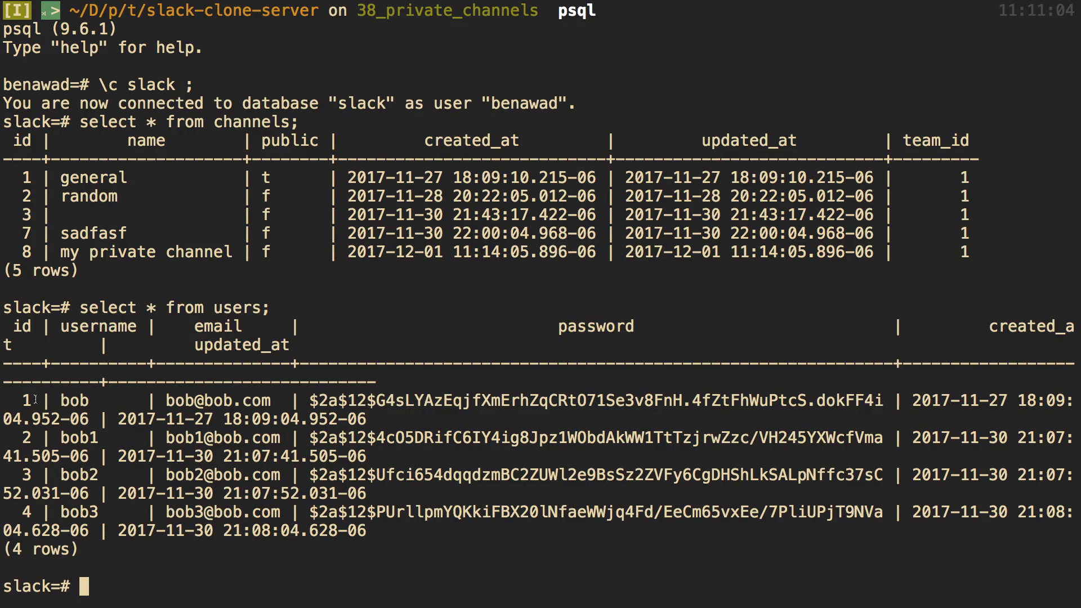
pyautogui.moveTo(204, 585)
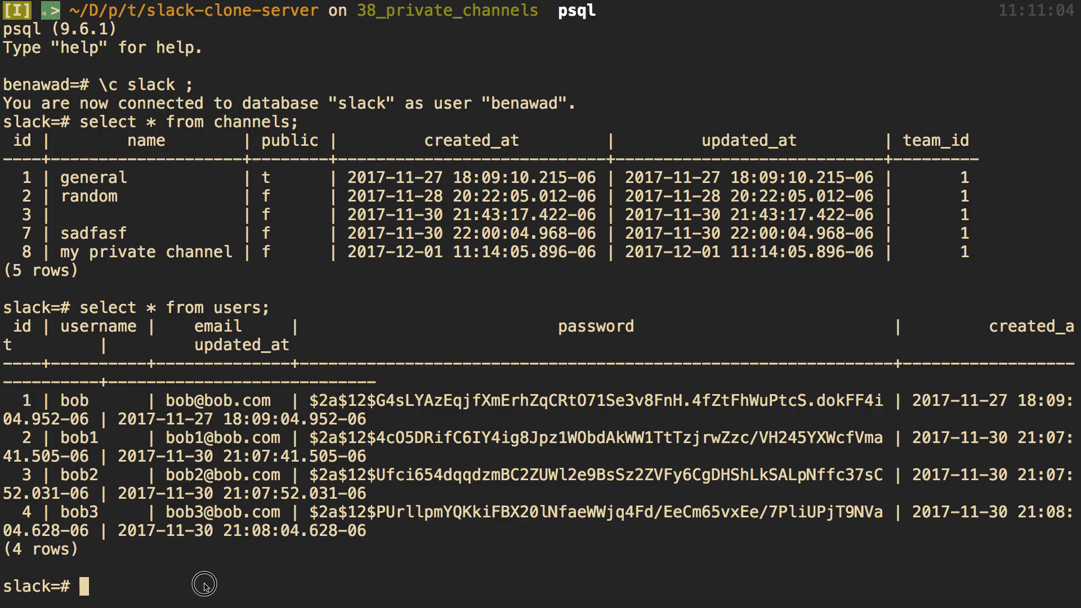
pyautogui.write('\\q')
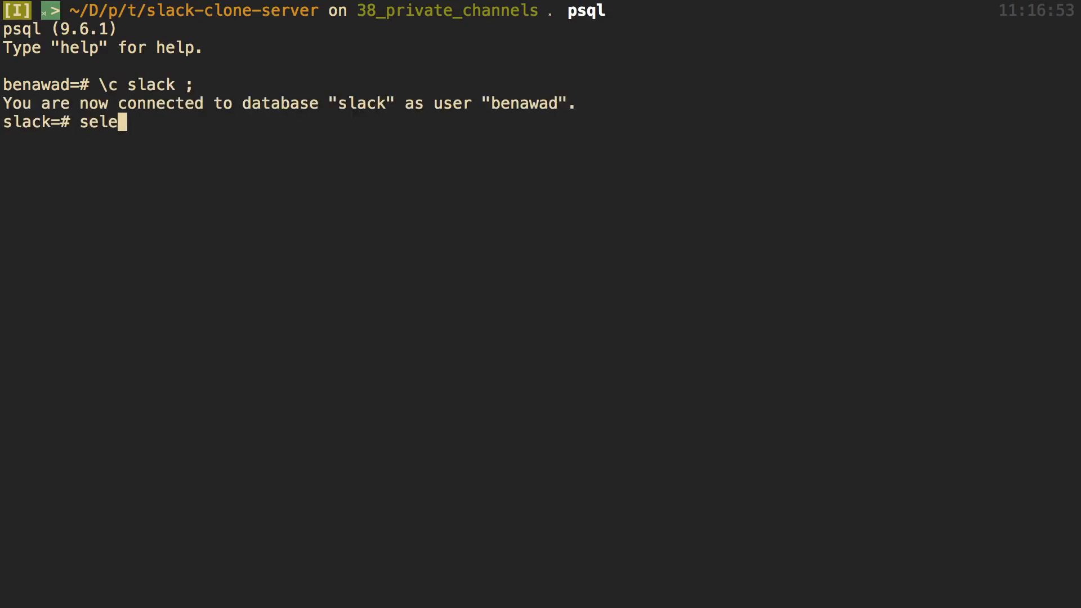
# - Begin a query selecting from channel and pcmembers where public = true or
pyautogui.write('ct * from channel')
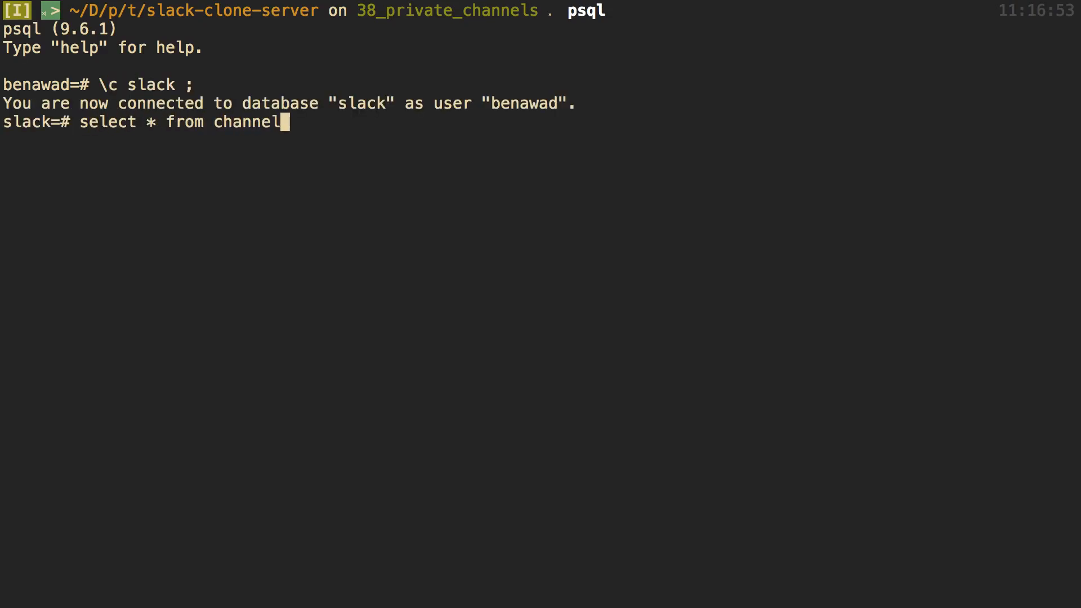
pyautogui.write('where c')
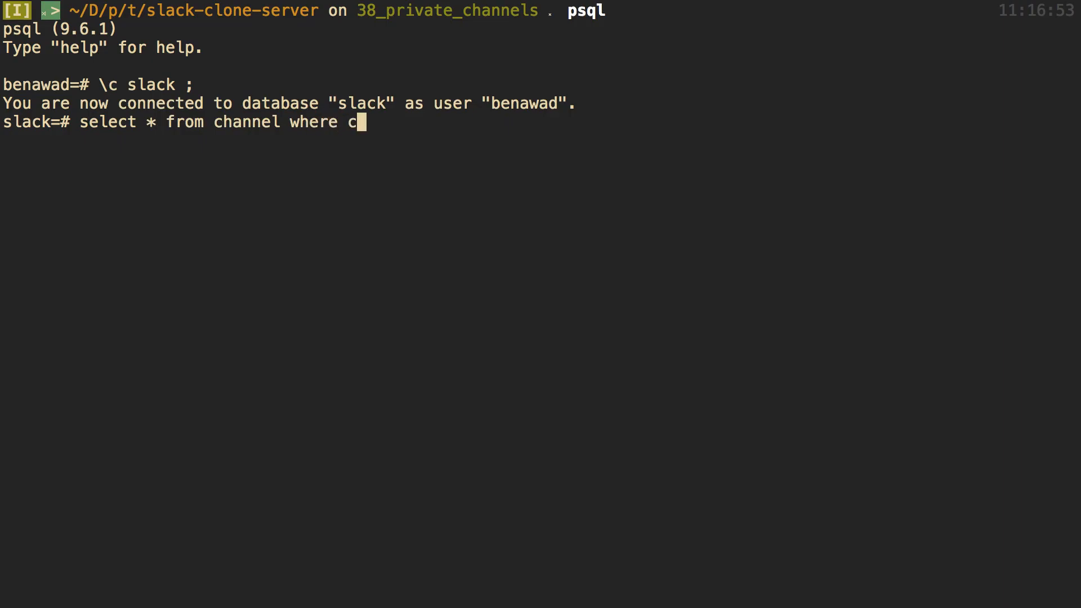
pyautogui.press('BackSpace')
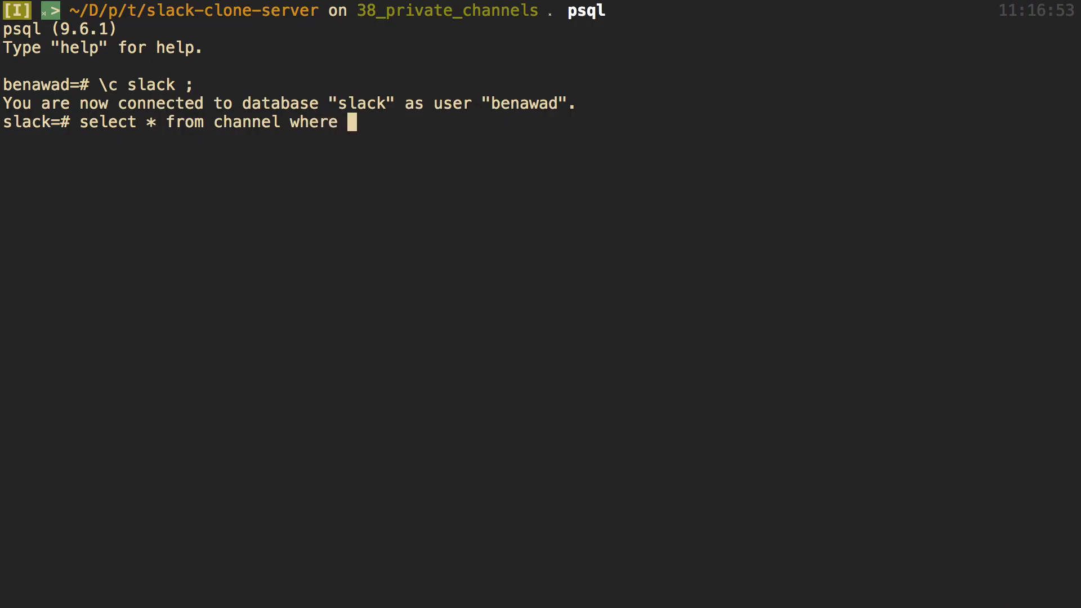
pyautogui.write('public')
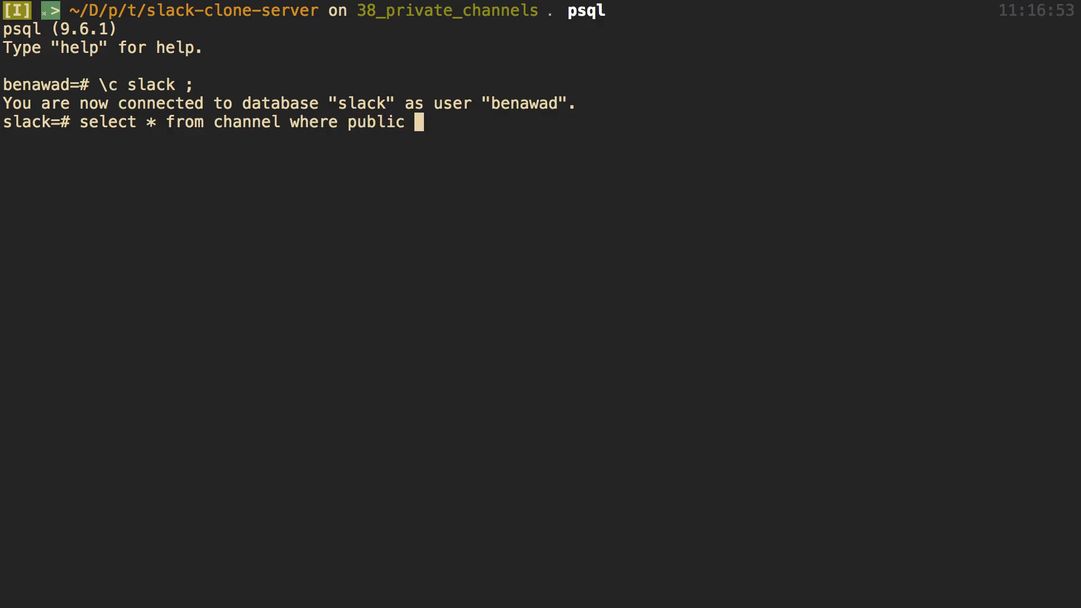
pyautogui.write('= true or')
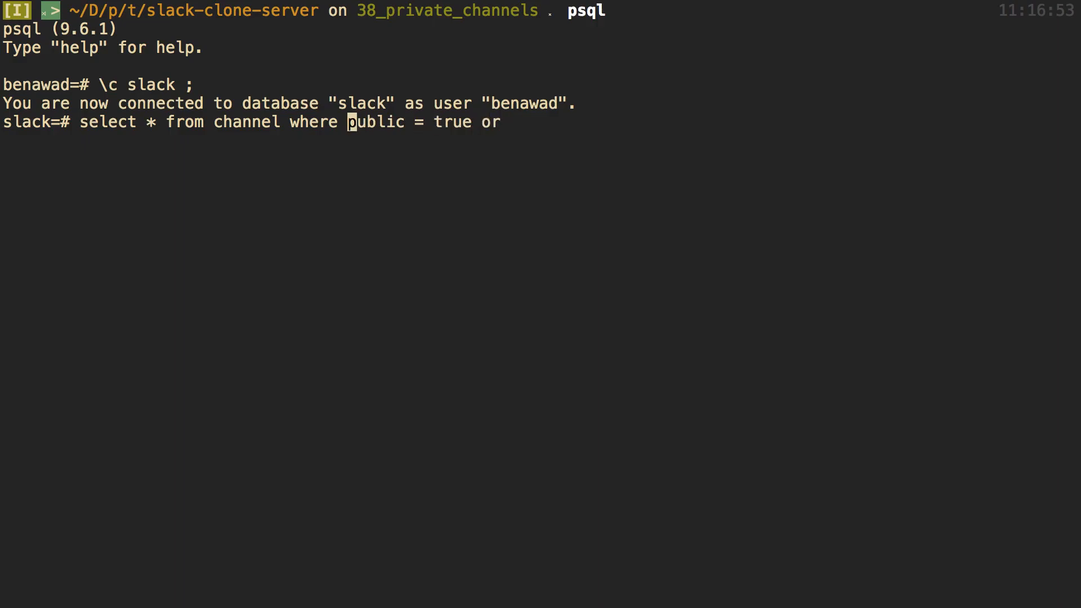
pyautogui.write(',')
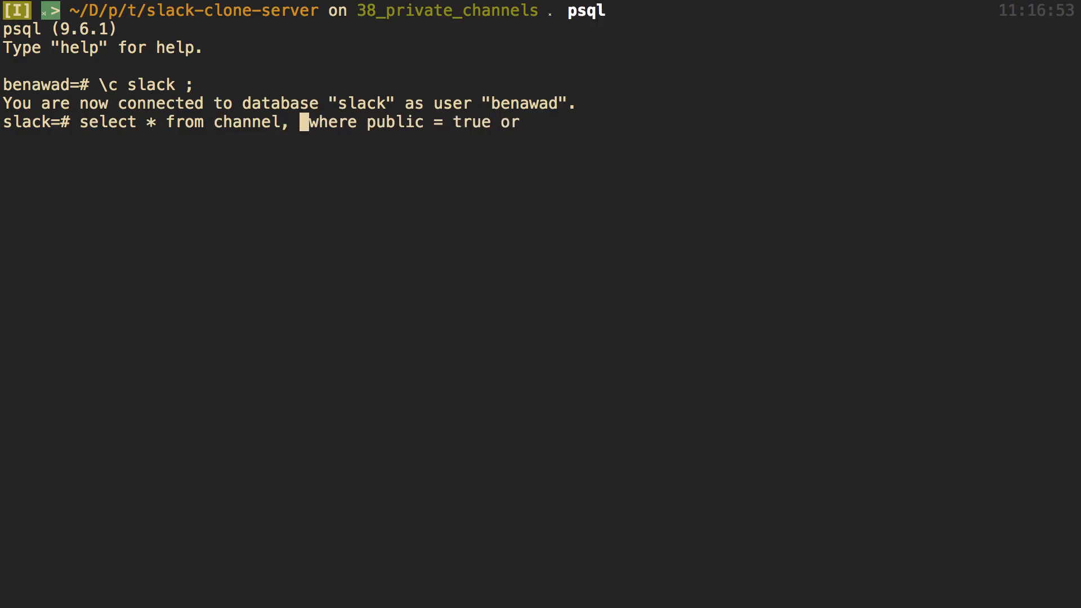
pyautogui.write('pcme')
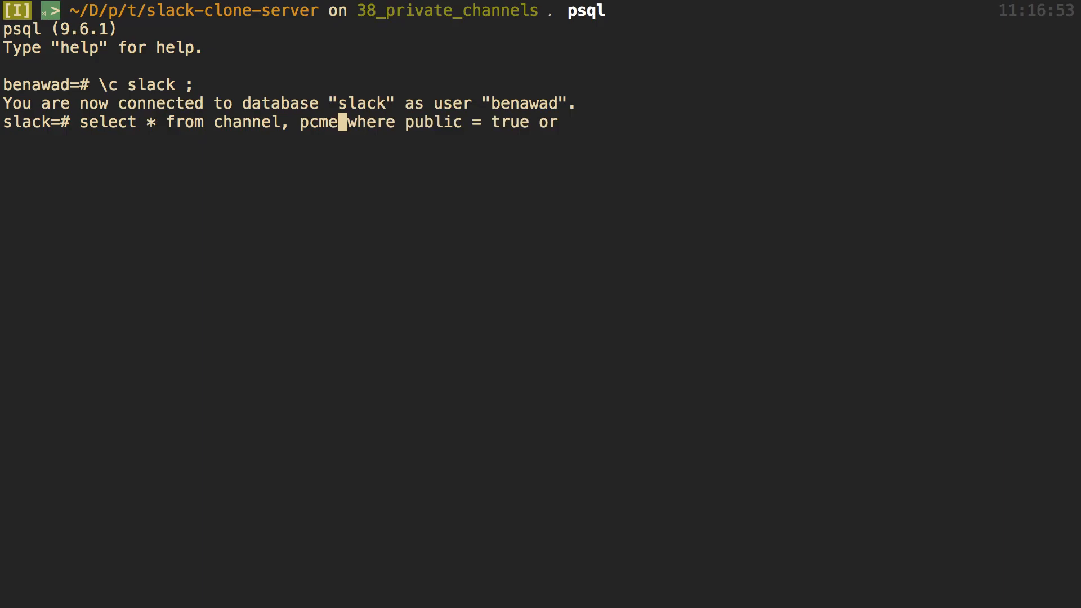
pyautogui.write('me')
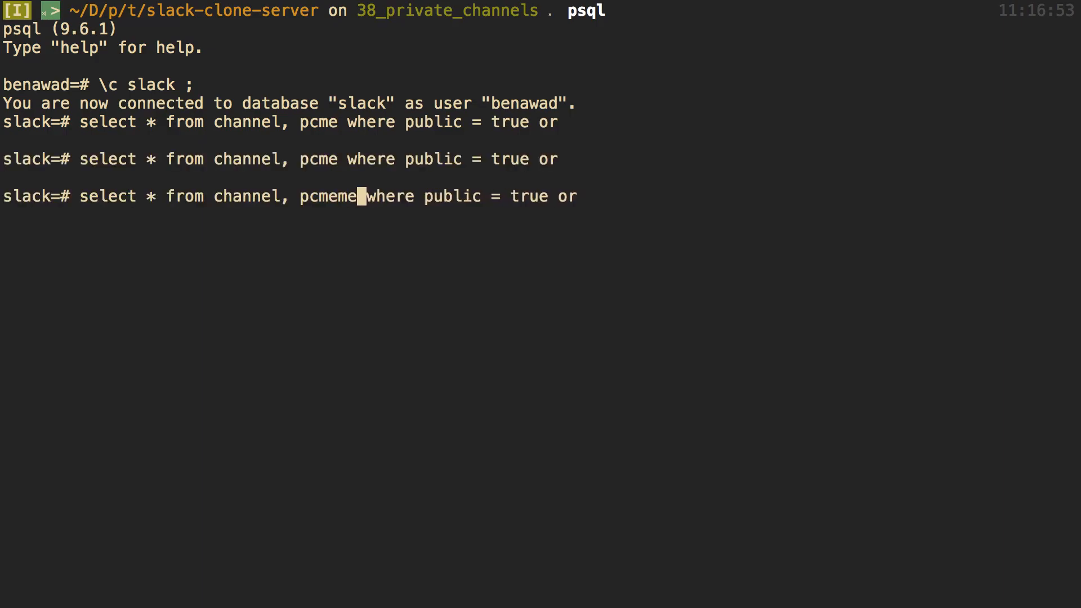
pyautogui.write('mbers')
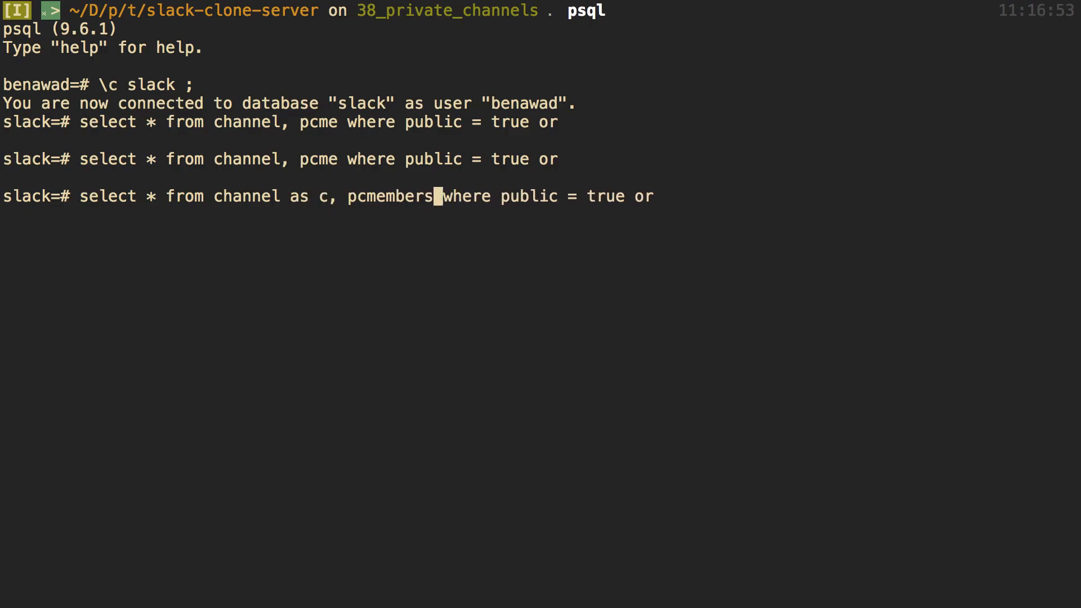
# - Add aliases and the condition (pc.user_id = 1 and c.id = pc.channel_id)
pyautogui.write('as pc')
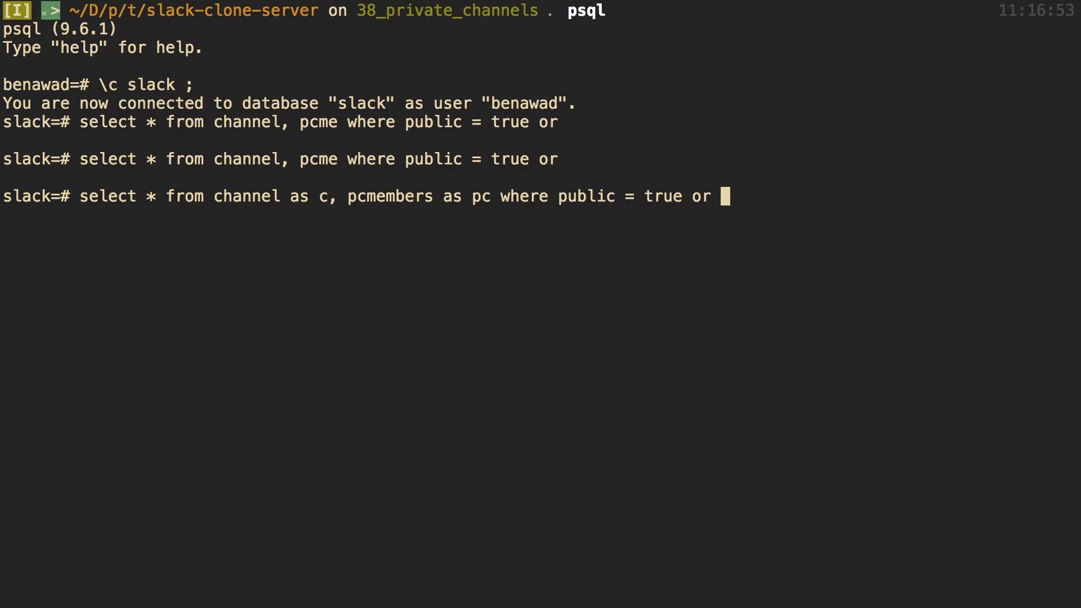
pyautogui.write('pc.use')
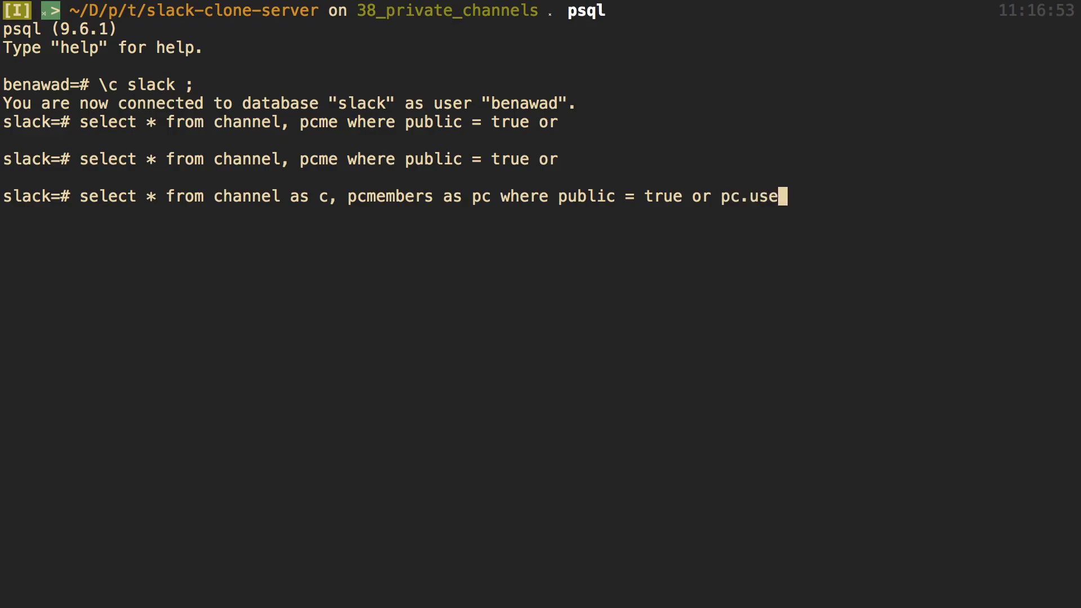
pyautogui.write('r')
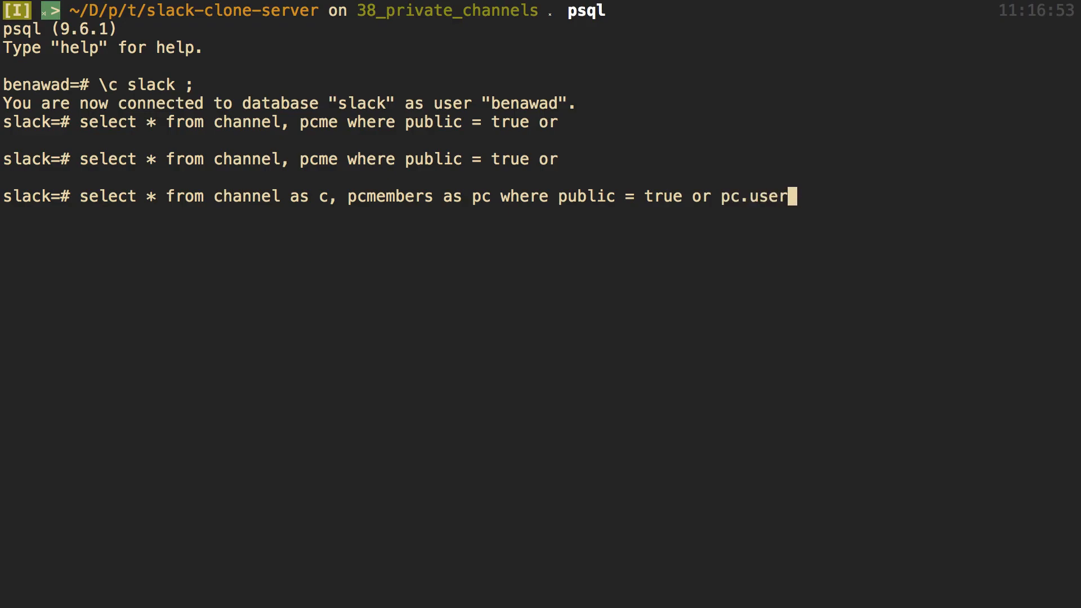
pyautogui.write('_id =')
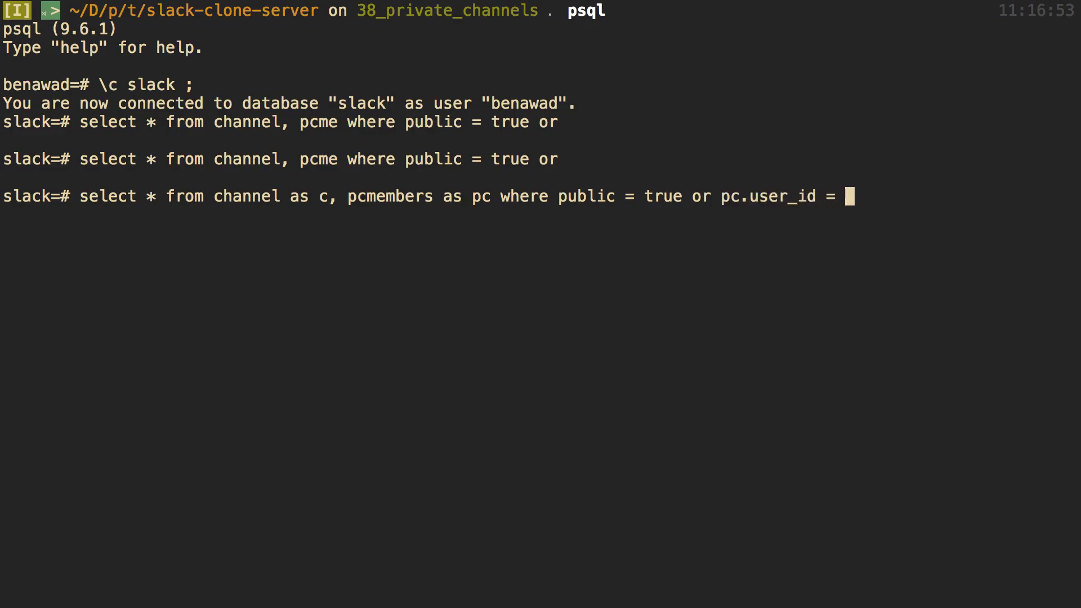
pyautogui.write('1')
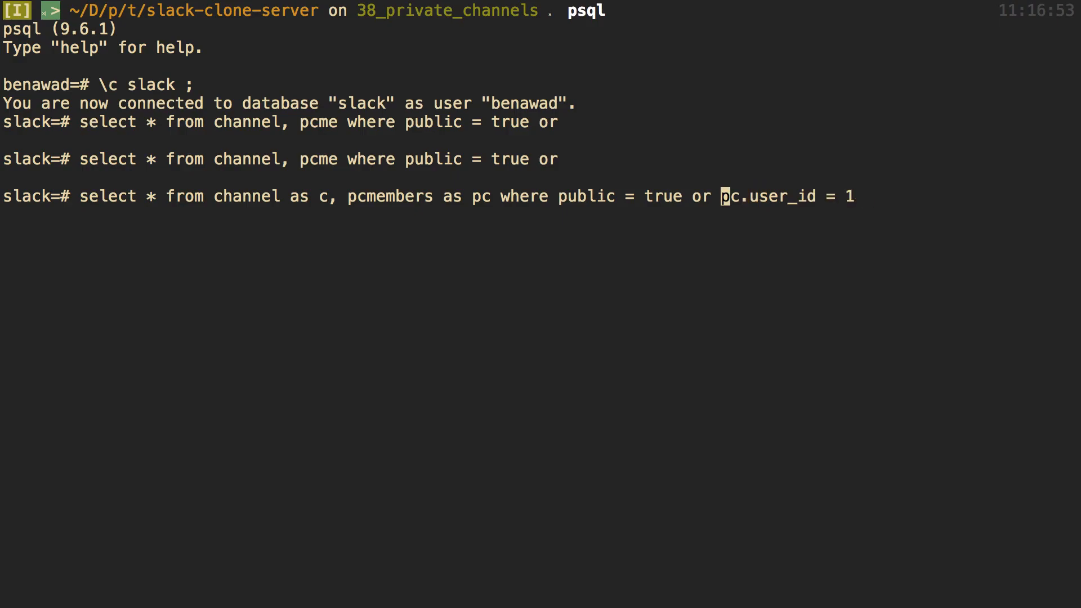
pyautogui.write('(pc.user_id = 1 and')
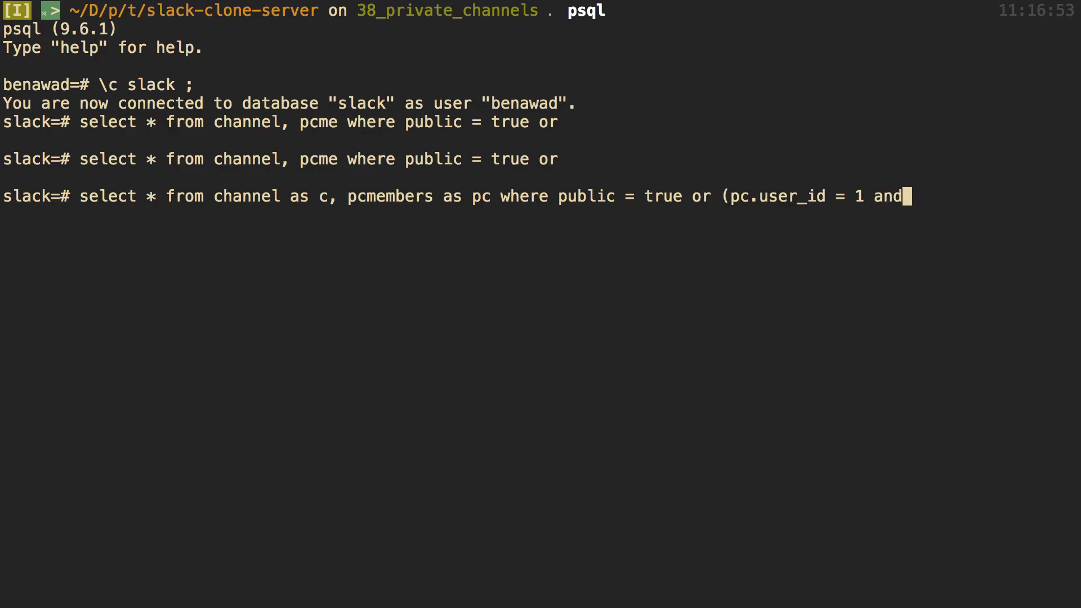
pyautogui.write('c.id =')
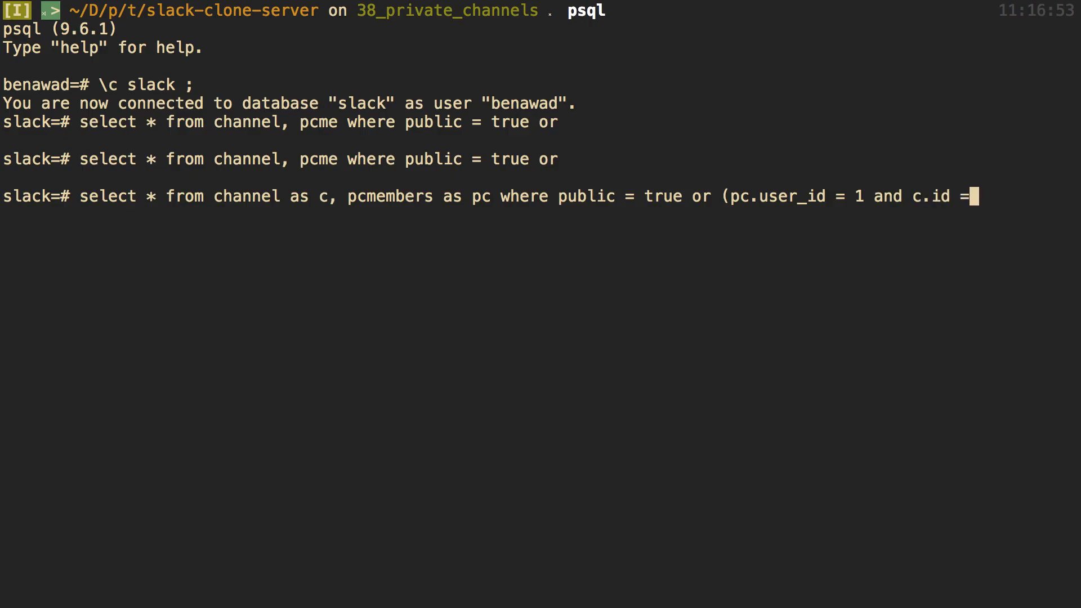
pyautogui.write('pc.')
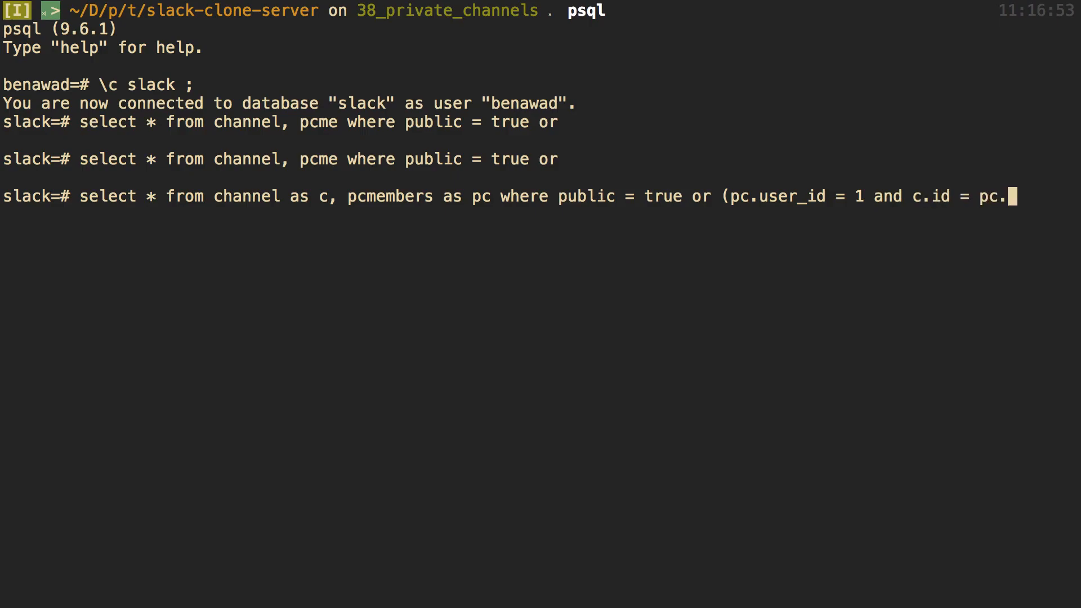
pyautogui.write('channel_id);')
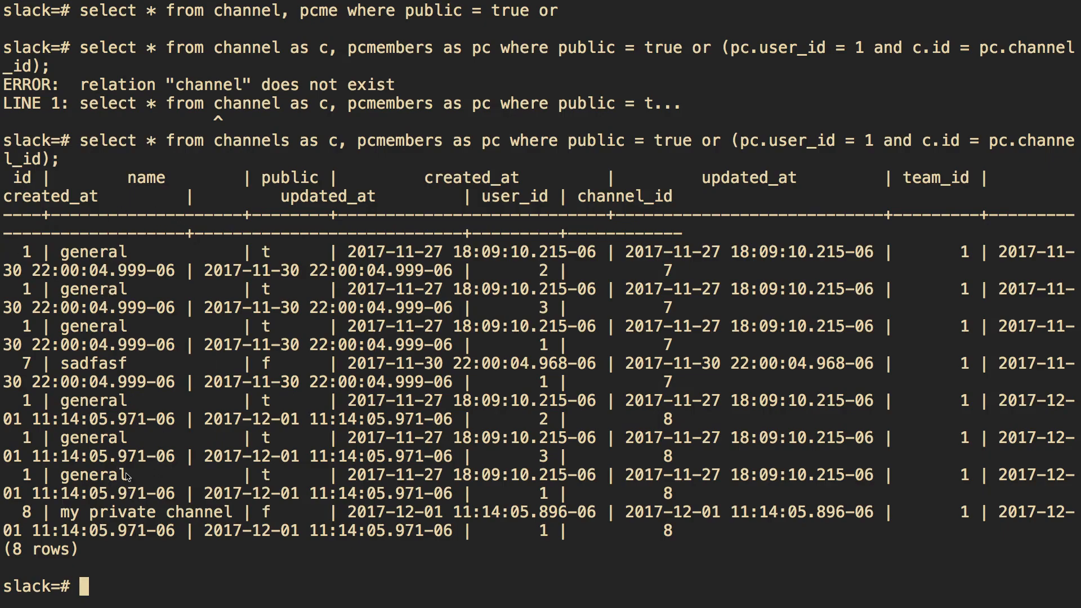
pyautogui.moveTo(176, 594)
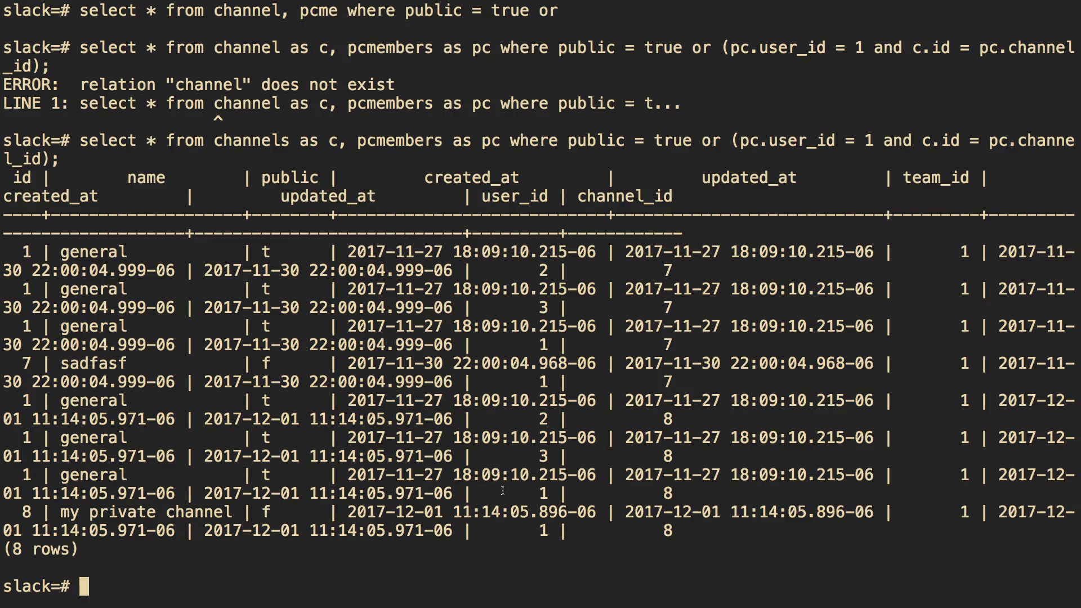
# - Rerun the query on channels, switching to distinct on (id) to get 3 rows
pyautogui.write('select * from channels as c, pcmembers as pc where public = true or (pc.user_id = 1 and c.id = pc.channel_id);')
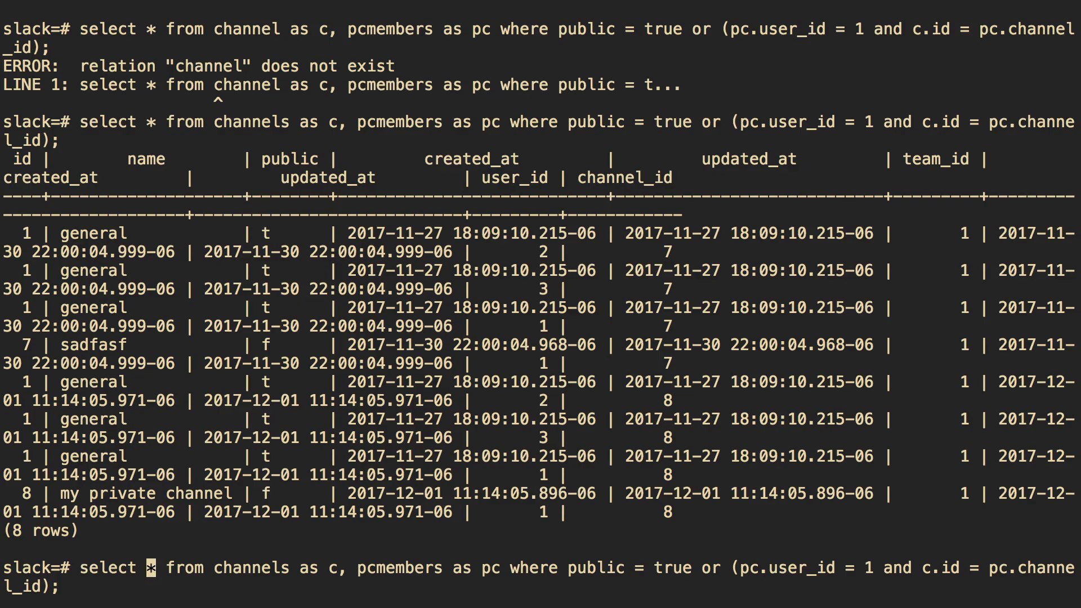
pyautogui.write('unique(')
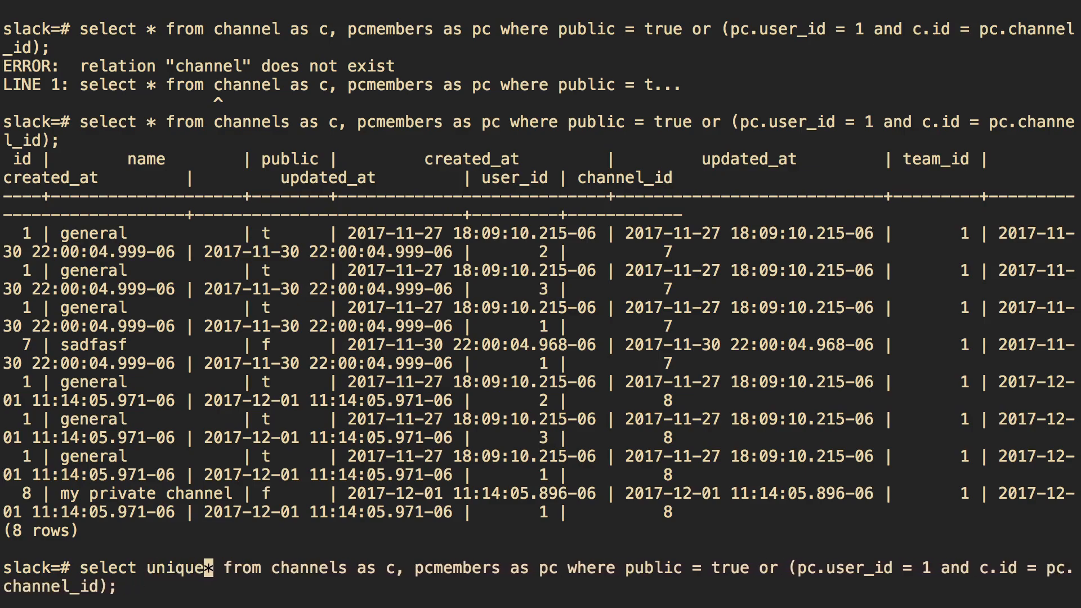
pyautogui.write('on (id)')
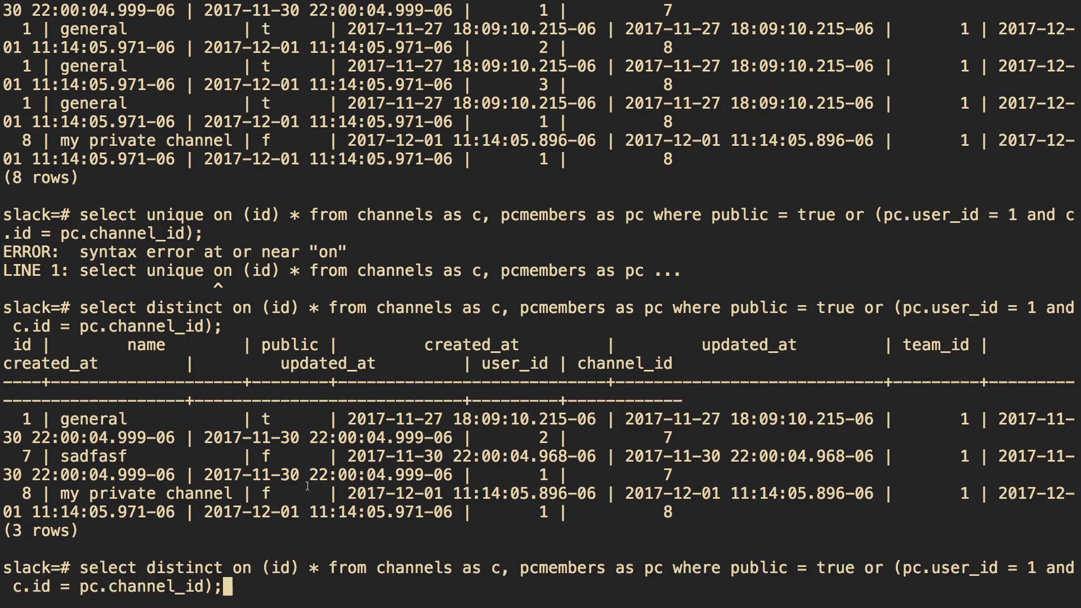
pyautogui.moveTo(642, 556)
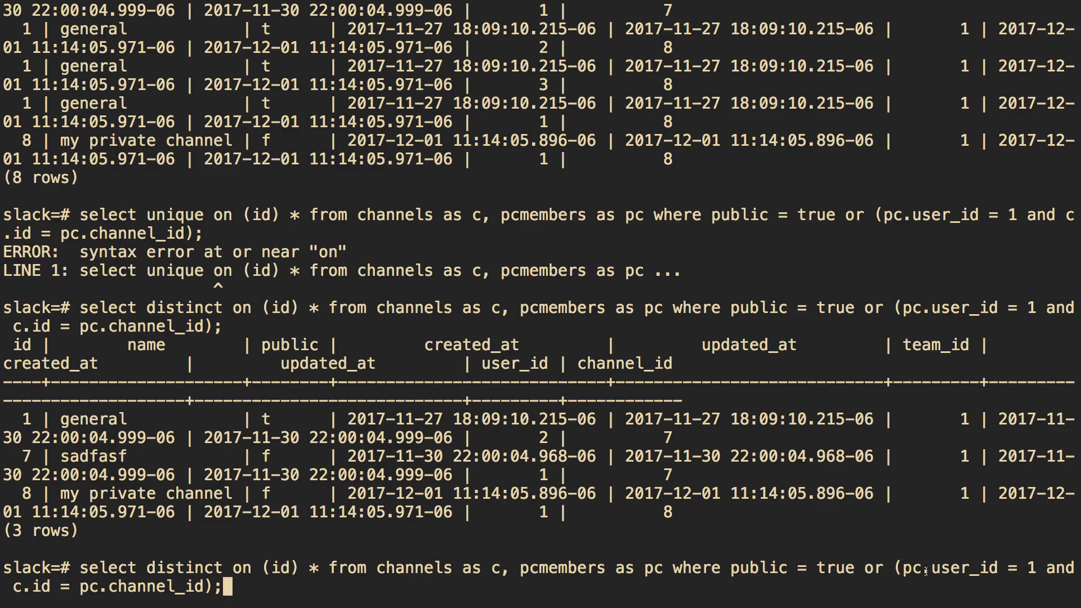
pyautogui.moveTo(328, 587)
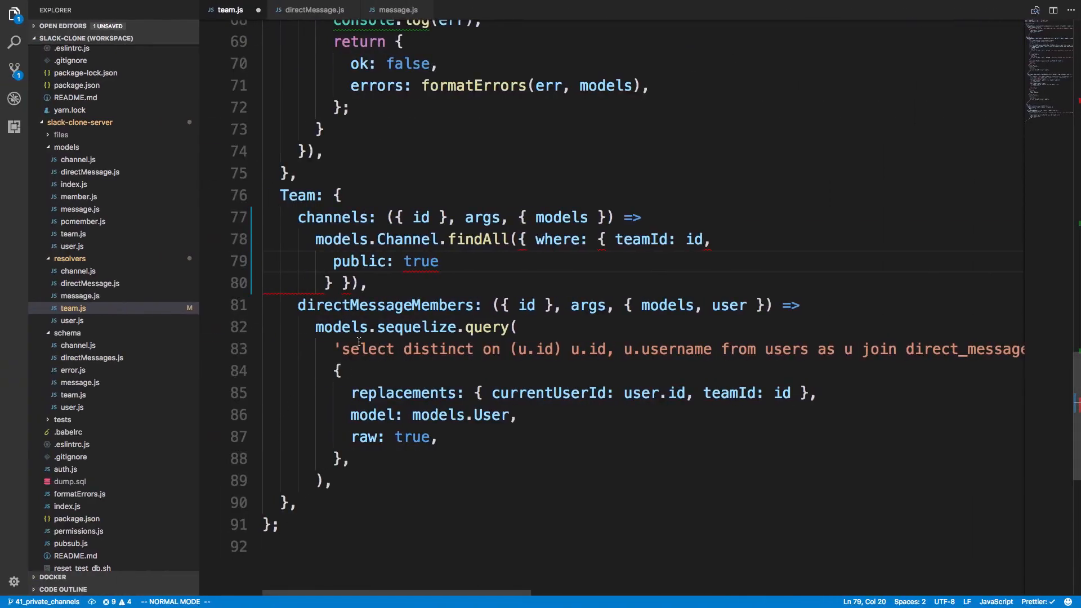
# - Replace the findAll filter with a models.sequelize.query split into select, from and where lines
pyautogui.click(387, 260)
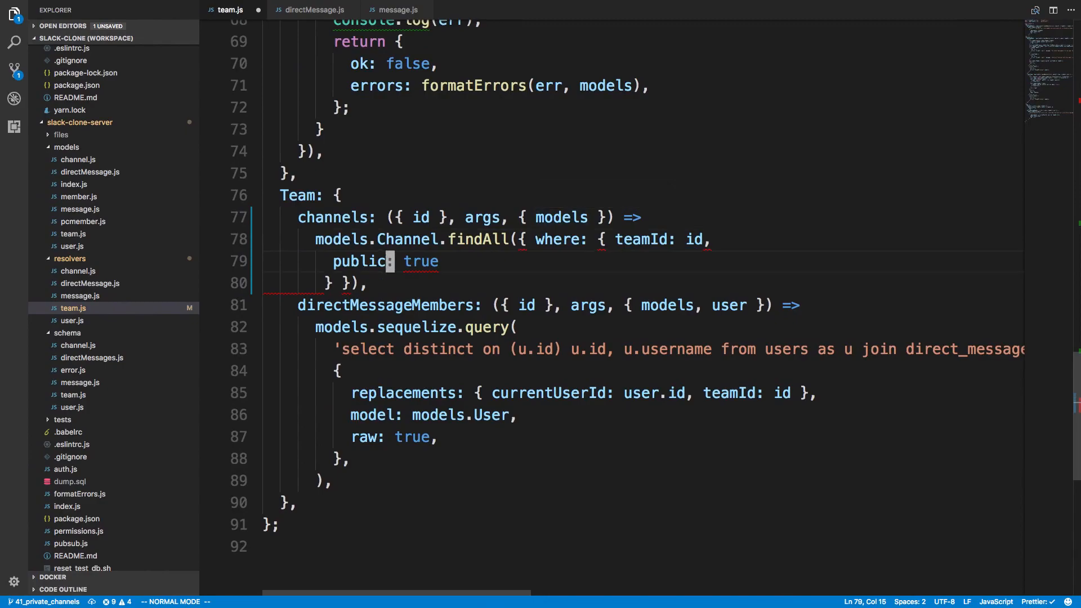
pyautogui.press('V')
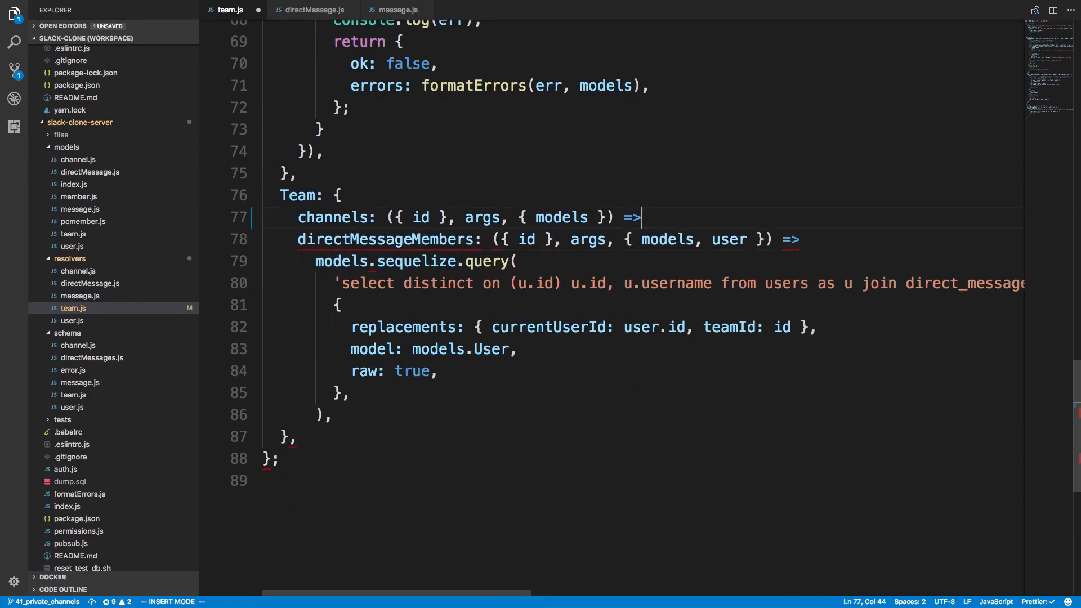
pyautogui.write('models.sequel')
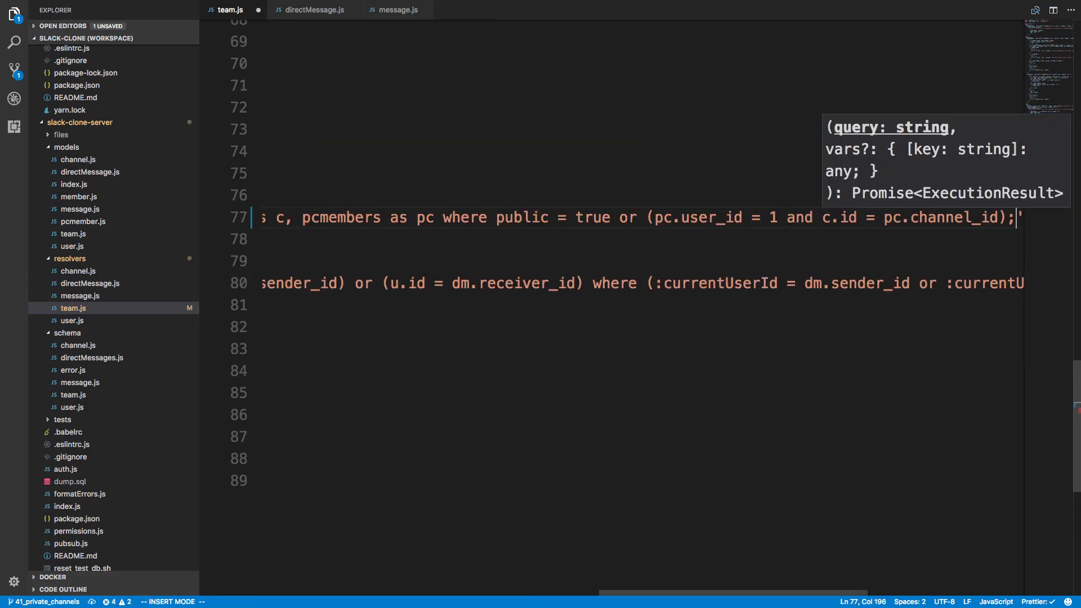
pyautogui.press('Escape')
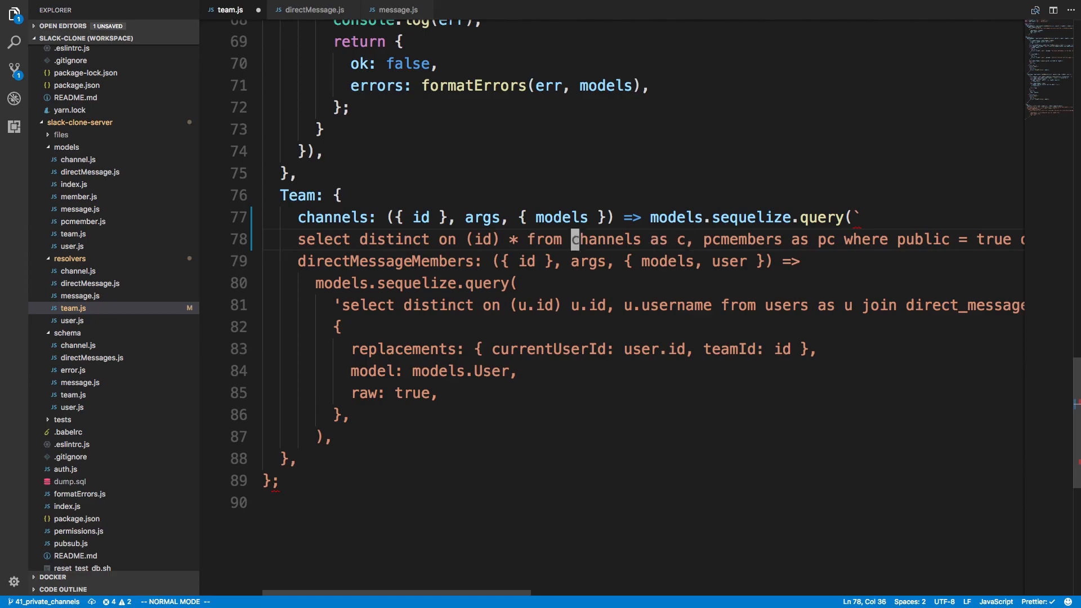
pyautogui.press('Enter')
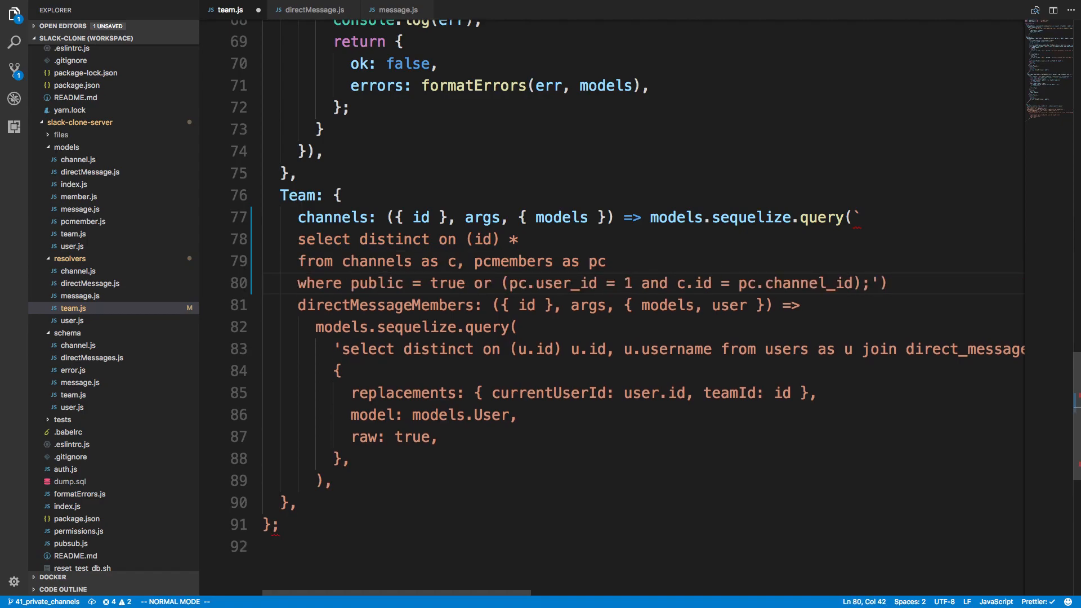
# - Start adding a team_id condition to the raw query's where clause
pyautogui.click(528, 282)
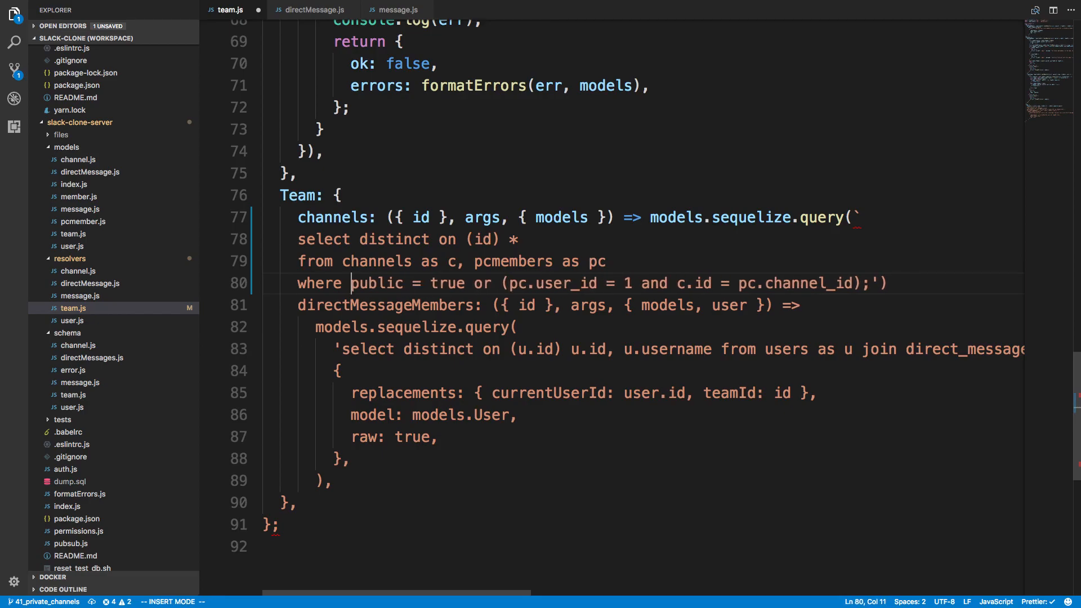
pyautogui.write('team_id =')
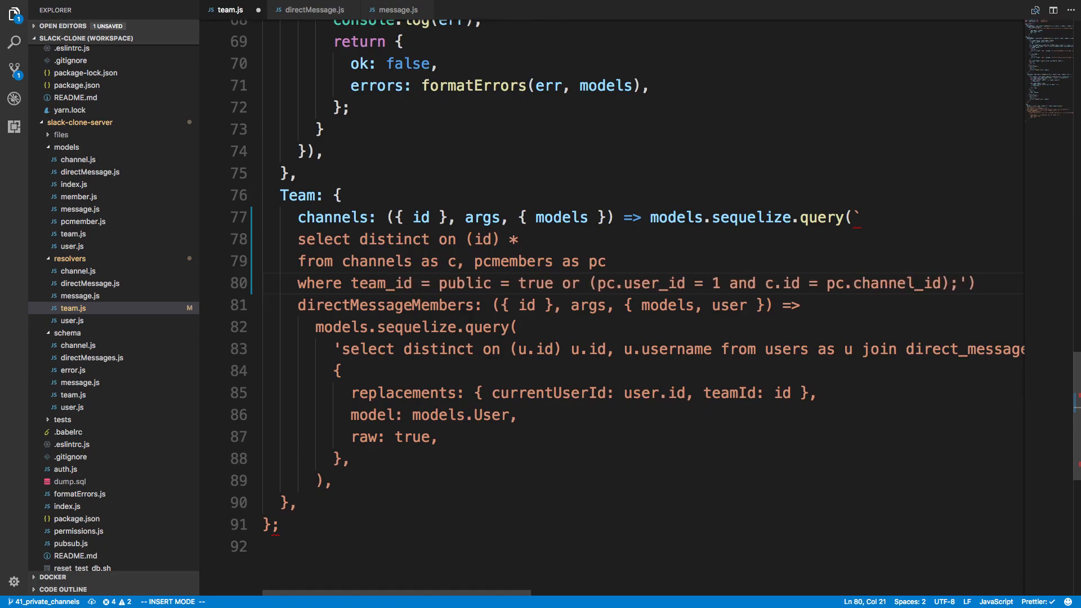
pyautogui.moveTo(420, 217)
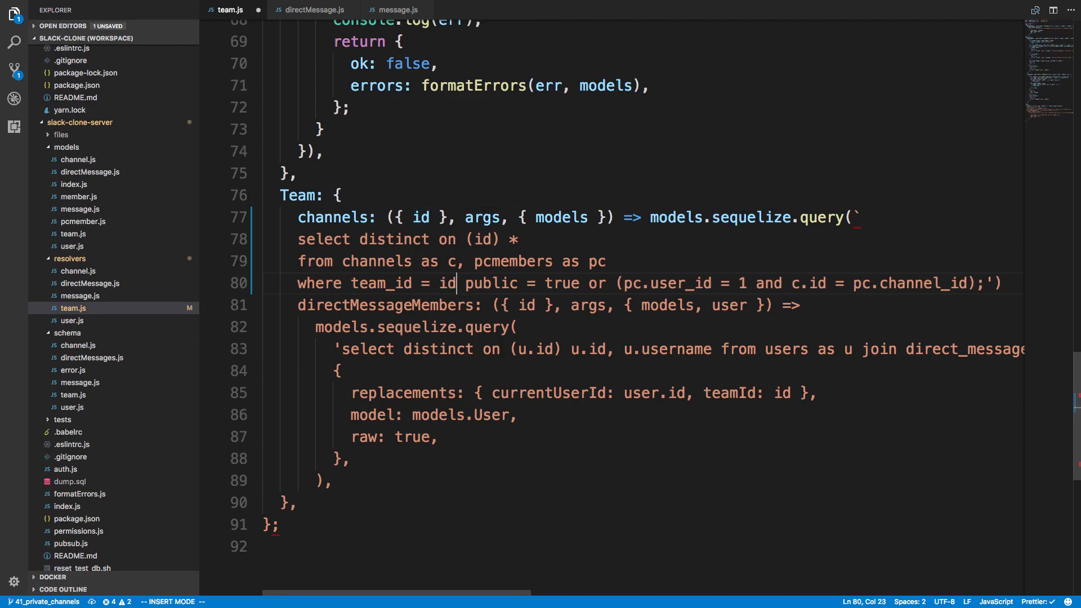
pyautogui.press('BackSpace')
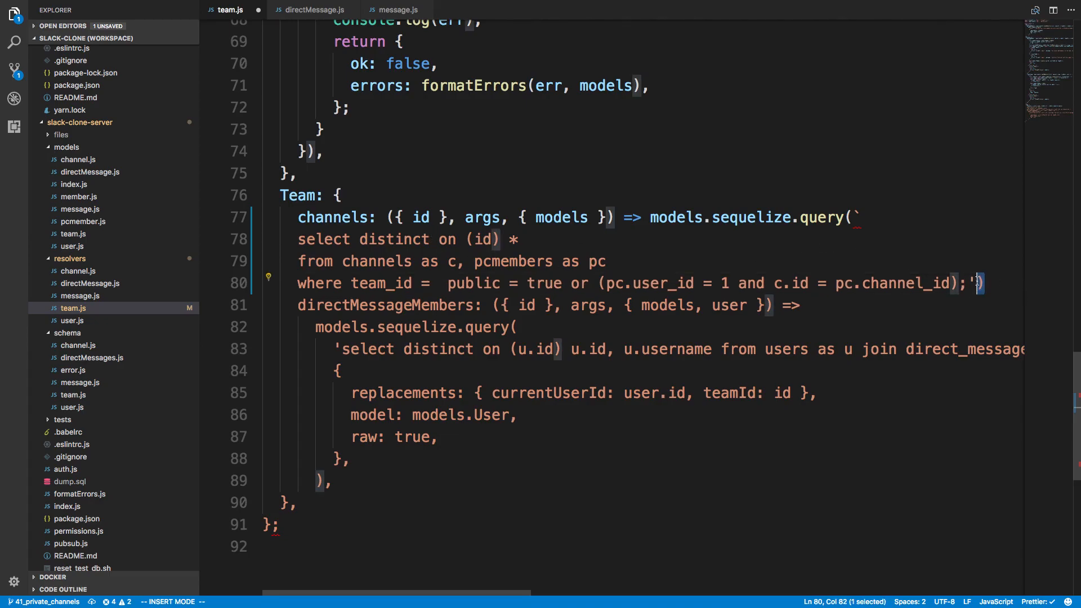
pyautogui.press('Escape')
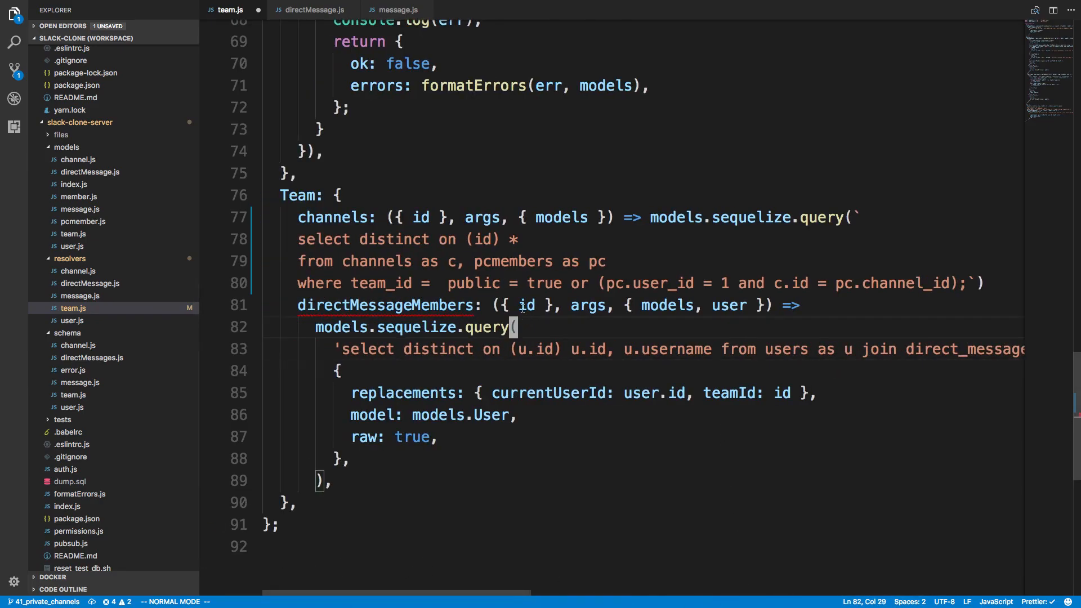
# - Rewrite the channels query with :teamId/:userId replacements, model: models.Channel and raw: true
pyautogui.write(': {teamId:')
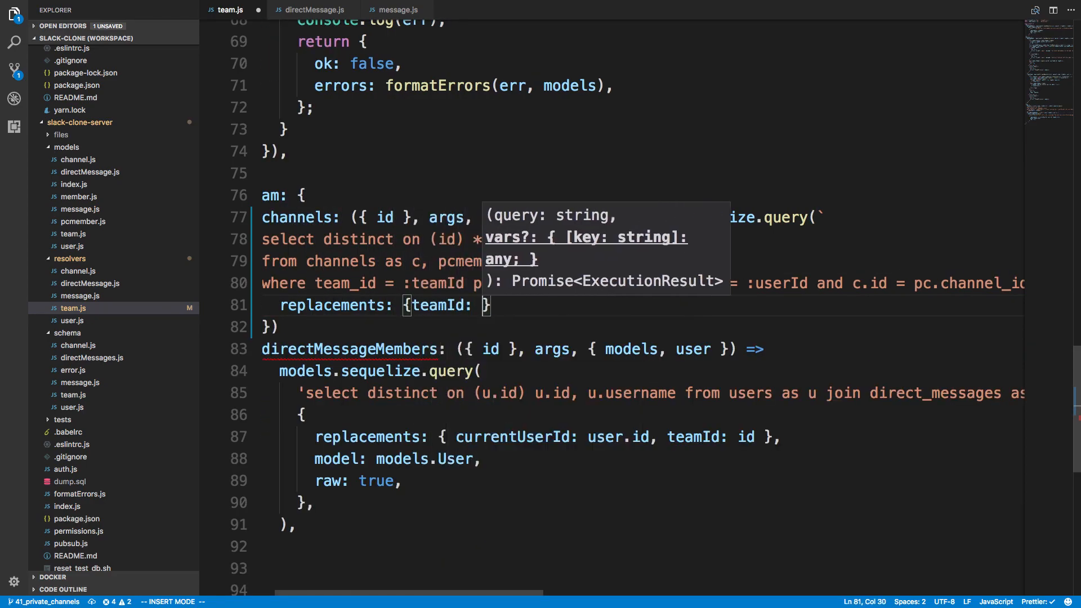
pyautogui.write('id,')
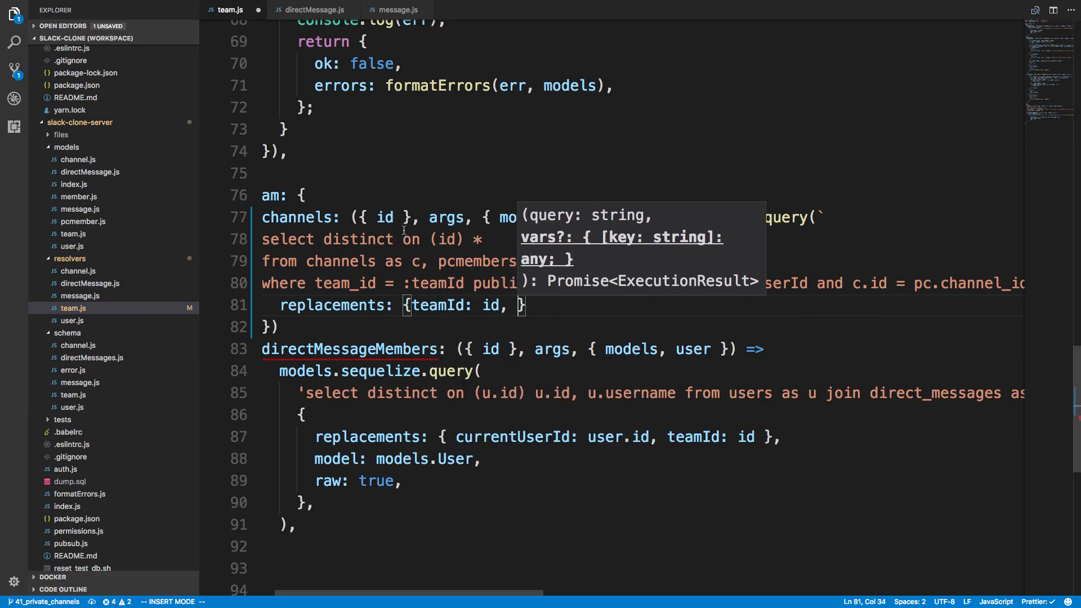
pyautogui.write('userId: user.id')
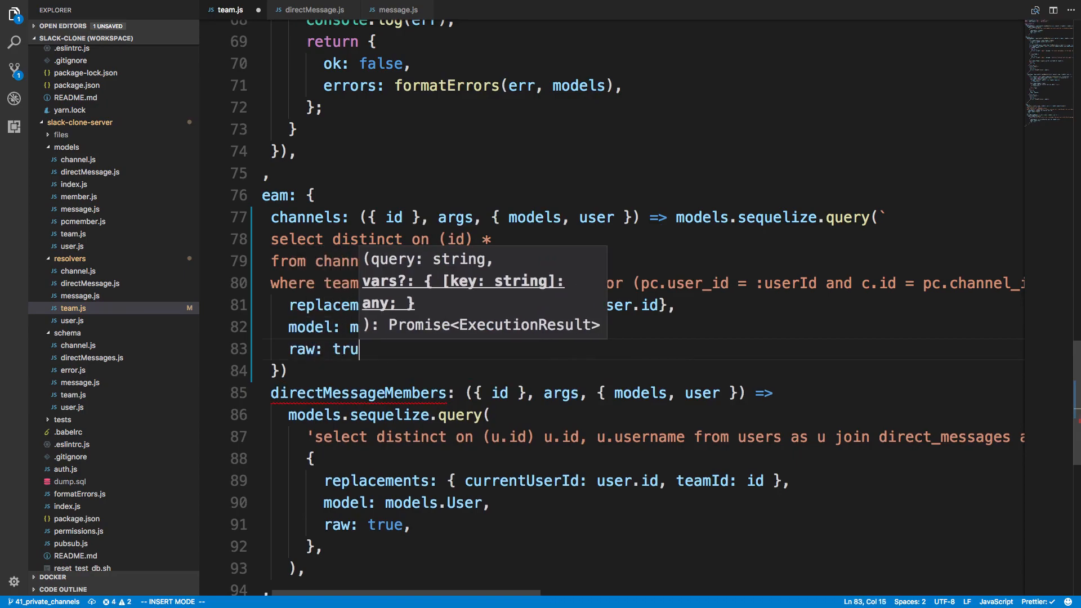
pyautogui.press('Escape')
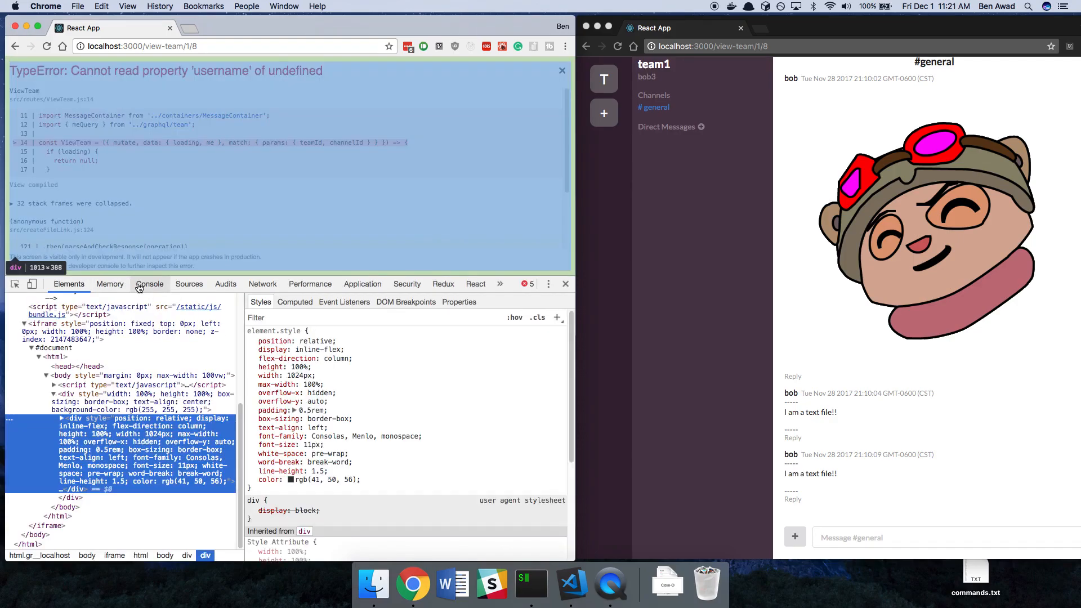
# - Reload with DevTools Network filtered by 'gra' and read the graphql response's SQL error near public
pyautogui.click(148, 283)
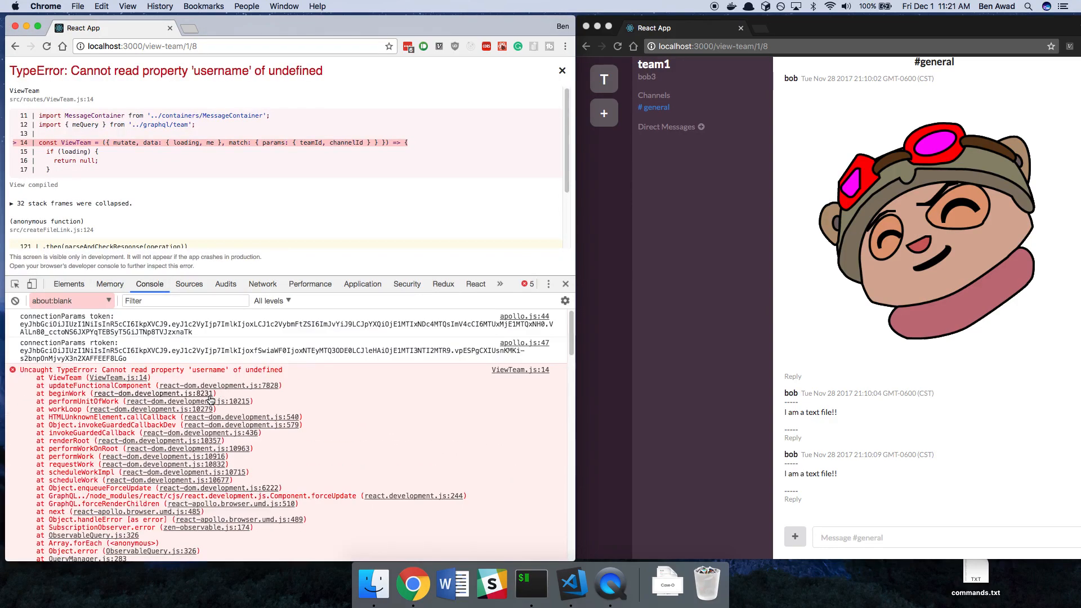
pyautogui.click(262, 283)
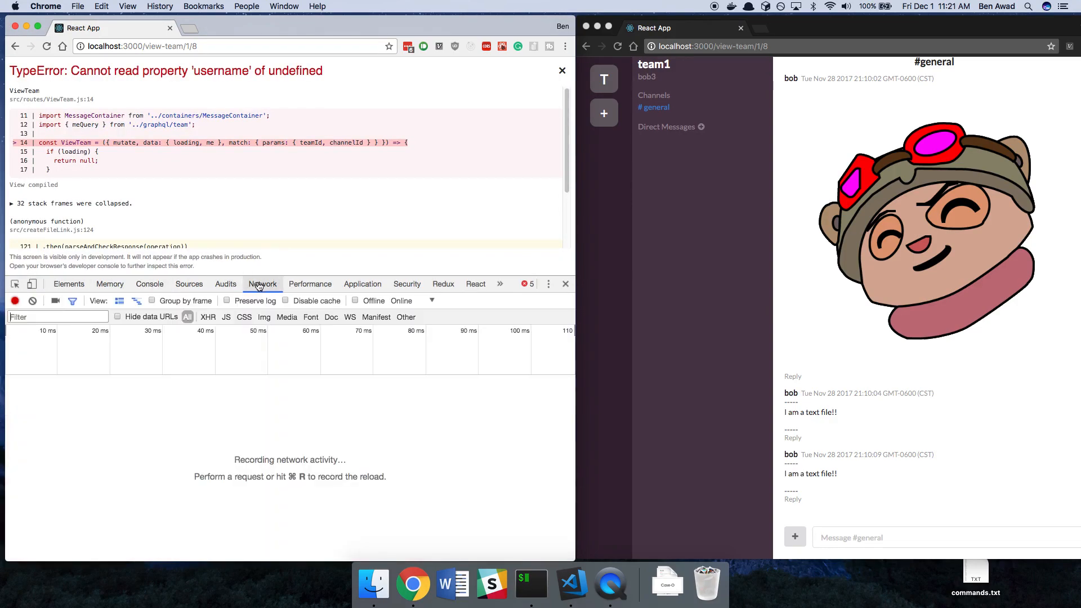
pyautogui.press('cmd+r')
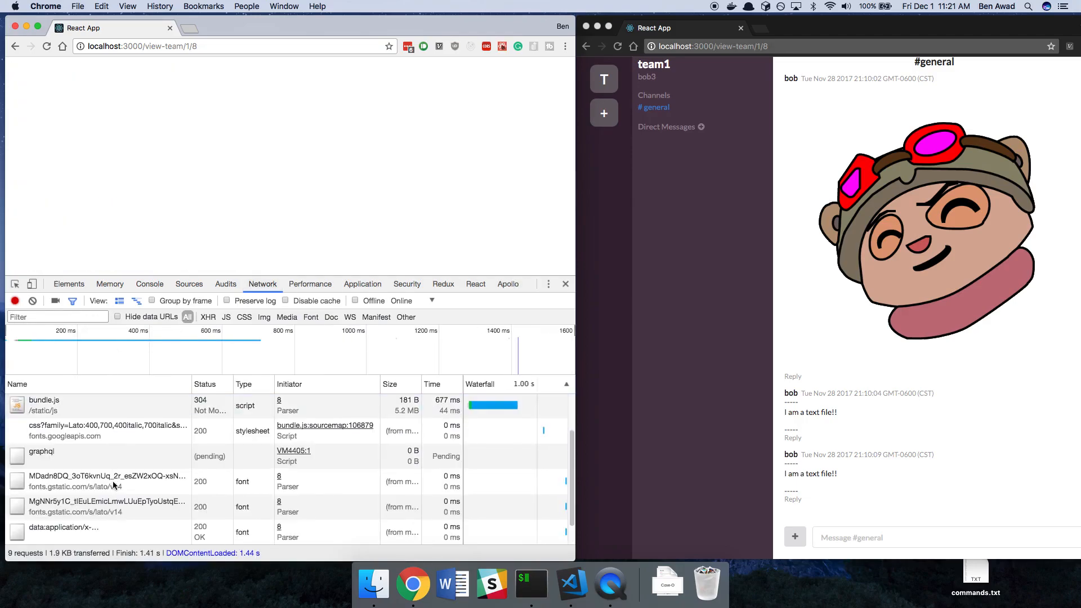
pyautogui.write('gra')
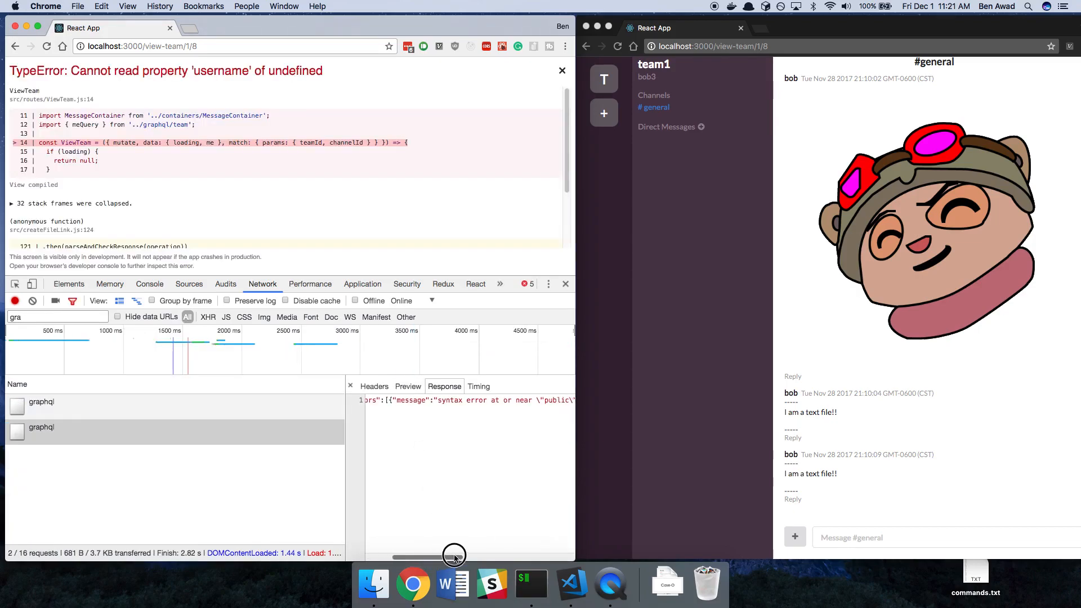
pyautogui.moveTo(454, 556); pyautogui.dragTo(536, 549)
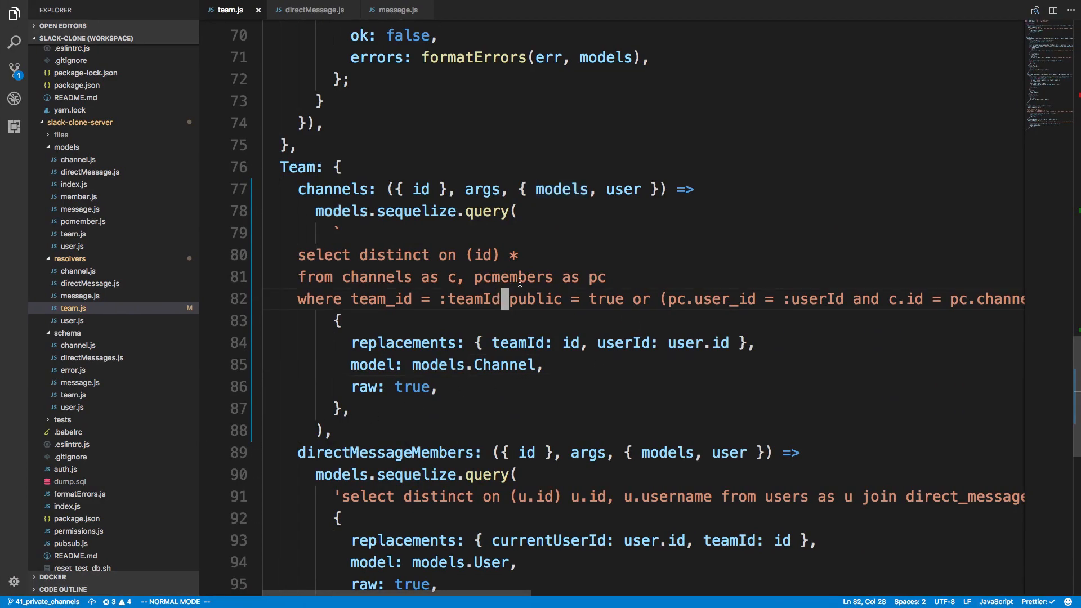
# - Join the where clause as c.team_id = :teamId and (c.public = true or membership condition)
pyautogui.write('and')
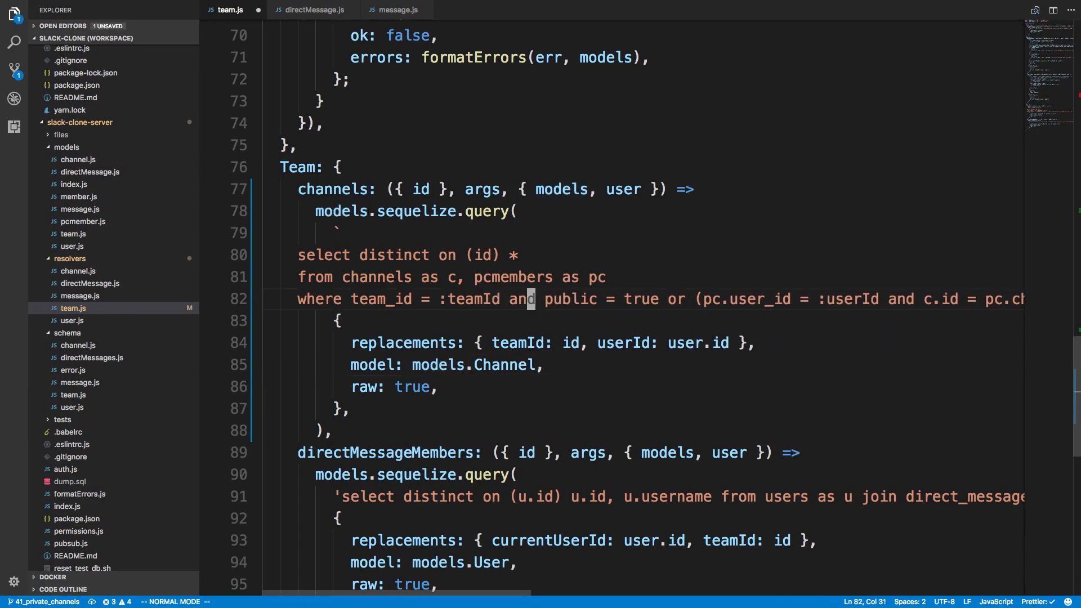
pyautogui.write('d);`,')
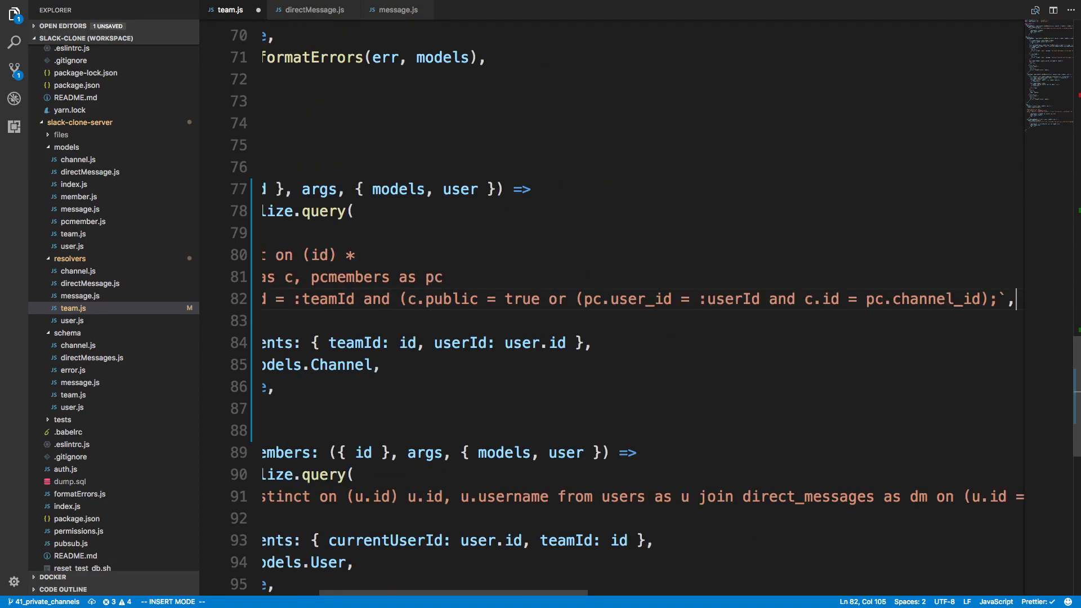
pyautogui.press('Escape')
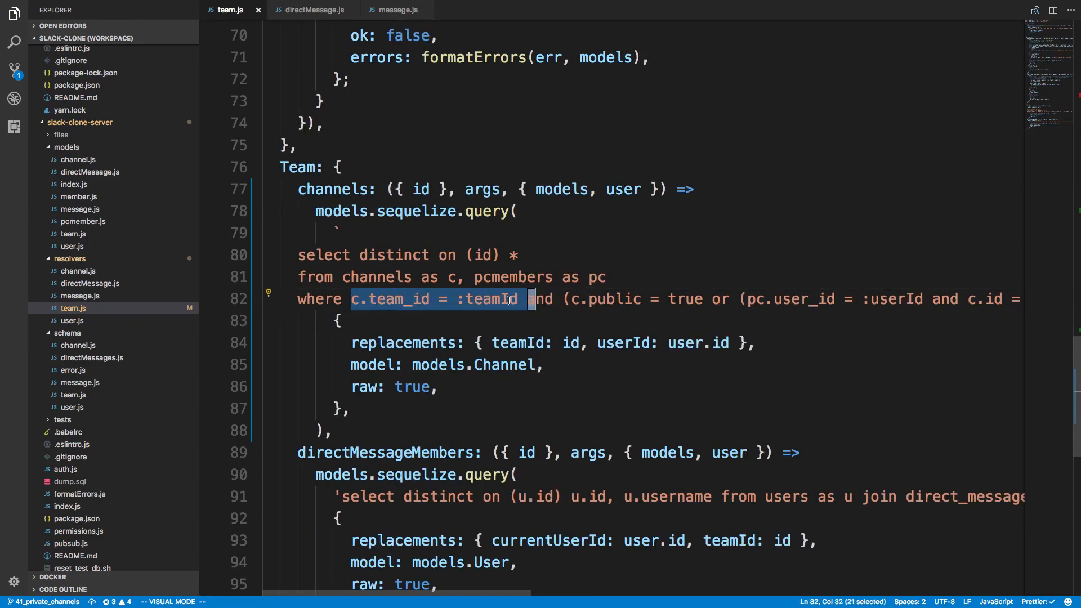
pyautogui.click(531, 299)
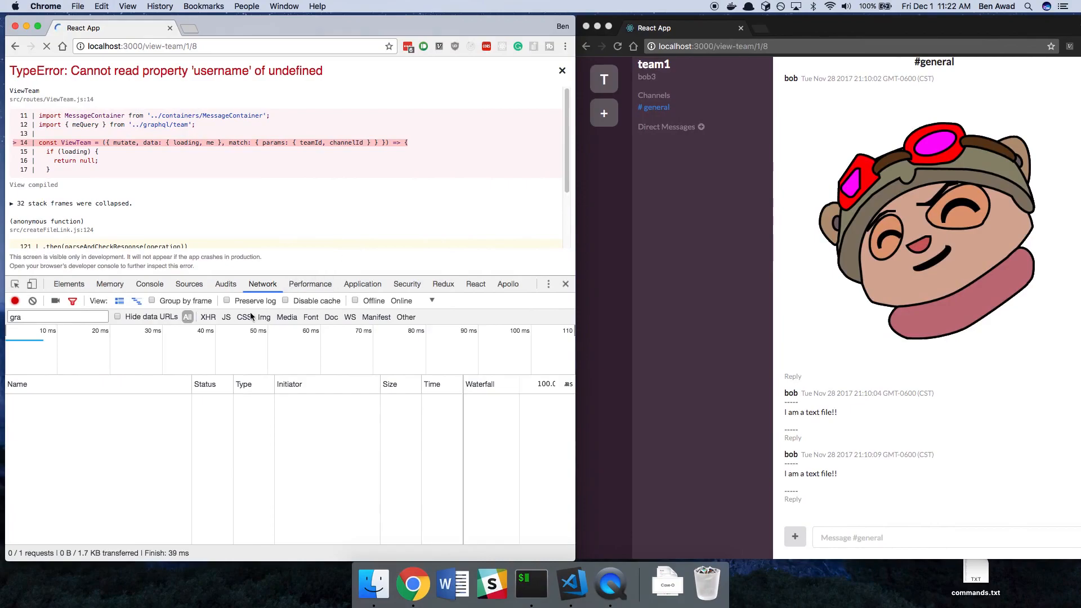
# - Log in as bob2 in the right window and open # my private channel
pyautogui.click(571, 584)
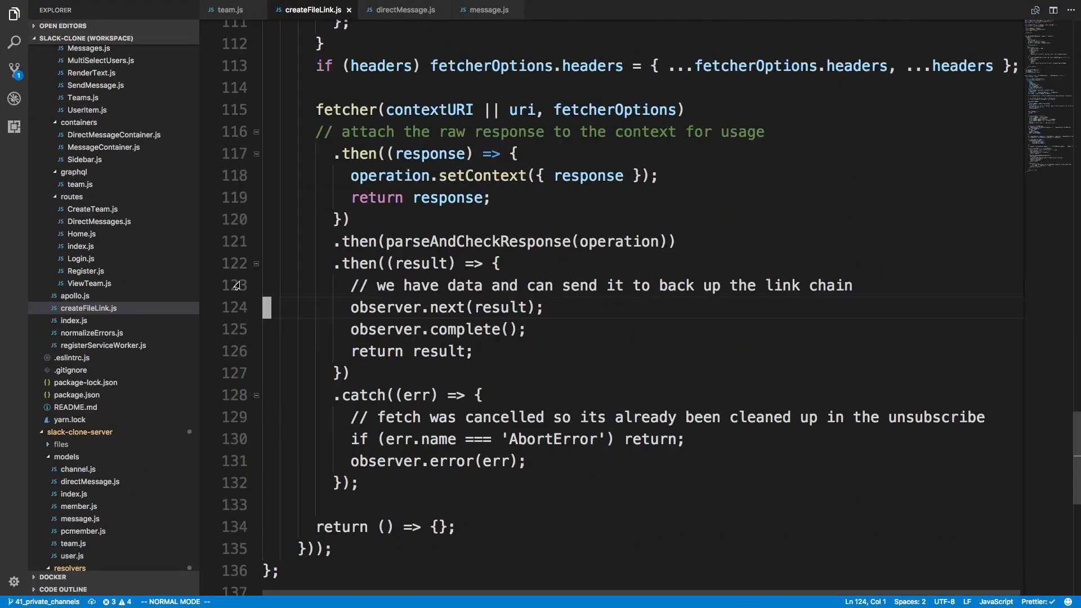
pyautogui.click(228, 10)
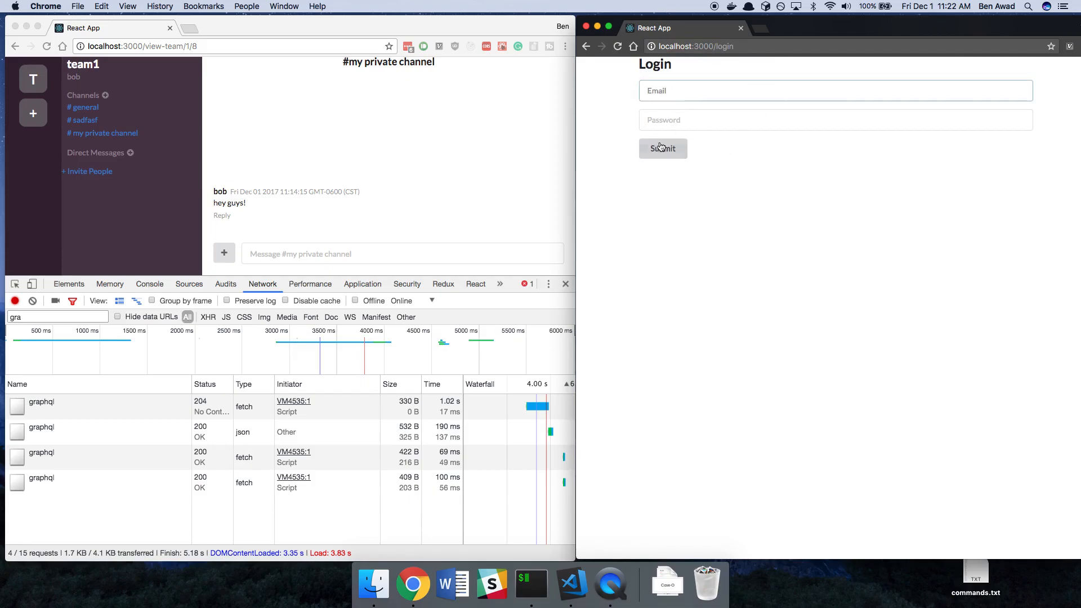
pyautogui.write('bob2@bob.com')
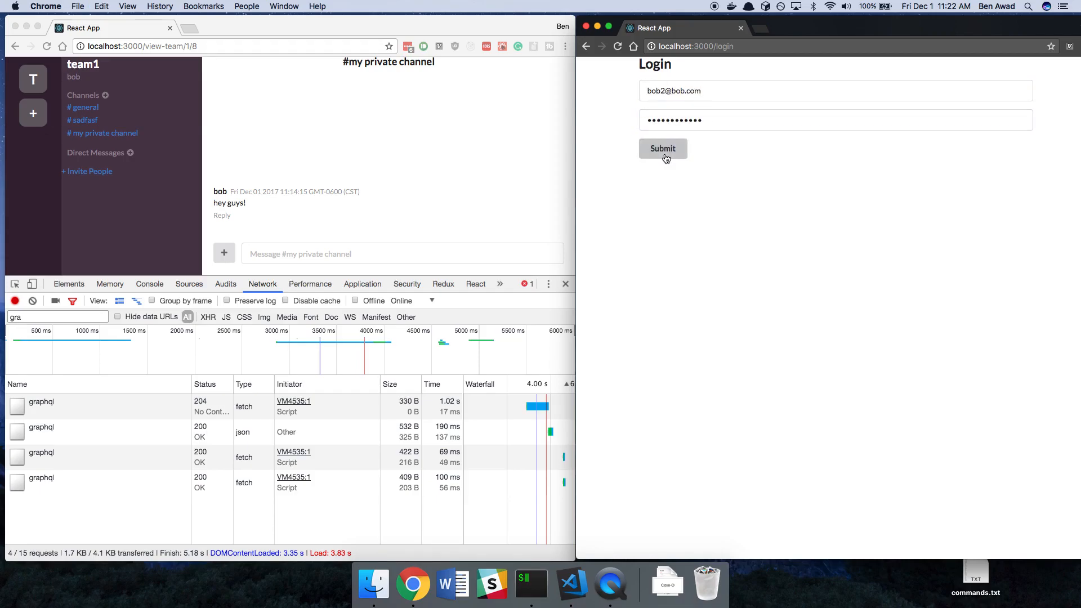
pyautogui.click(662, 148)
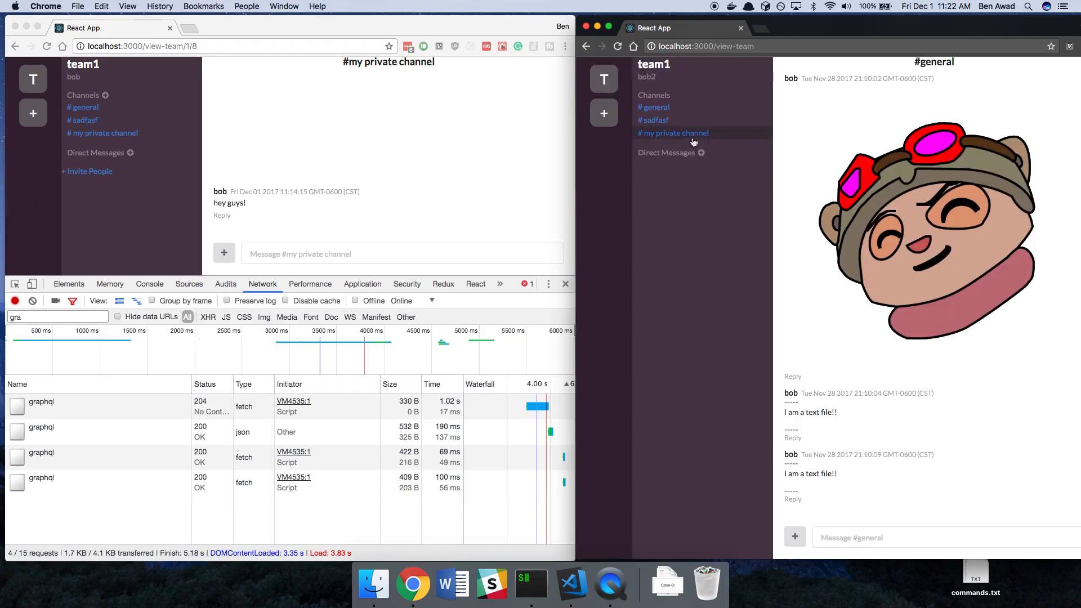
pyautogui.click(673, 132)
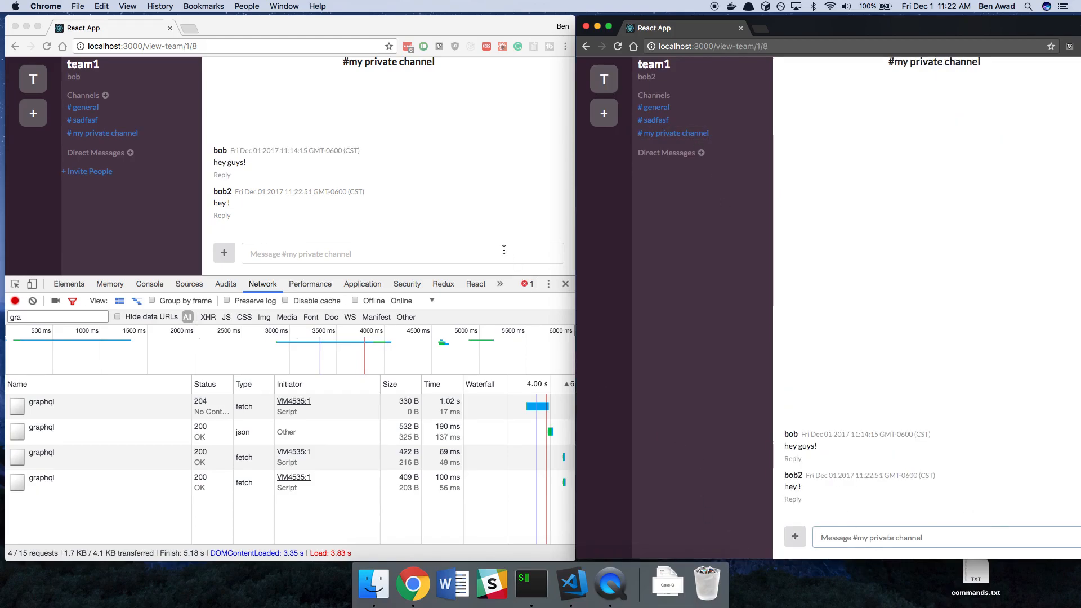
pyautogui.moveTo(542, 244)
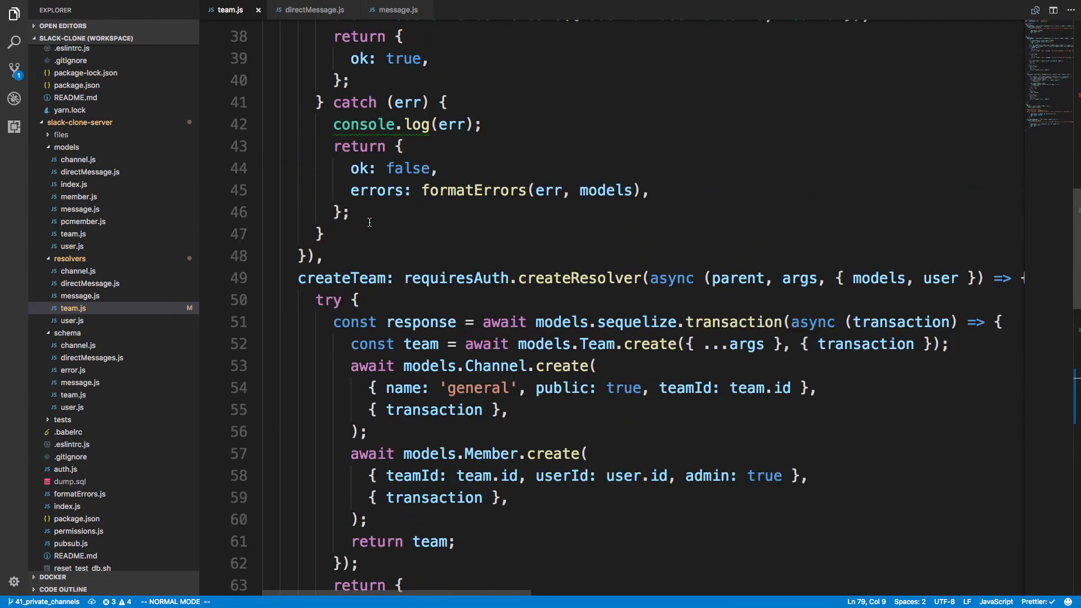
pyautogui.click(399, 9)
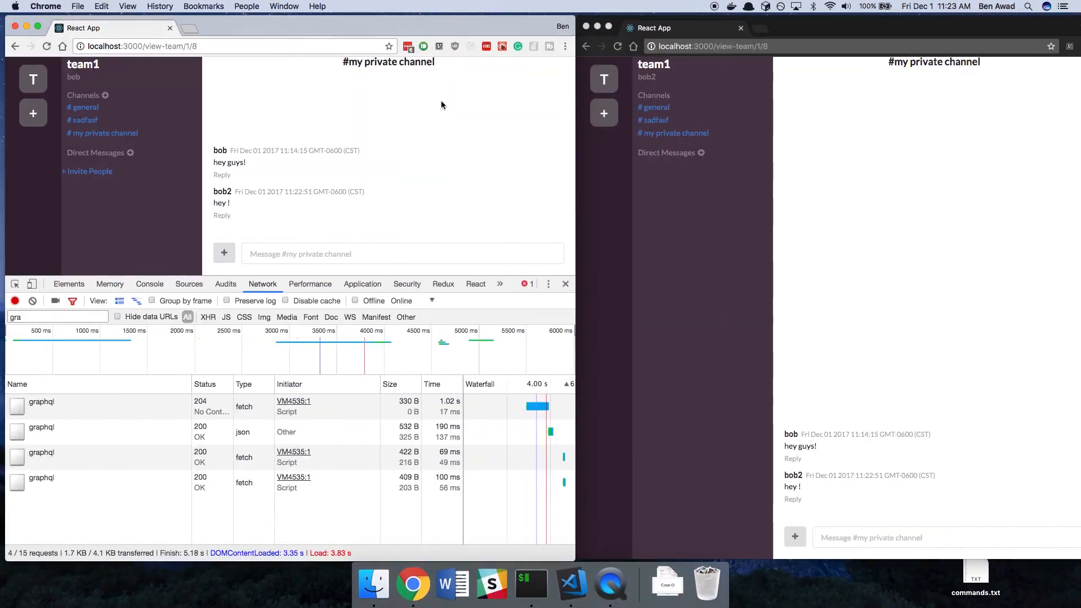
pyautogui.moveTo(212, 184)
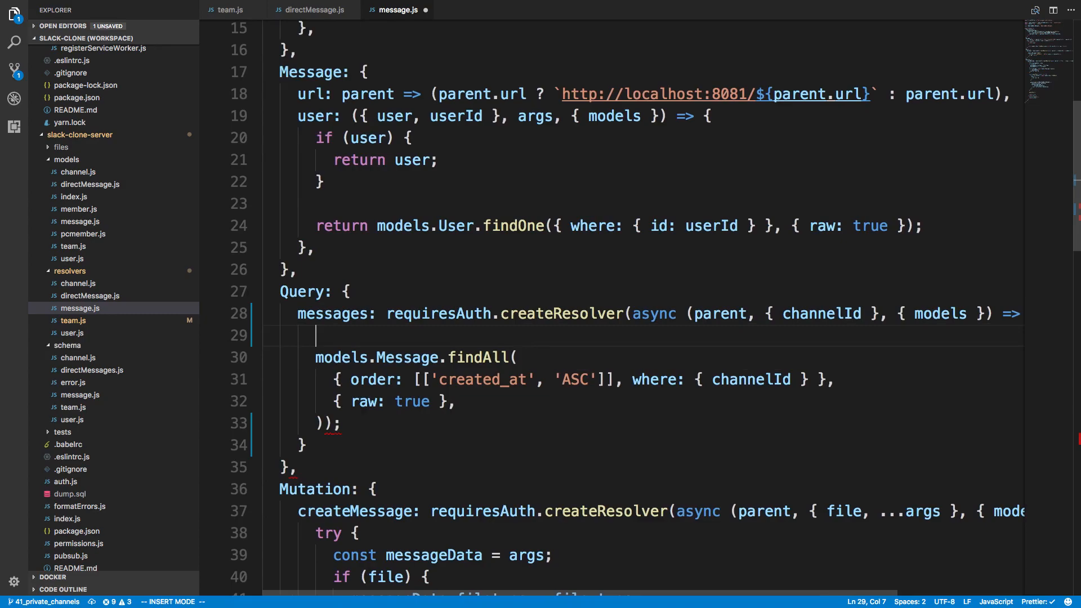
# - Add const channel = await models.Channel.findOne({ raw: true, where: { id: channelId } })
pyautogui.write('const channel =')
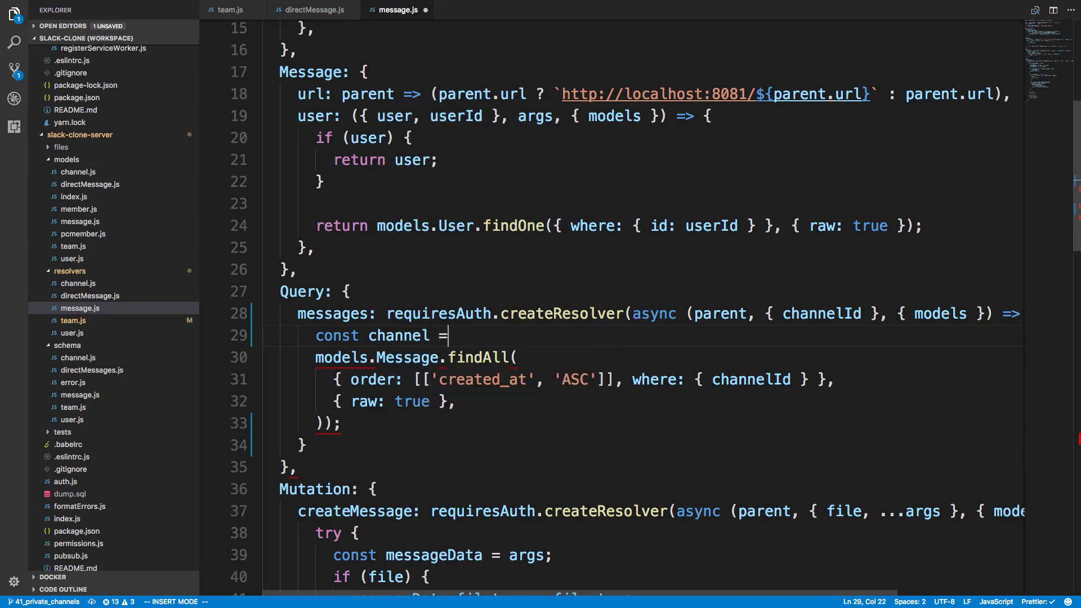
pyautogui.write('await models.')
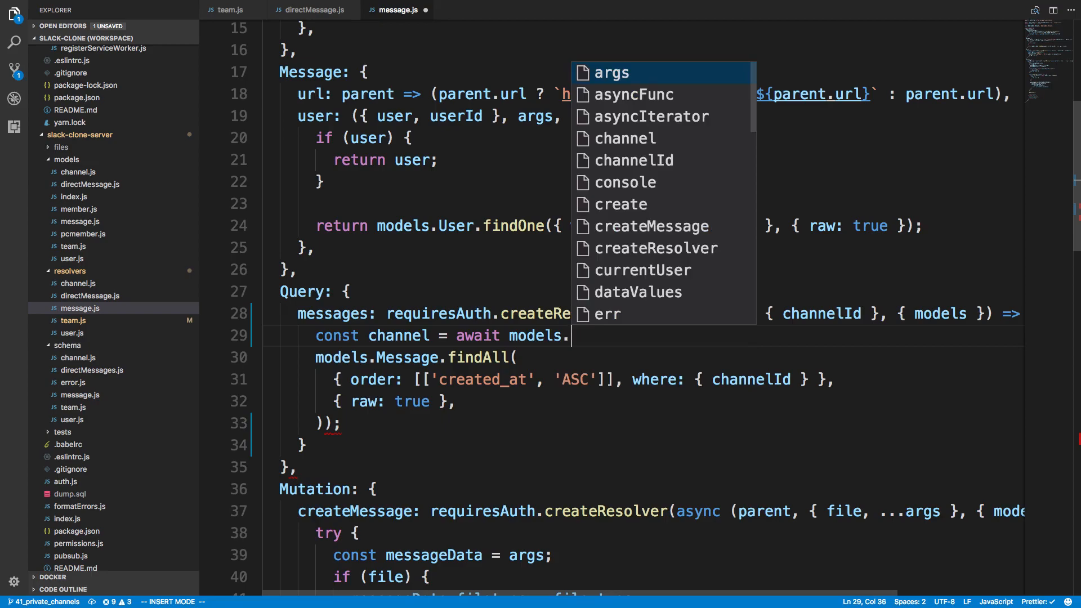
pyautogui.write('Channel.findOne({')
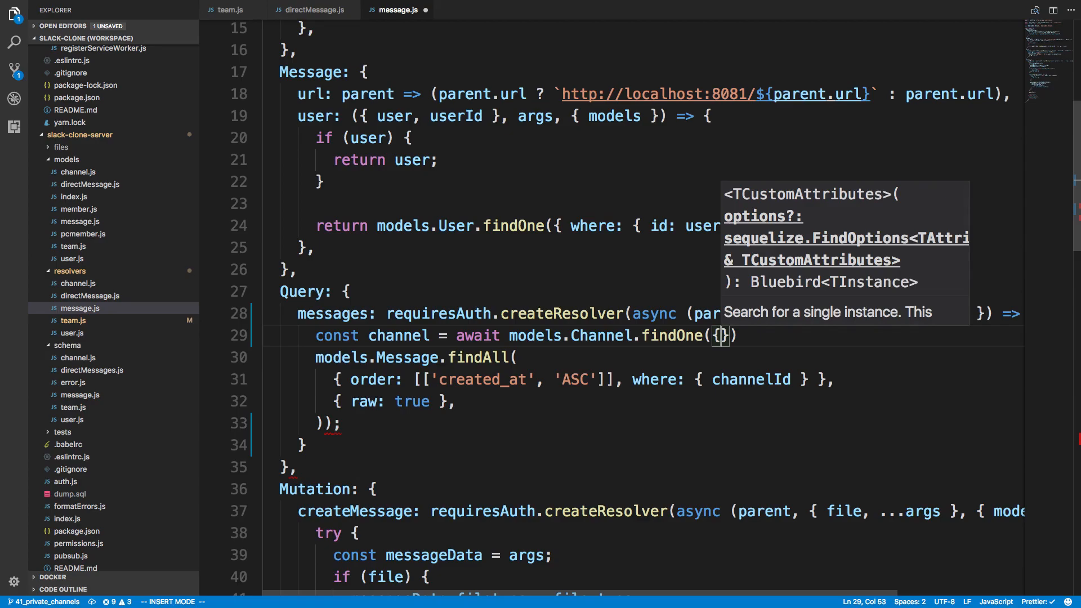
pyautogui.write('raw: true, where: {')
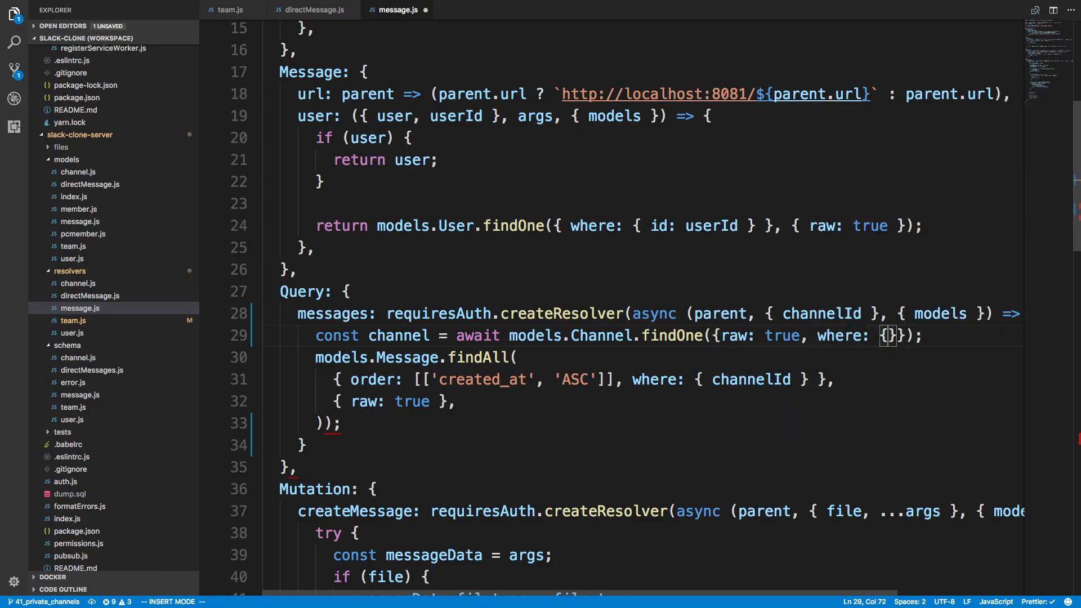
pyautogui.write('id: h')
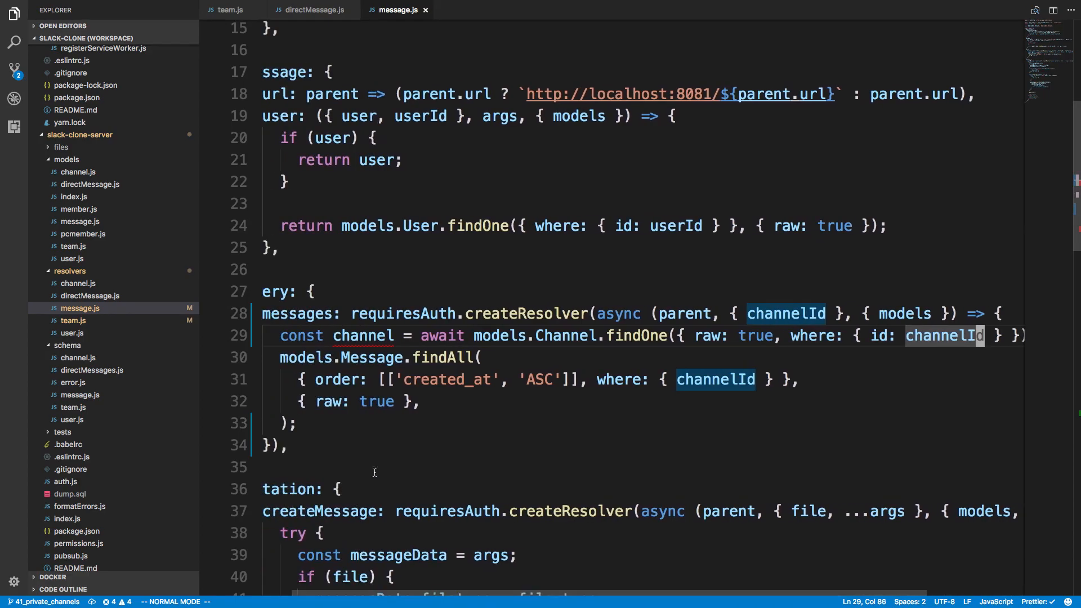
# - Add an if (!channel.public) branch to the messages resolver
pyautogui.write('i')
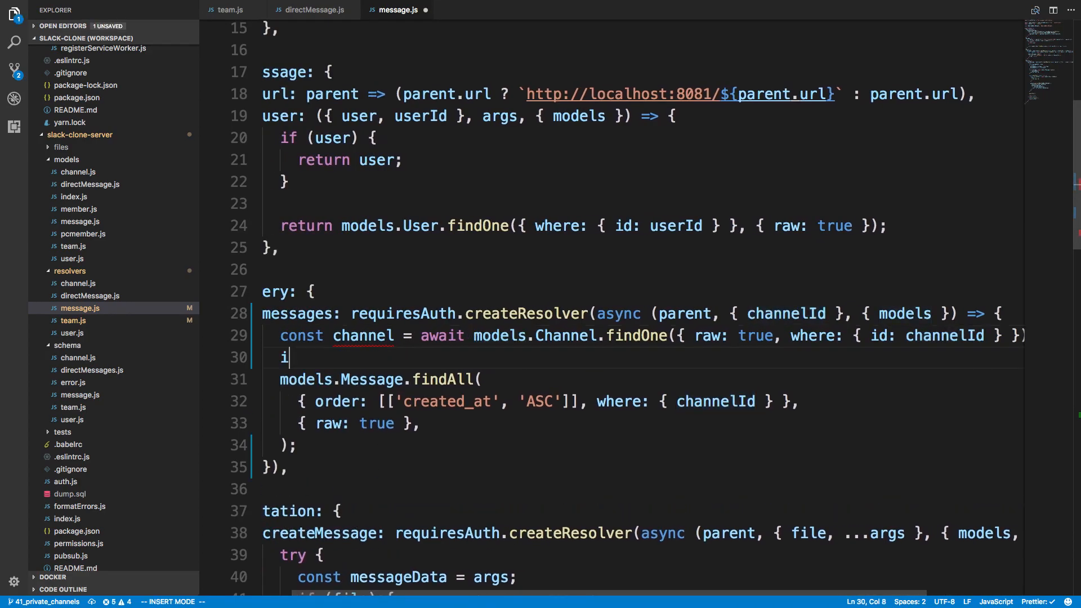
pyautogui.write('f (channel.')
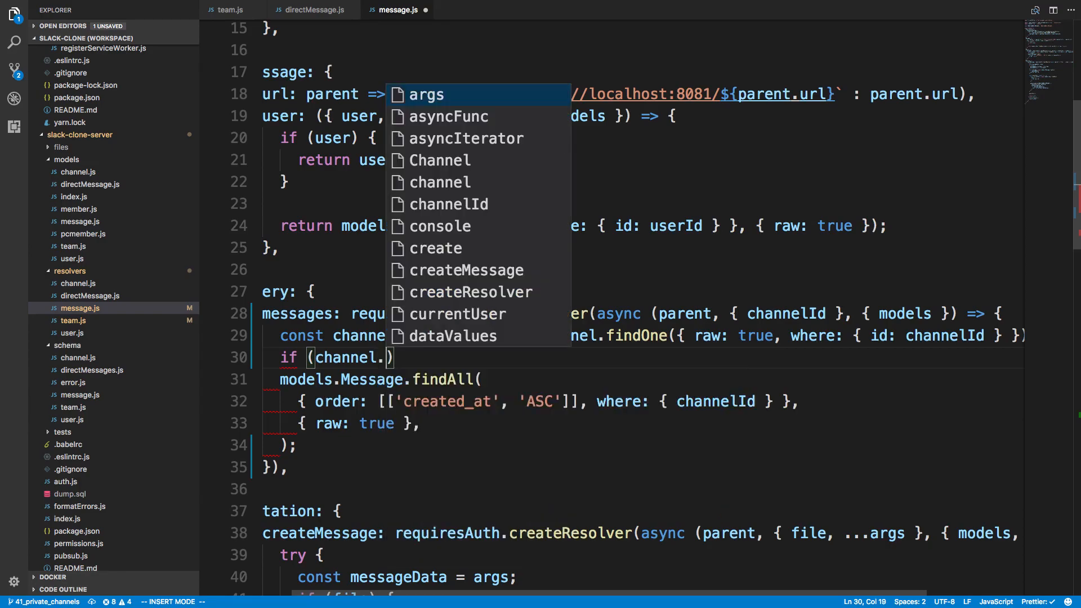
pyautogui.write('public')
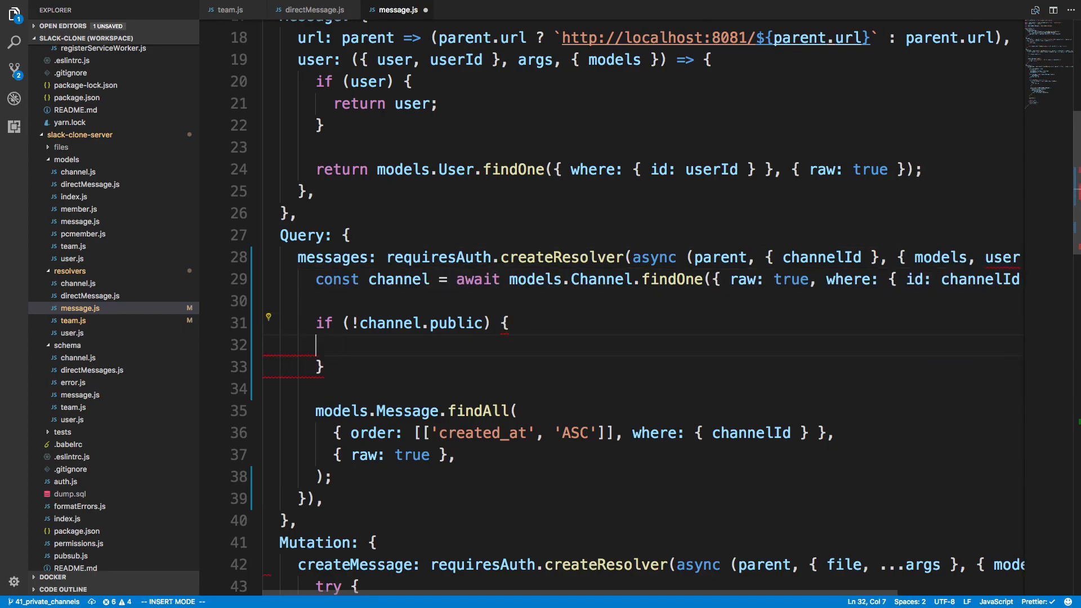
# - Inside it, set member to PCMember.findOne with raw: true, where channelId and userId: user.id
pyautogui.write('const')
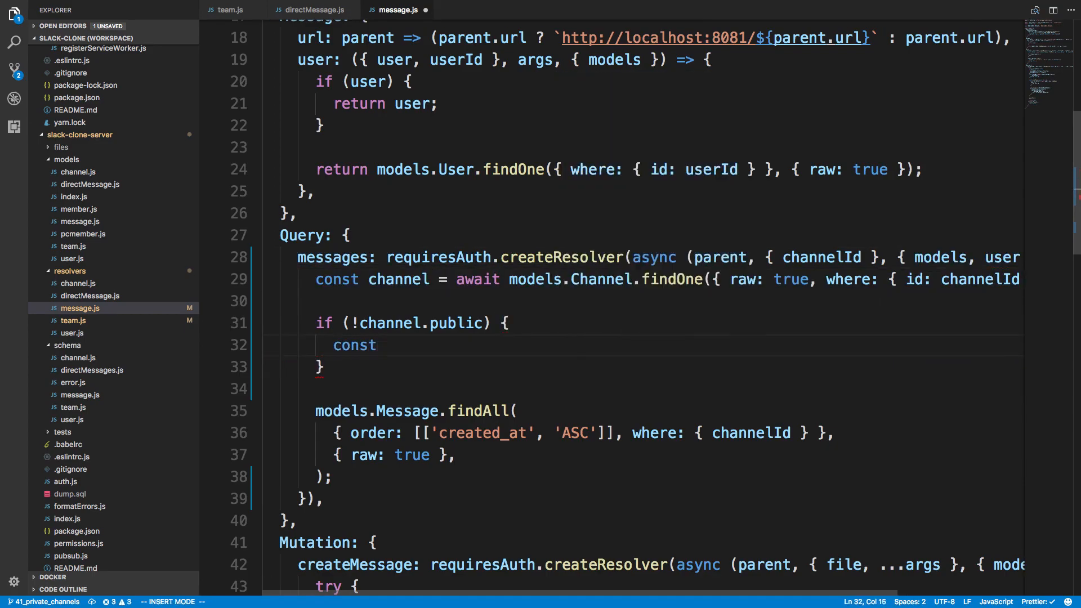
pyautogui.write('membersh')
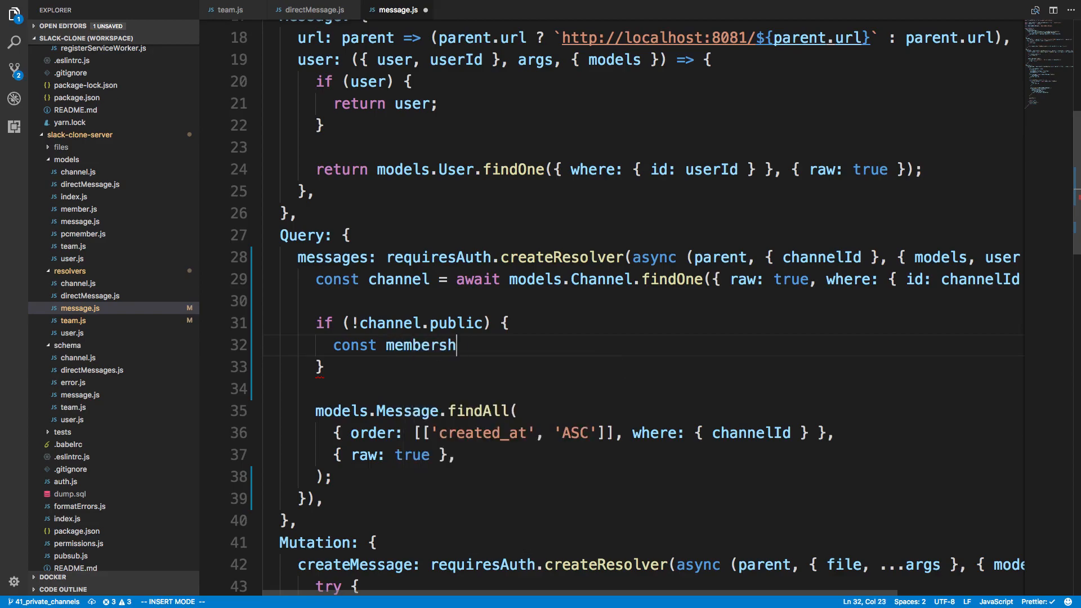
pyautogui.press('Backspace')
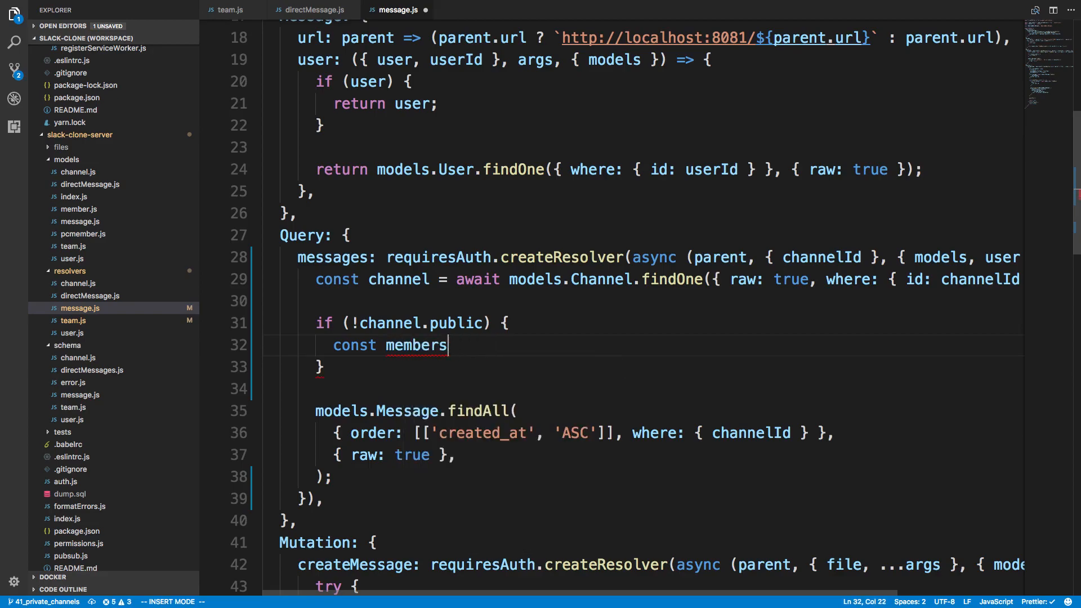
pyautogui.write('= await m')
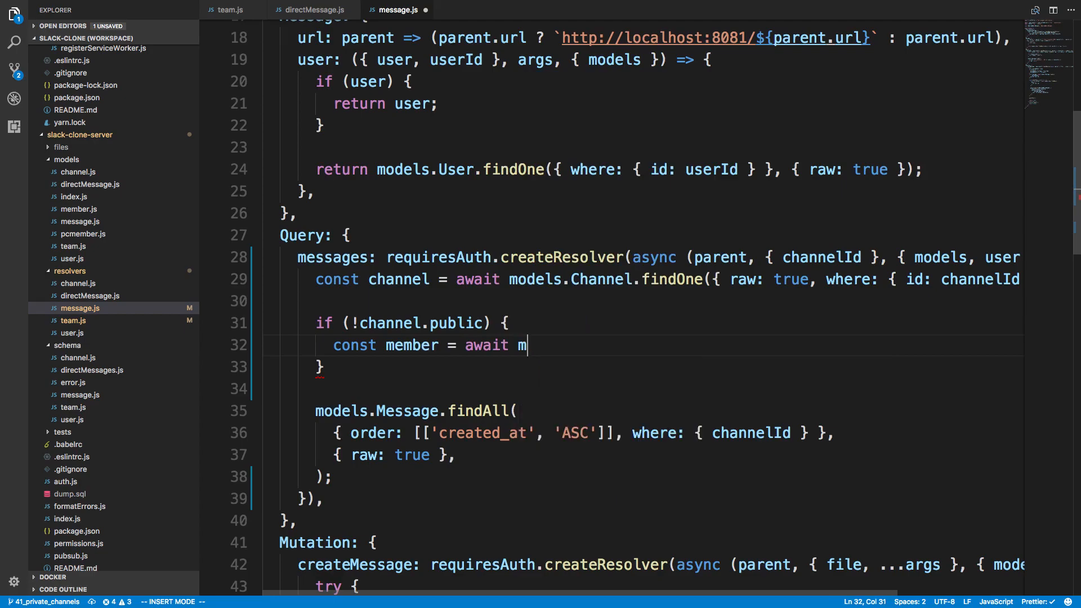
pyautogui.write('odels.PCM')
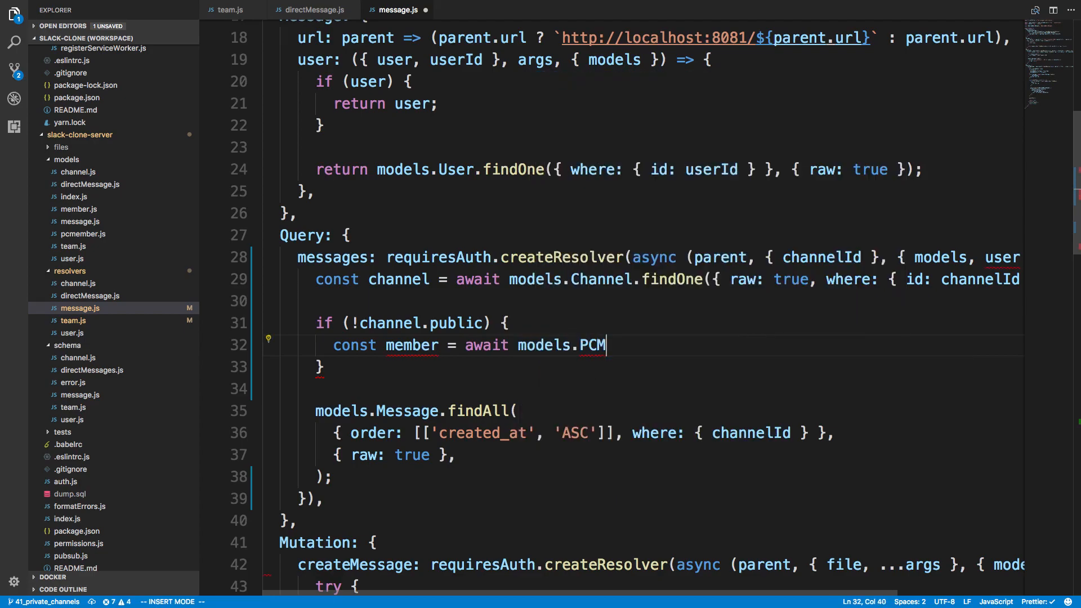
pyautogui.write('ember.findOne(')
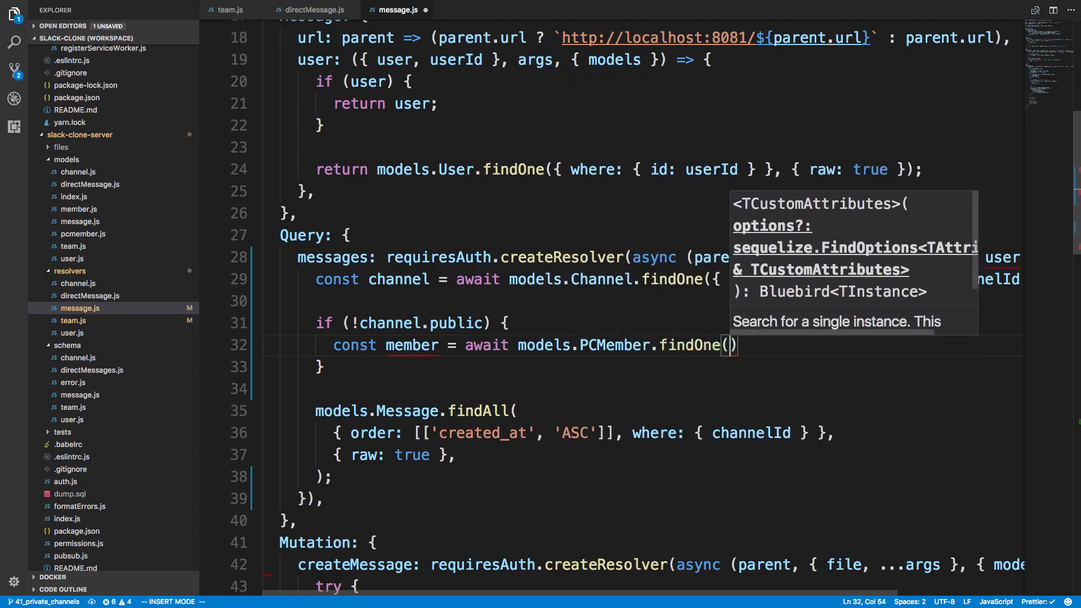
pyautogui.write('{raw: true, where: {')
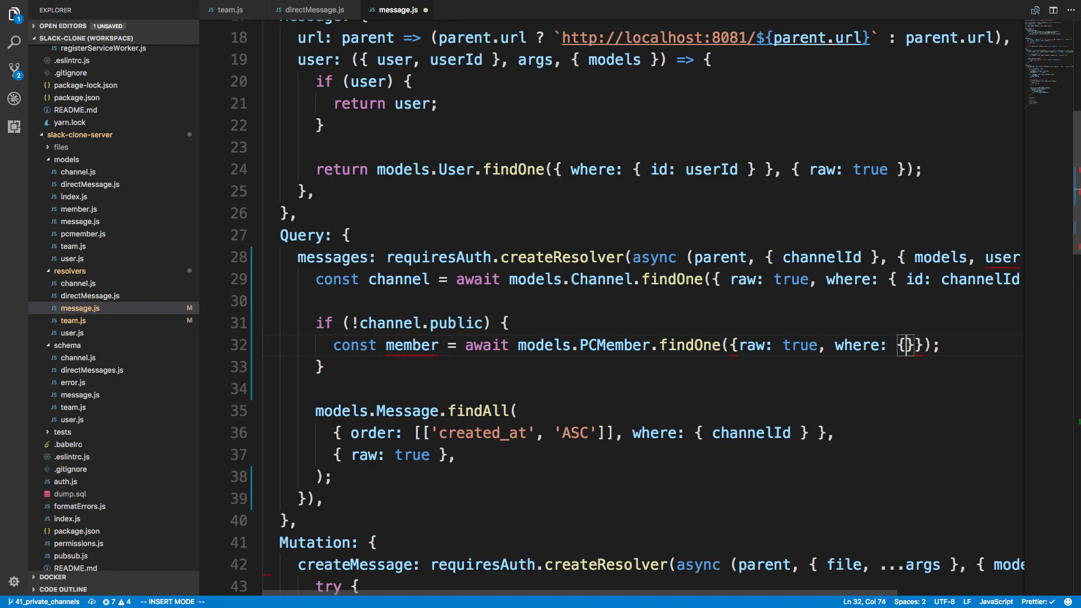
pyautogui.write('channel')
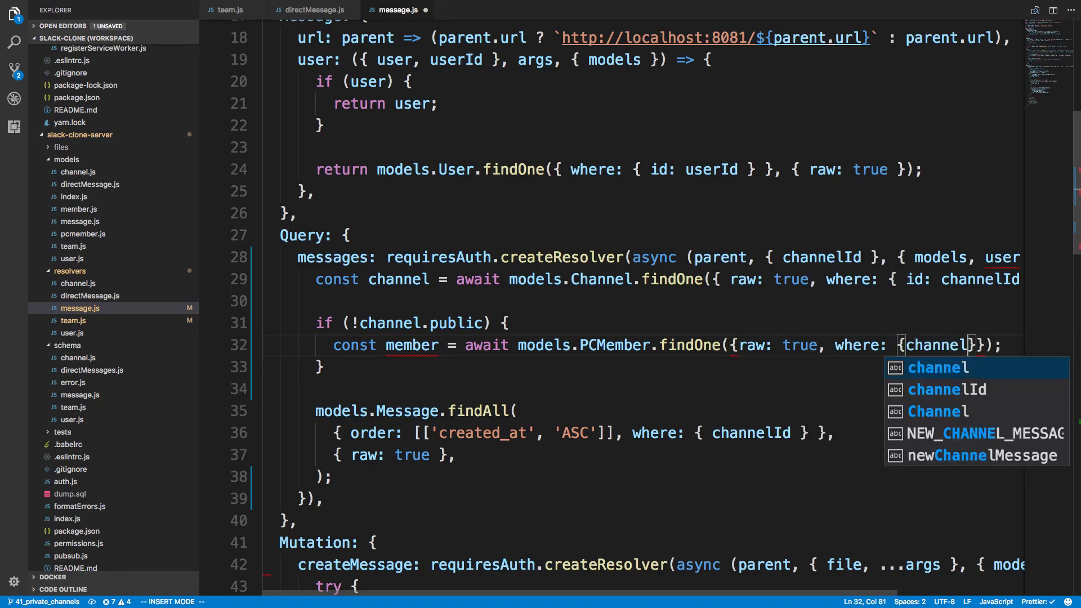
pyautogui.write('Id')
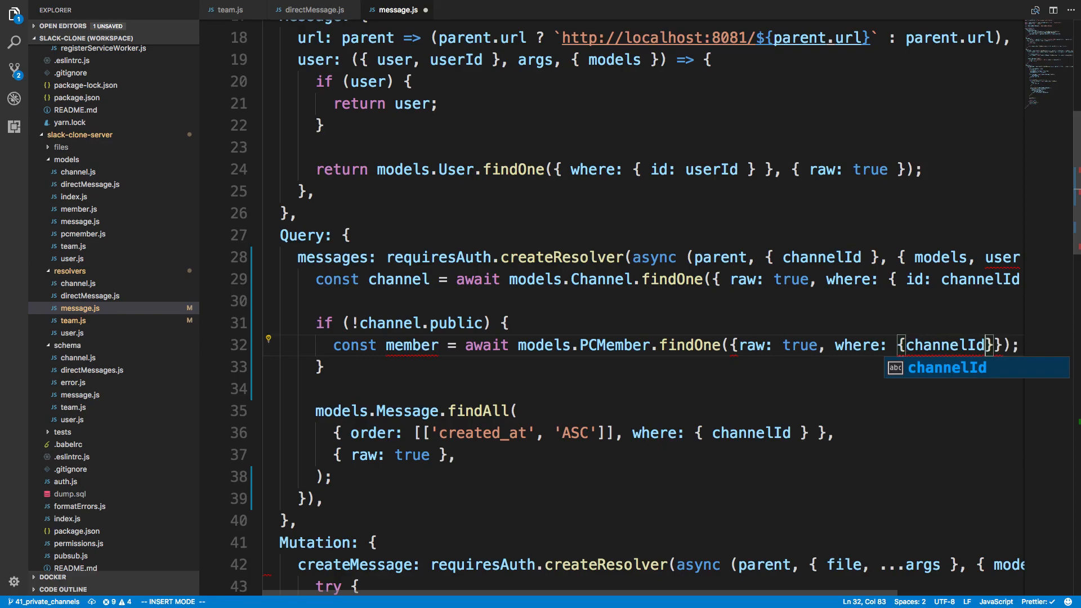
pyautogui.write(',')
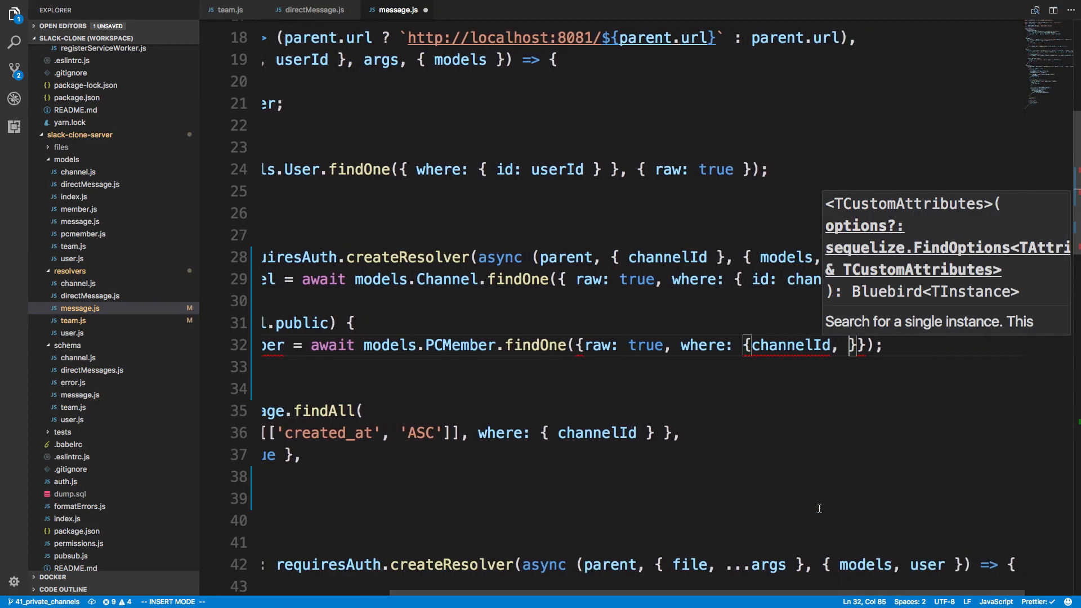
pyautogui.write('userId:')
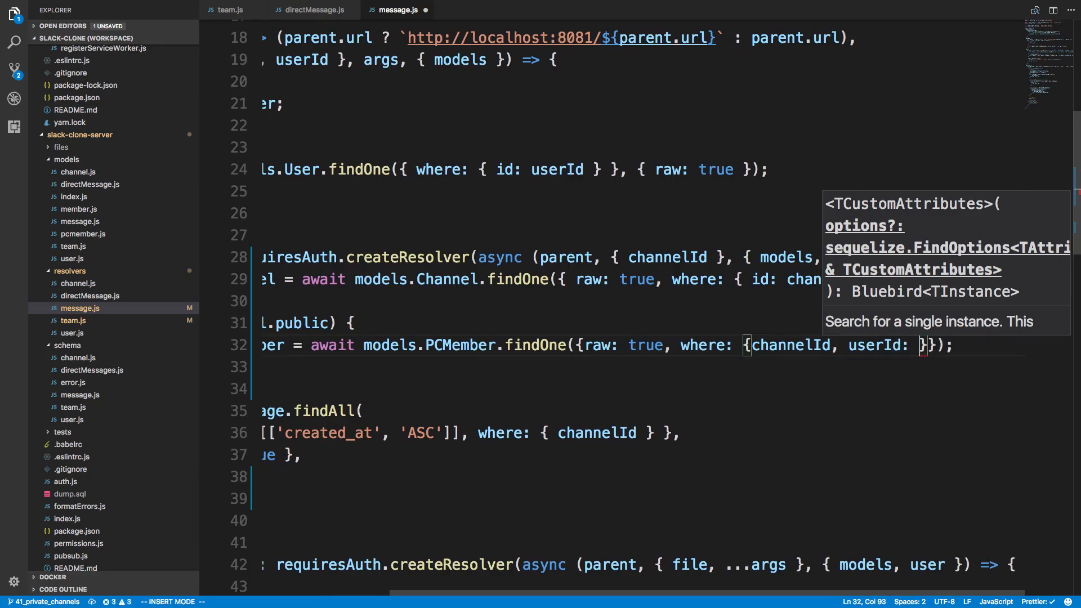
pyautogui.write('user.id },')
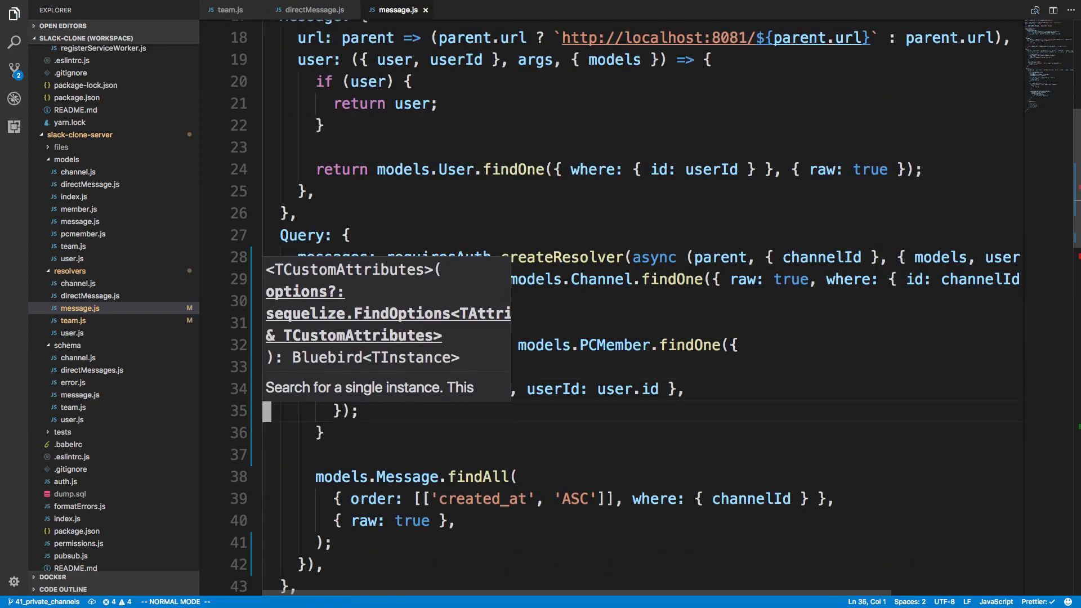
# - Add if (!member) throw new Error('Not Authorized') below the PCMember lookup
pyautogui.write('if (!)')
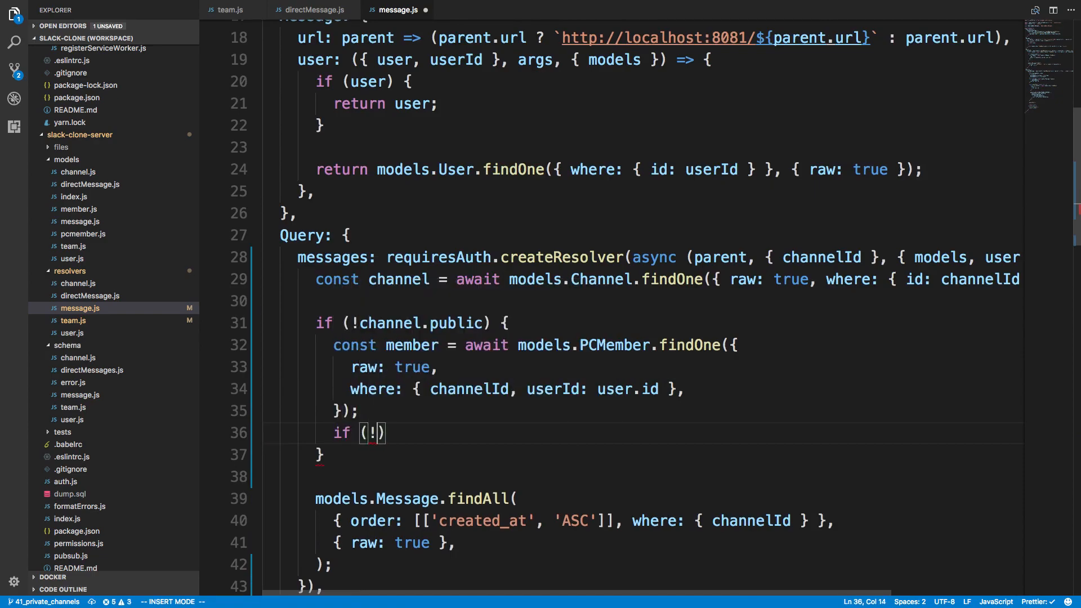
pyautogui.write('member')
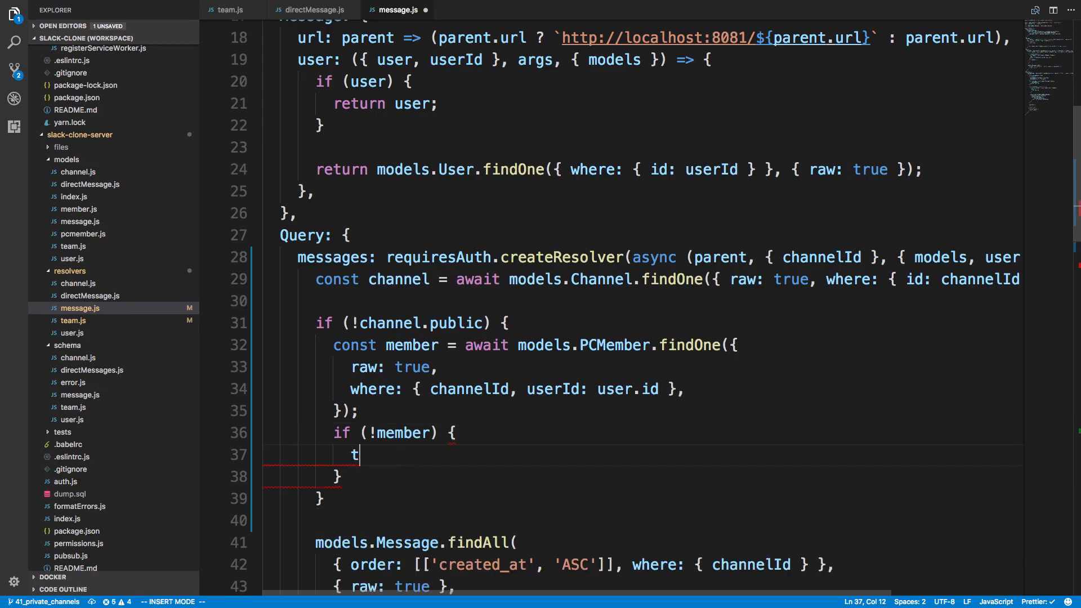
pyautogui.write('hrow new')
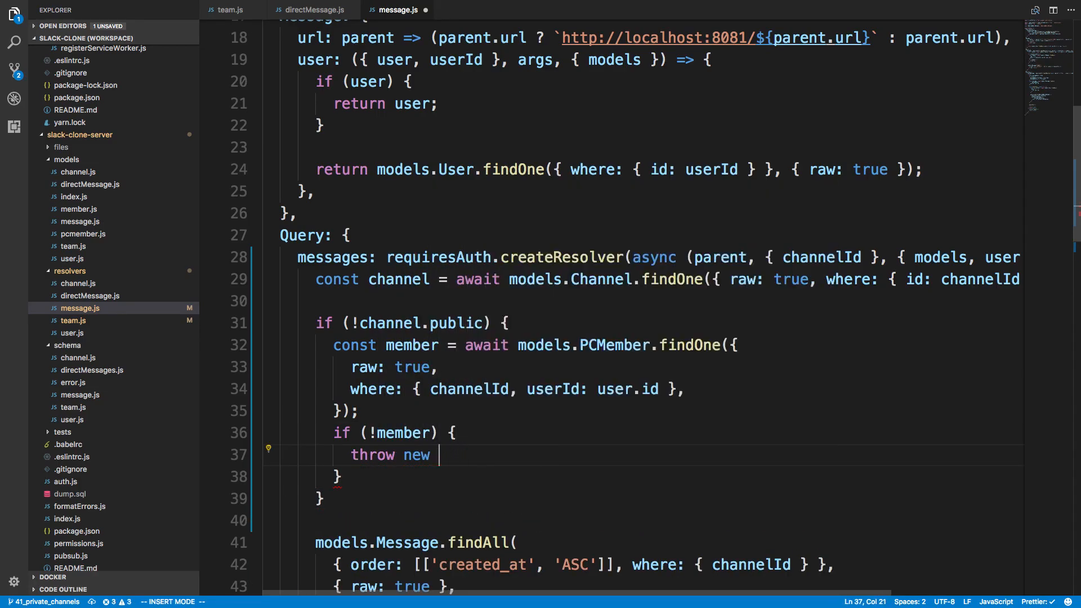
pyautogui.write('Error')
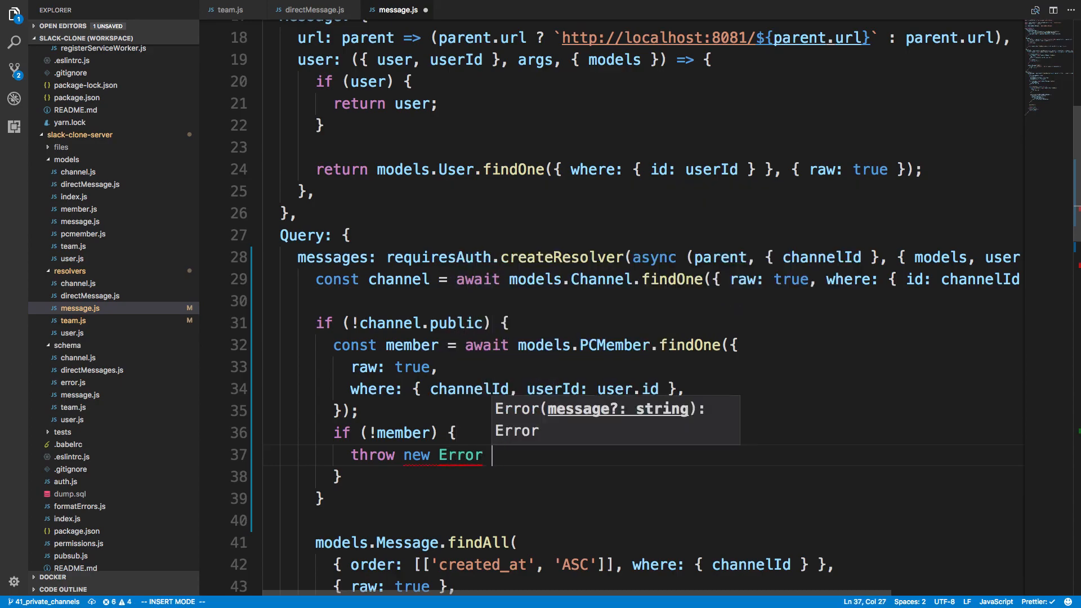
pyautogui.write("('Not ')")
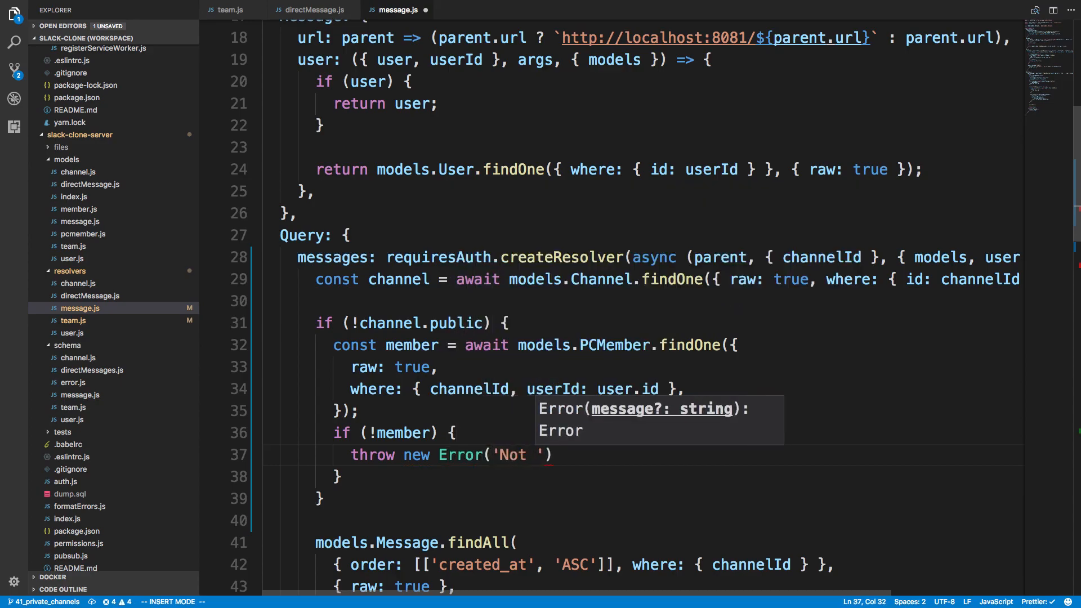
pyautogui.write('Authorized')
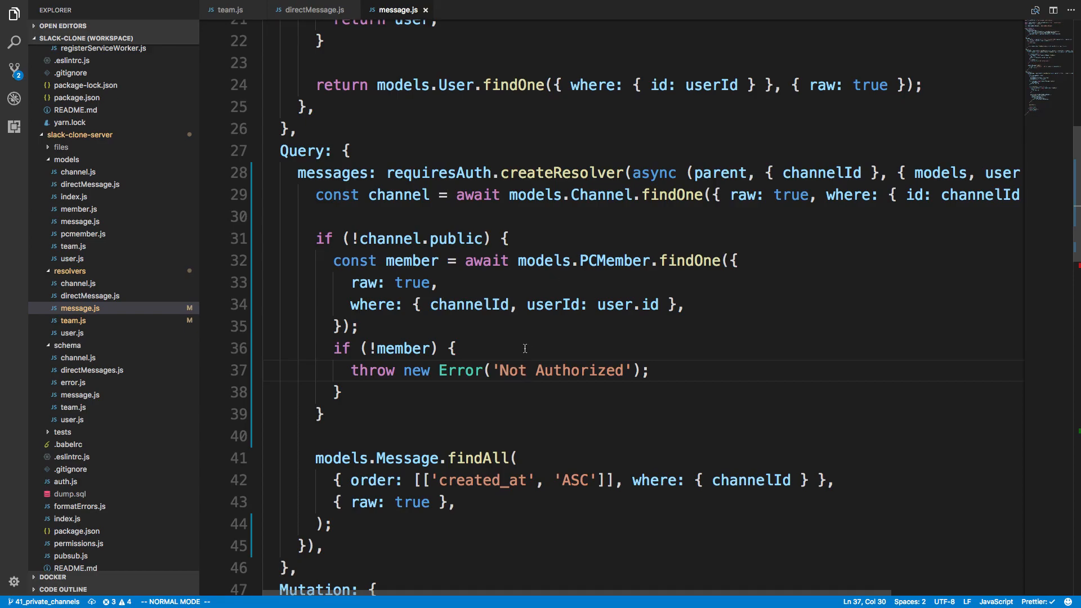
pyautogui.moveTo(351, 370); pyautogui.dragTo(645, 371)
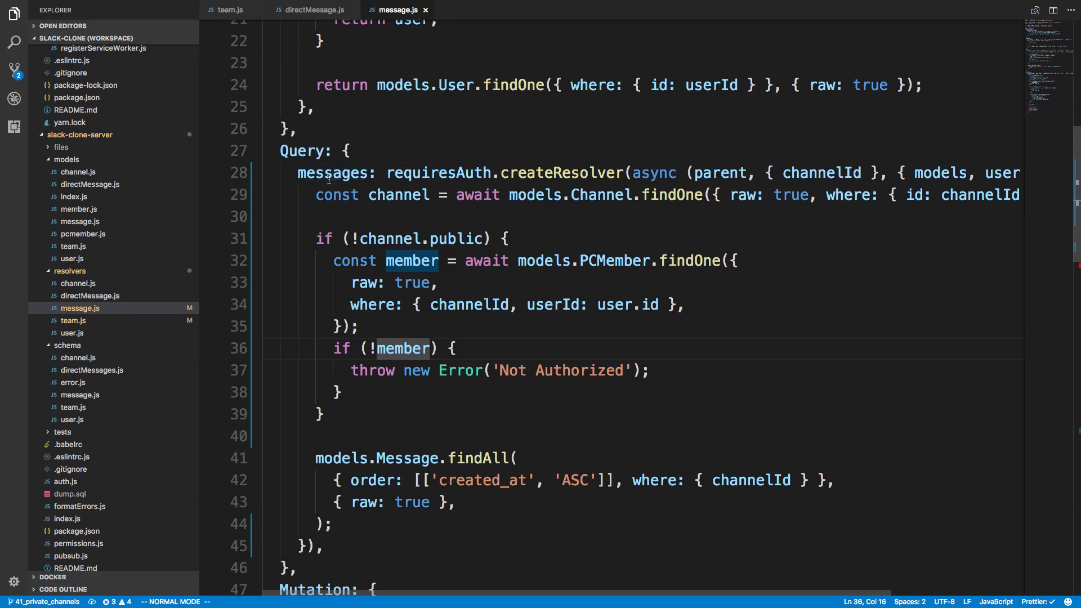
pyautogui.moveTo(334, 172)
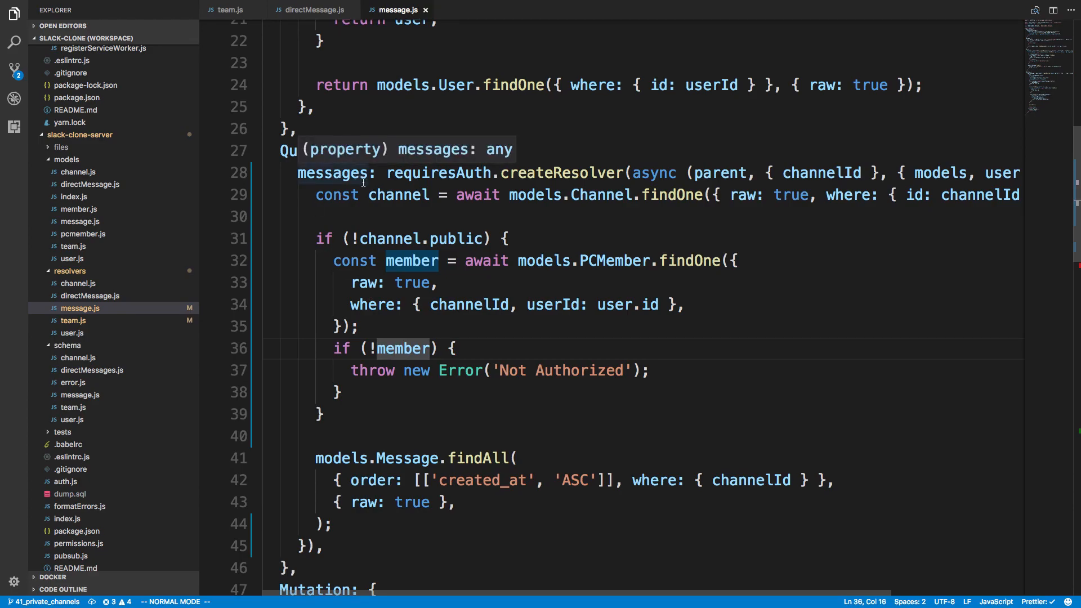
pyautogui.moveTo(422, 311)
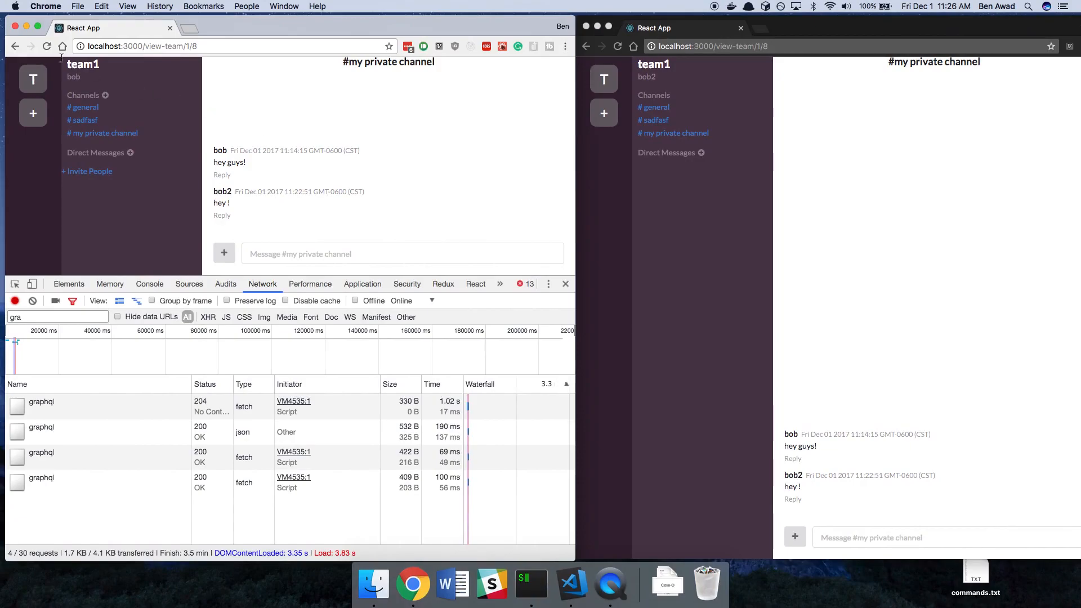
# - Reload bob's private channel page and inspect the 'map of undefined' TypeError in the Console
pyautogui.click(47, 46)
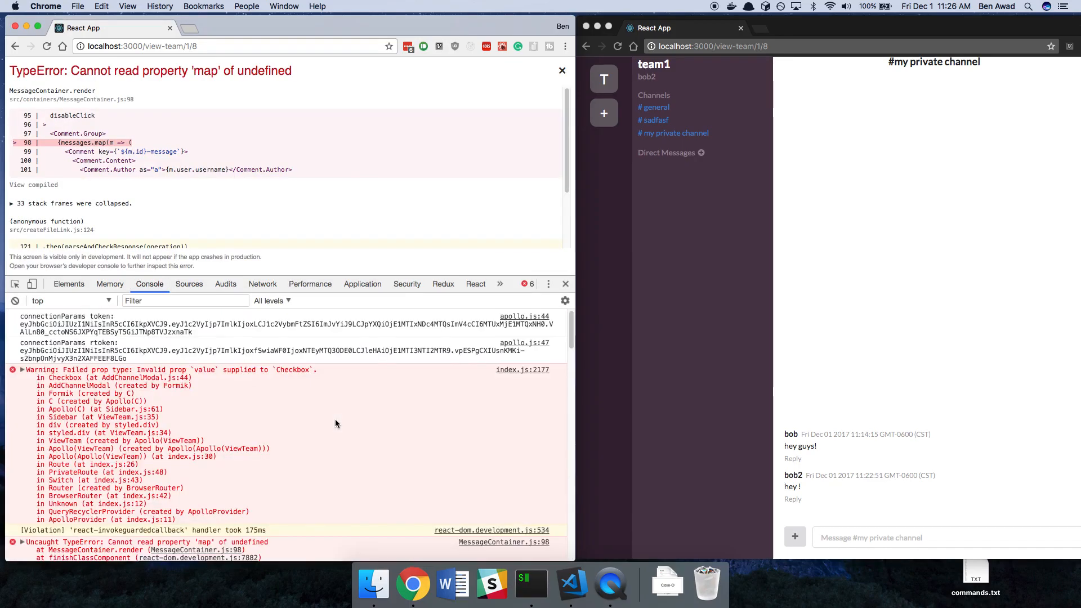
pyautogui.scroll(-3)
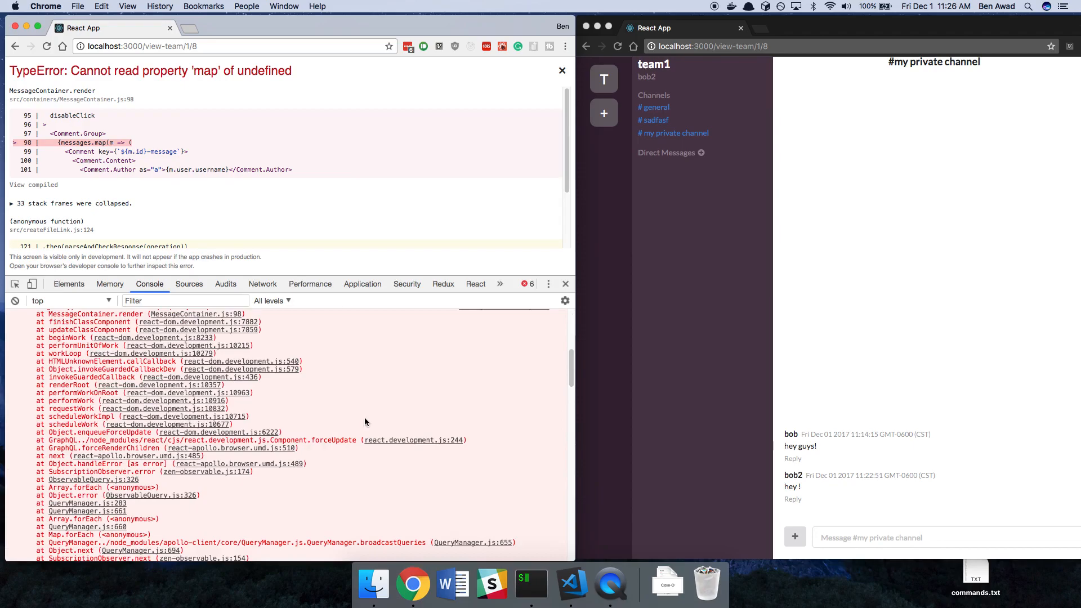
pyautogui.click(261, 283)
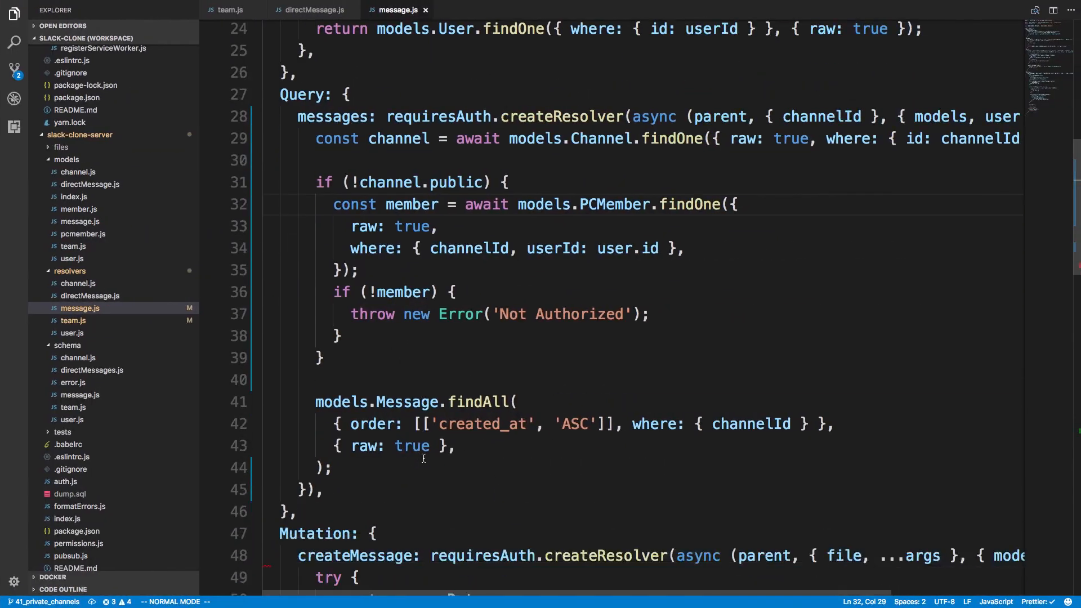
# - Add return before models.Message.findAll in the messages resolver
pyautogui.scroll(-3)
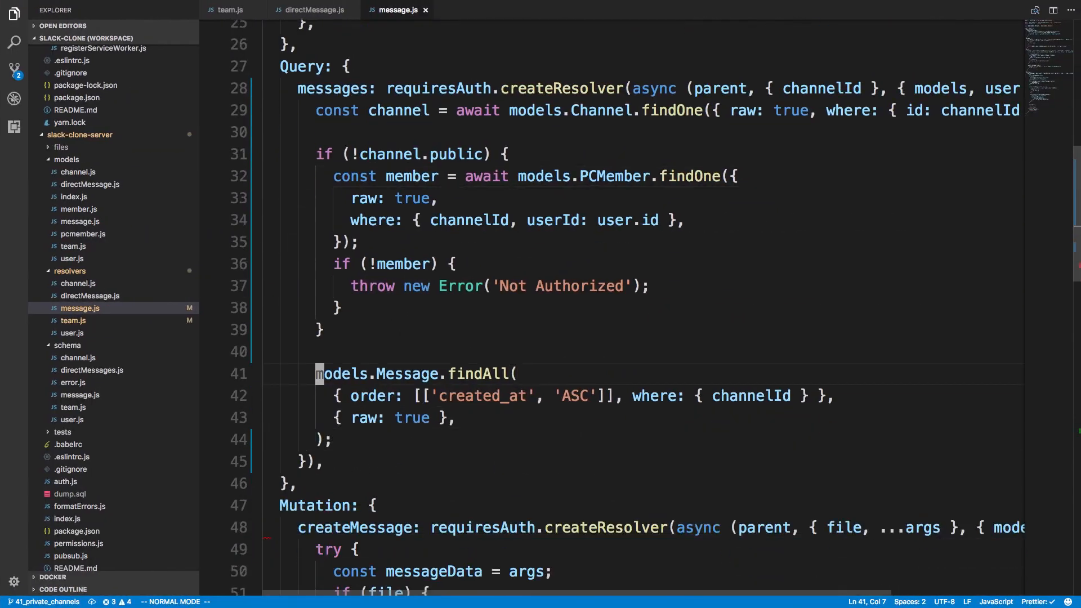
pyautogui.write('return')
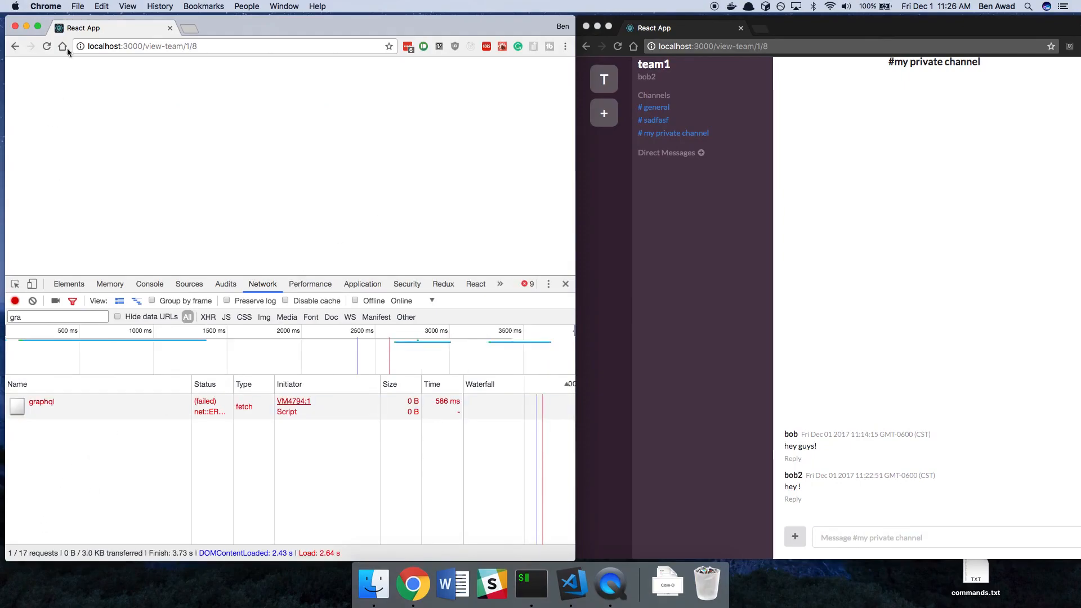
# - Reload bob's private channel page twice until its messages display again
pyautogui.click(46, 46)
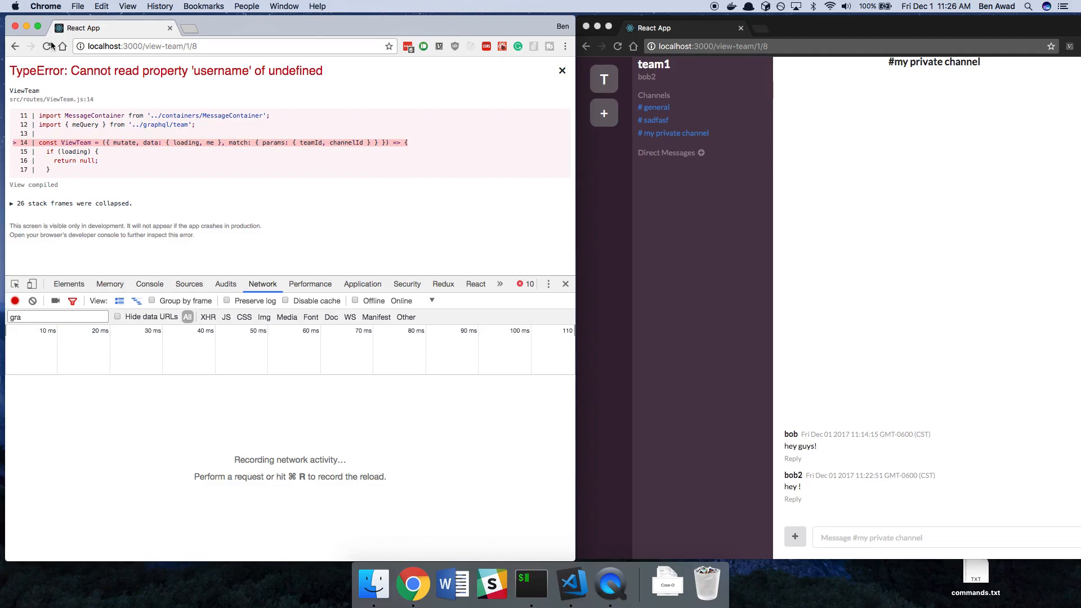
pyautogui.click(46, 46)
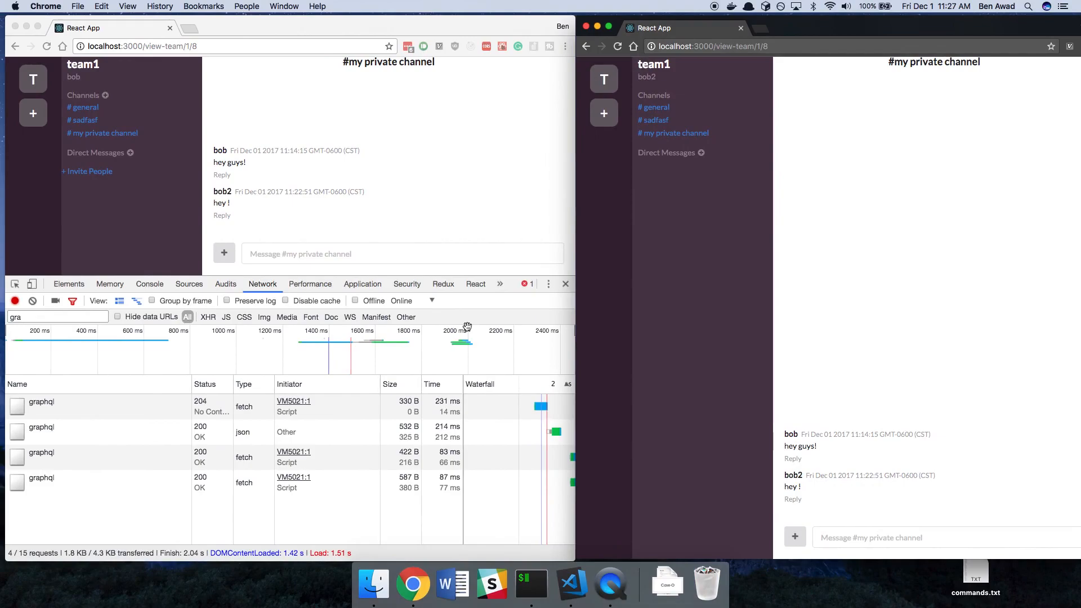
pyautogui.moveTo(88, 162)
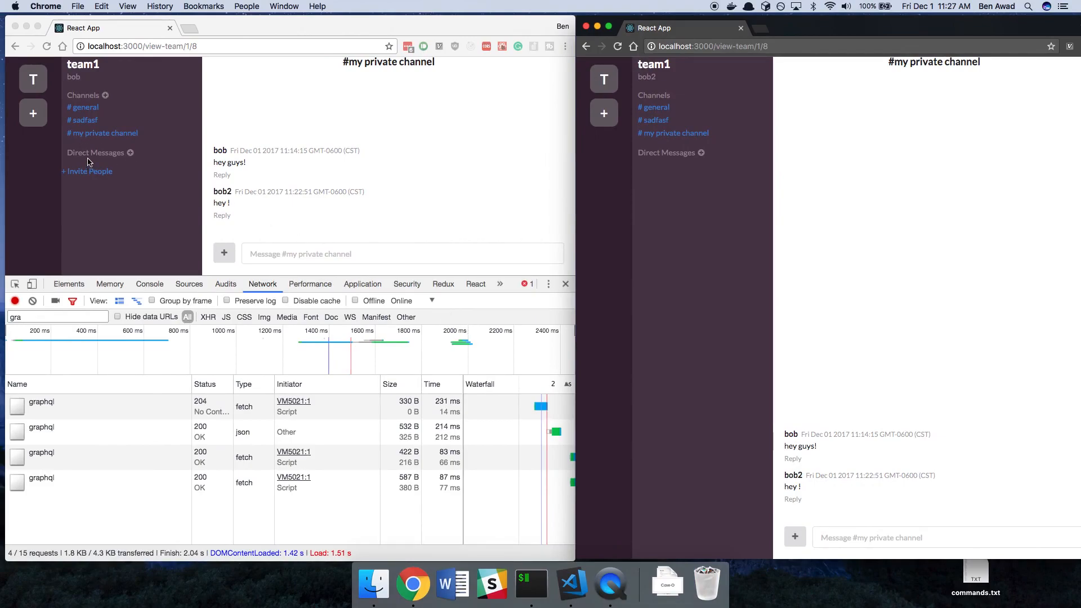